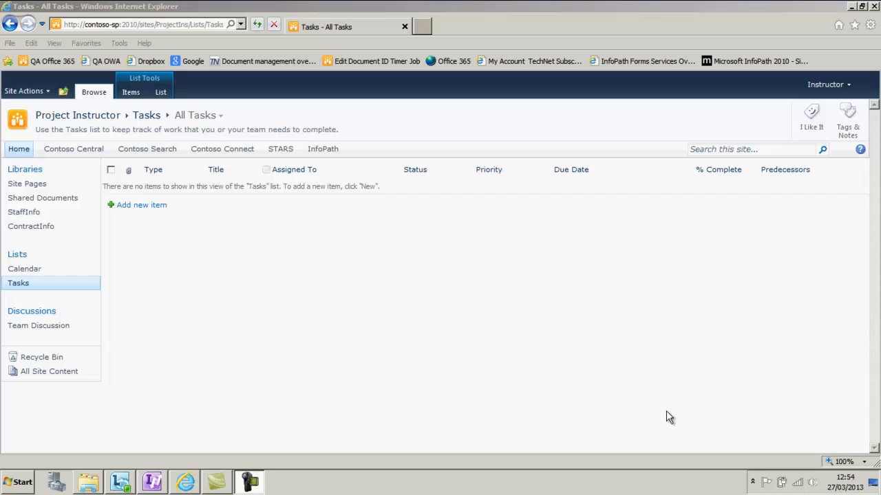
mouse_move(578, 384)
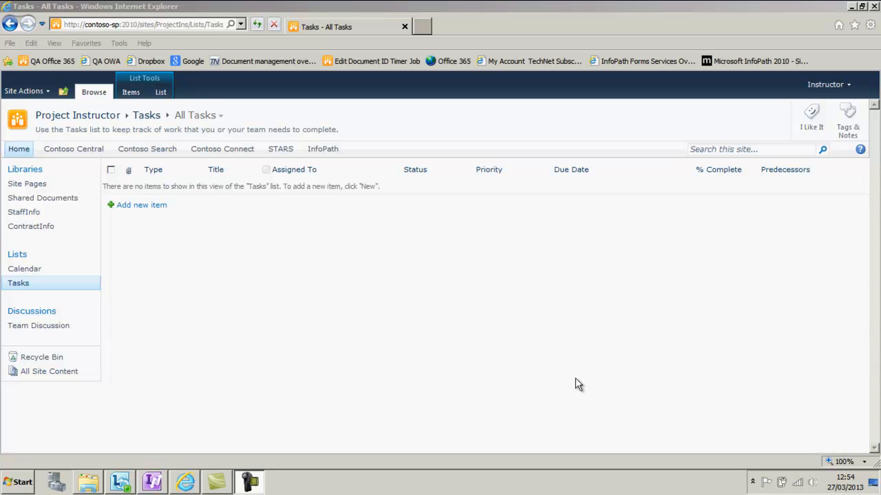
mouse_move(242, 325)
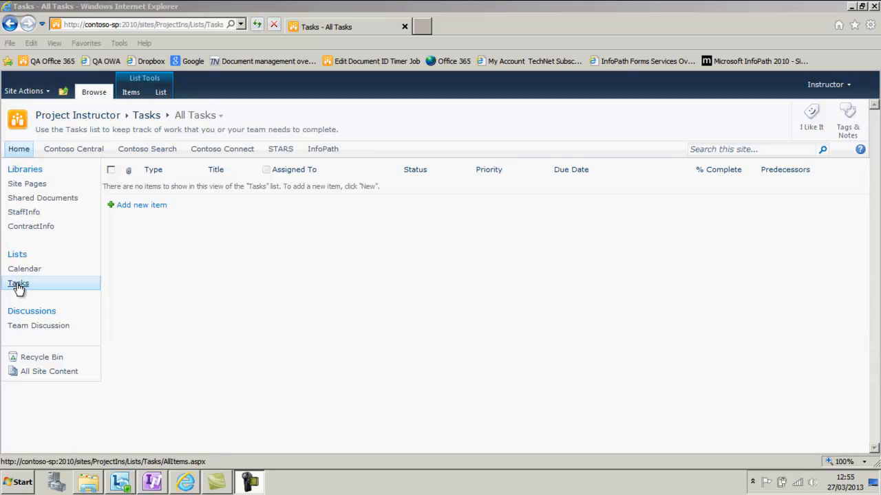
Preview and cancel the Tasks list's New Item form, then show the List commands.
click(141, 204)
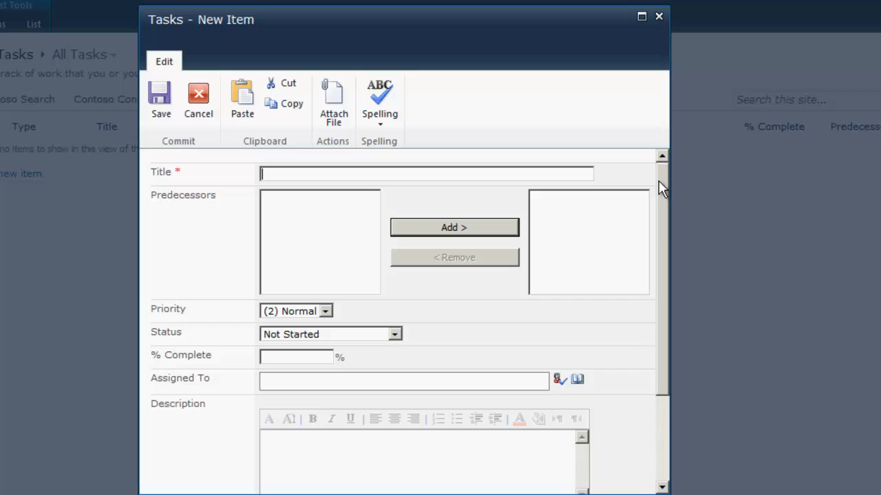
scroll(down, 3)
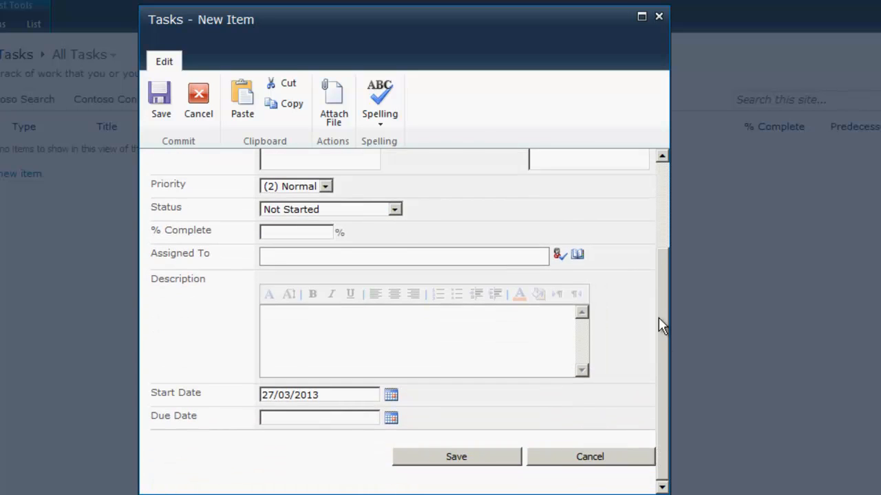
mouse_move(651, 349)
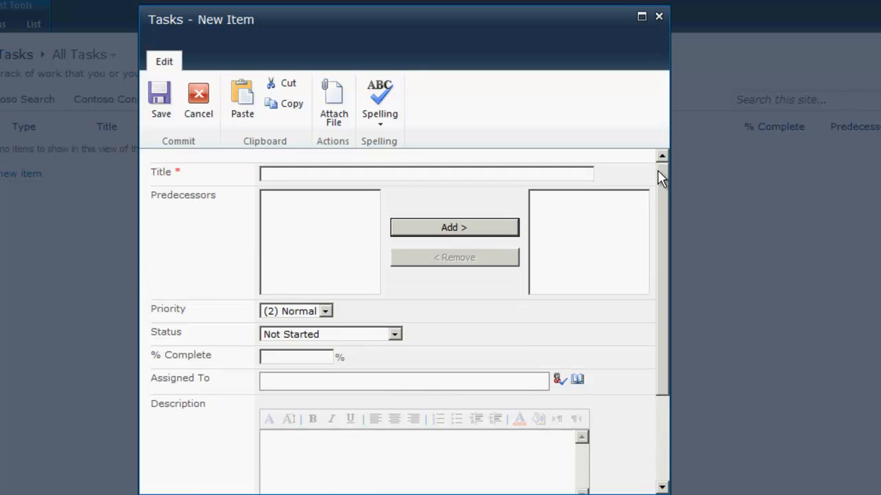
scroll(down, 3)
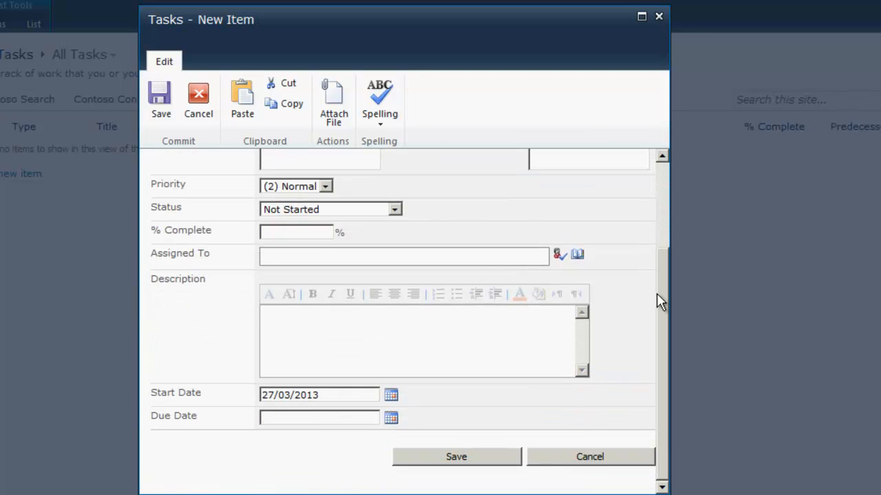
click(590, 457)
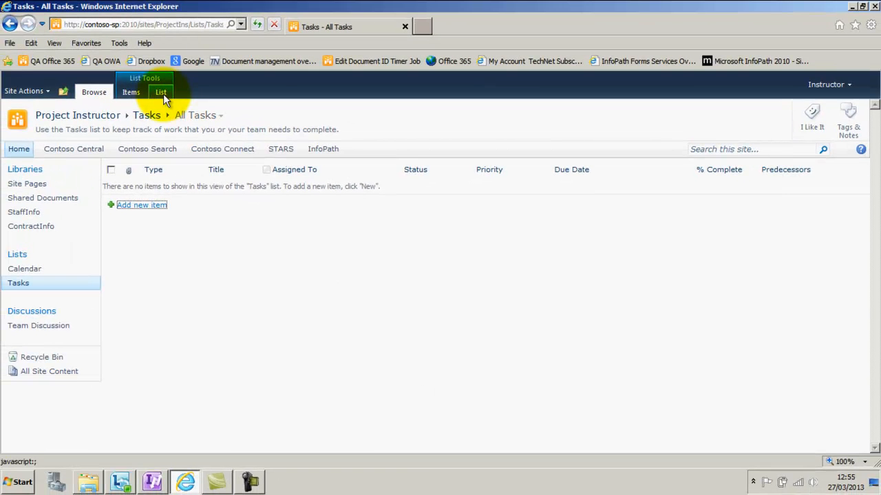
click(161, 92)
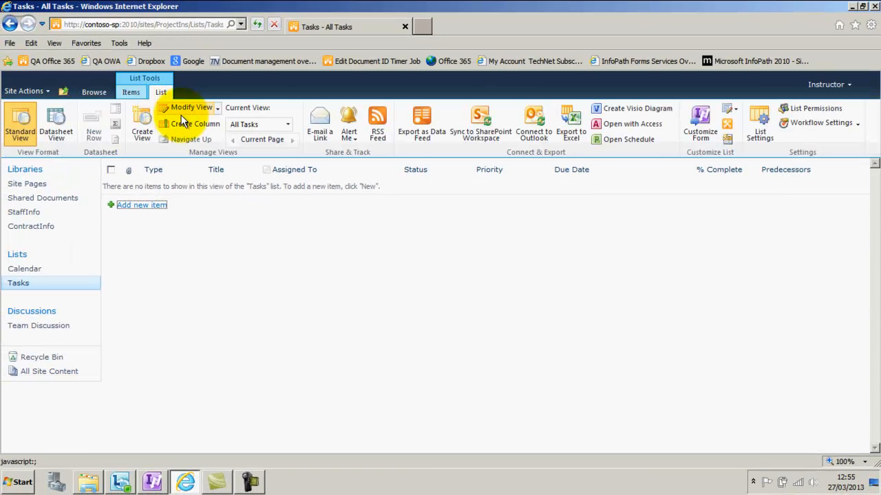
mouse_move(700, 121)
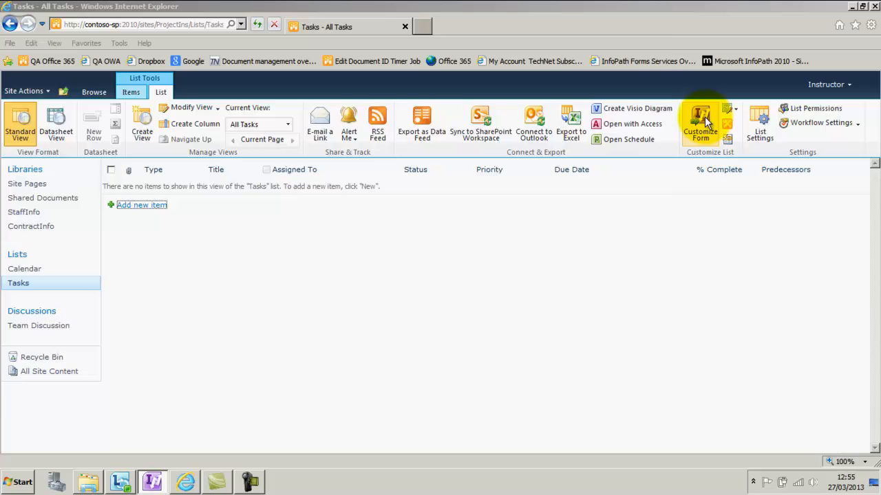
Use Customize Form to open the Tasks item form in InfoPath Designer.
click(700, 124)
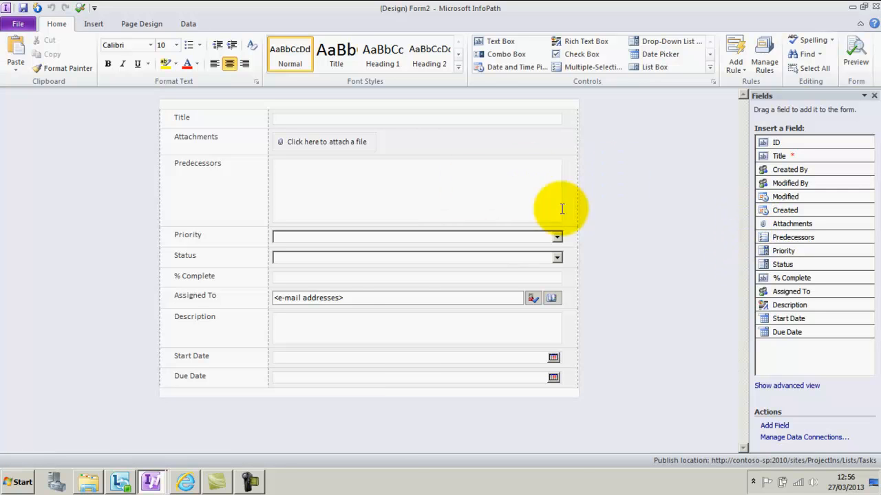
mouse_move(21, 481)
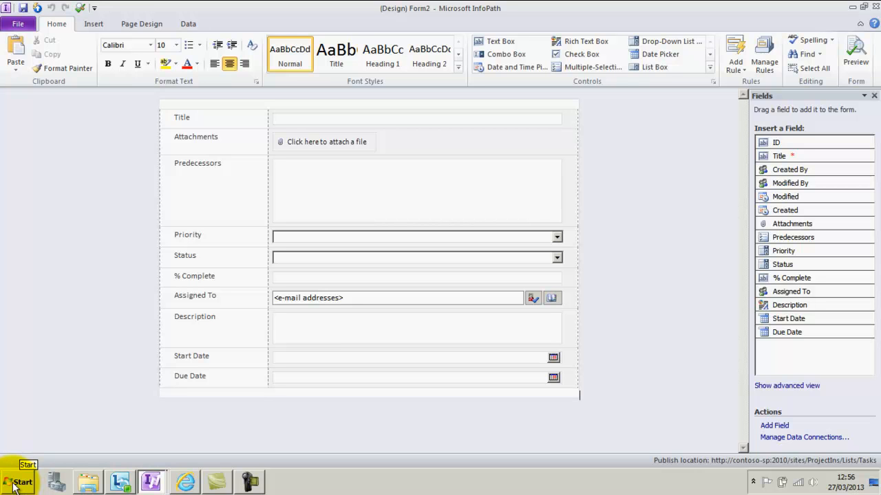
In a new PowerPoint slide, draw a wide top banner rectangle with light blue gradient fill.
click(21, 481)
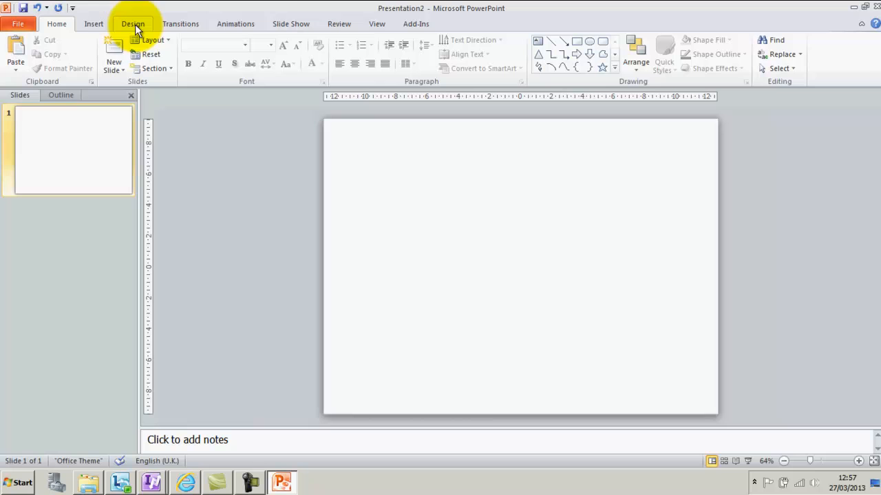
click(178, 52)
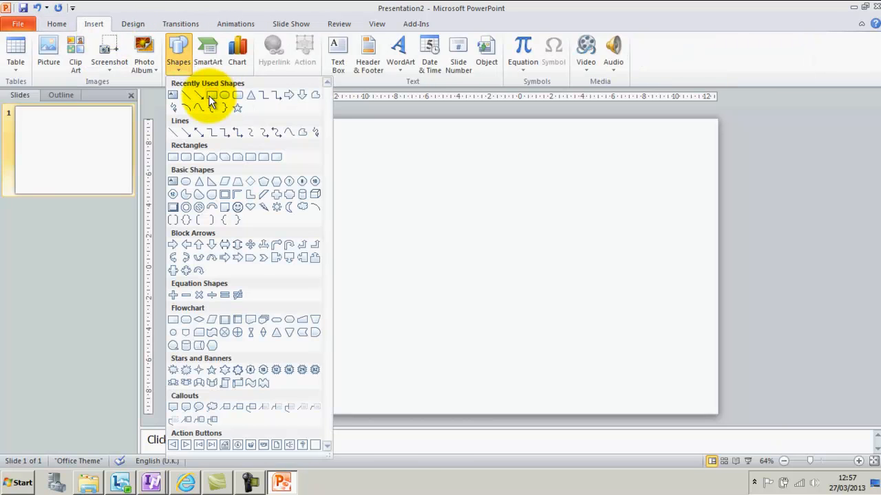
drag(362, 143, 654, 195)
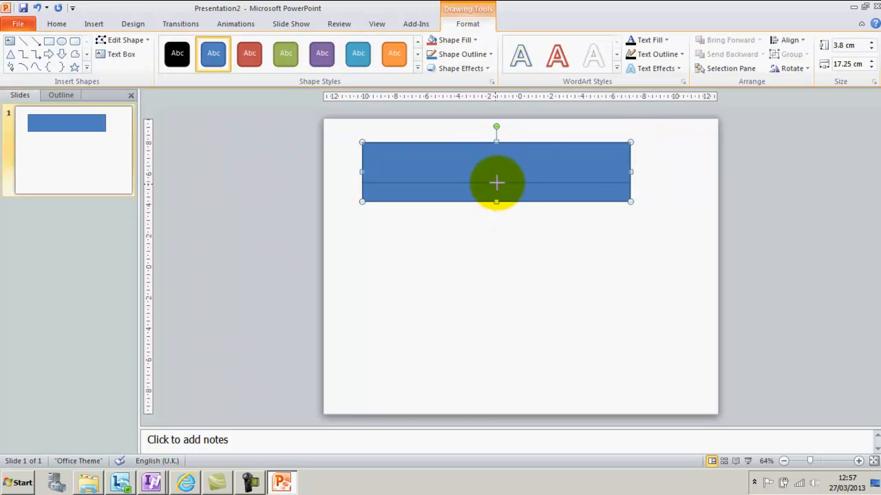
right_click(495, 182)
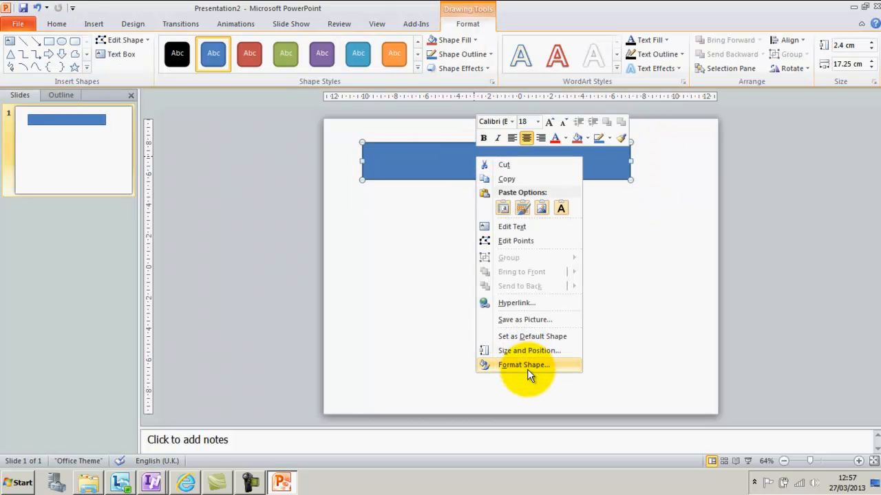
click(524, 364)
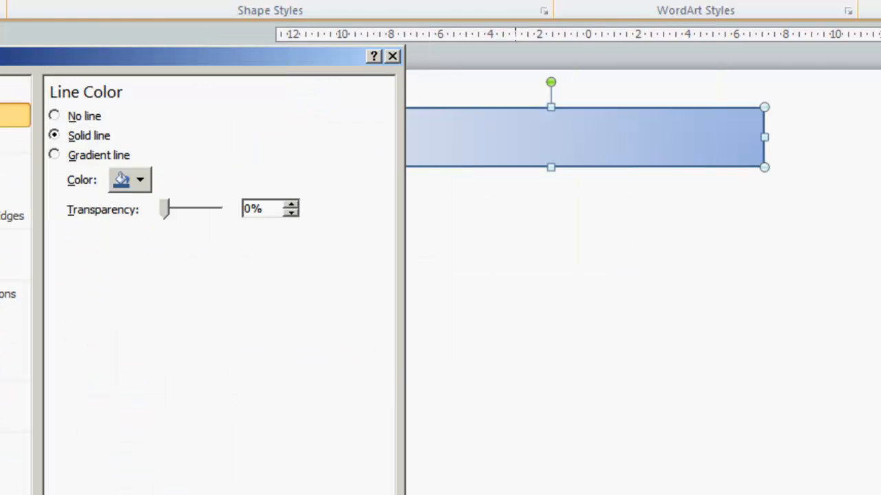
click(392, 56)
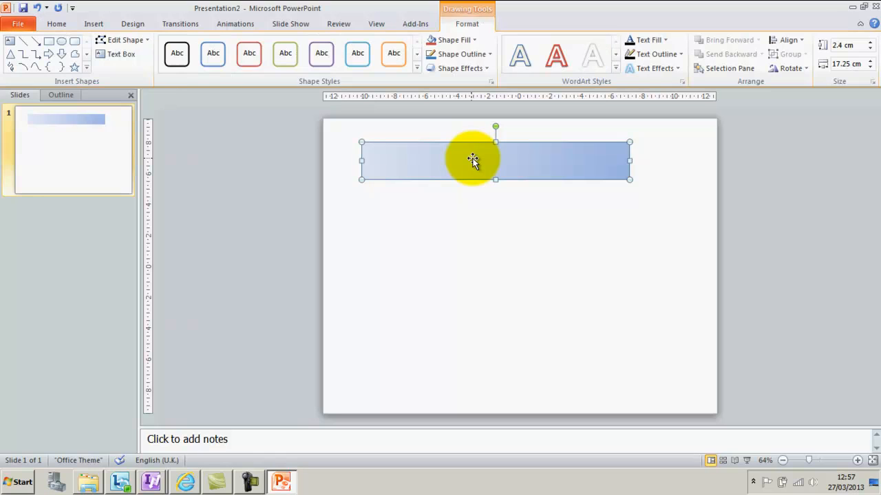
click(93, 23)
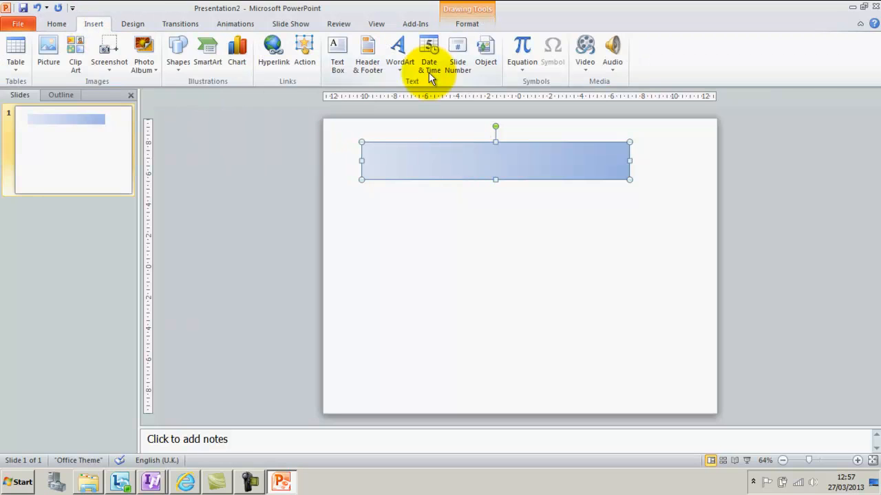
Insert the Contoso Logo Trans.gif image and position it at the banner's left end.
click(49, 51)
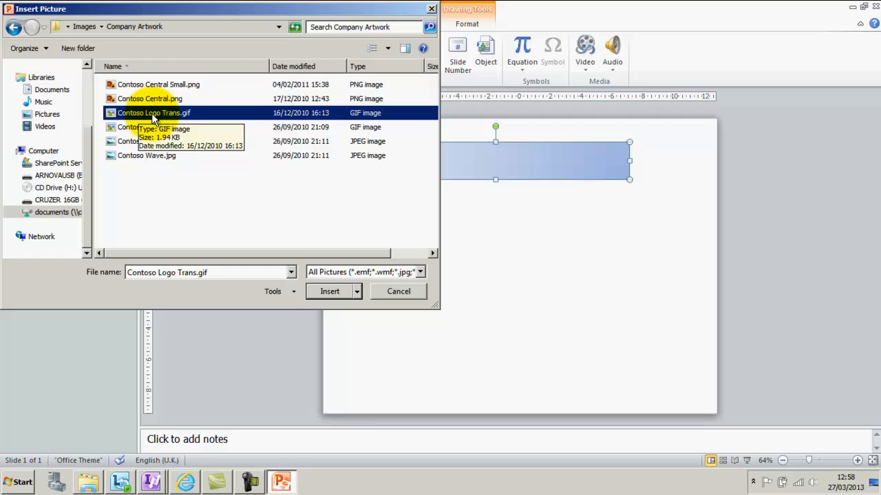
click(330, 291)
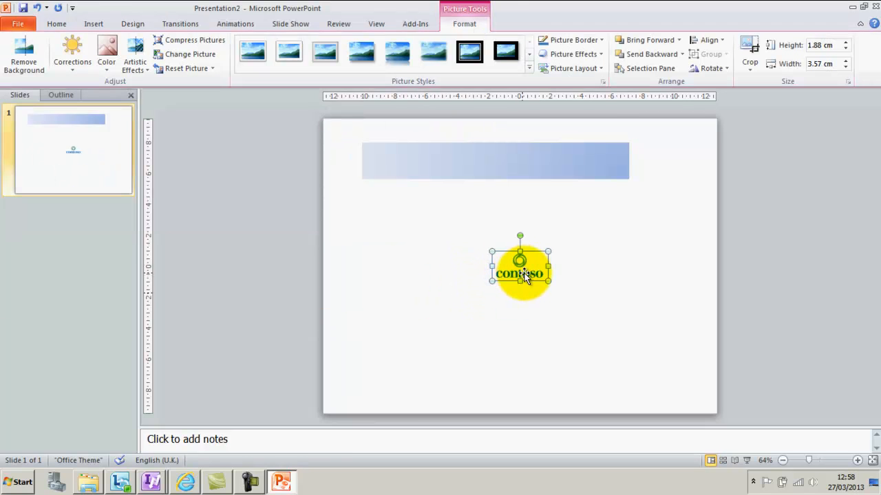
drag(520, 268, 388, 165)
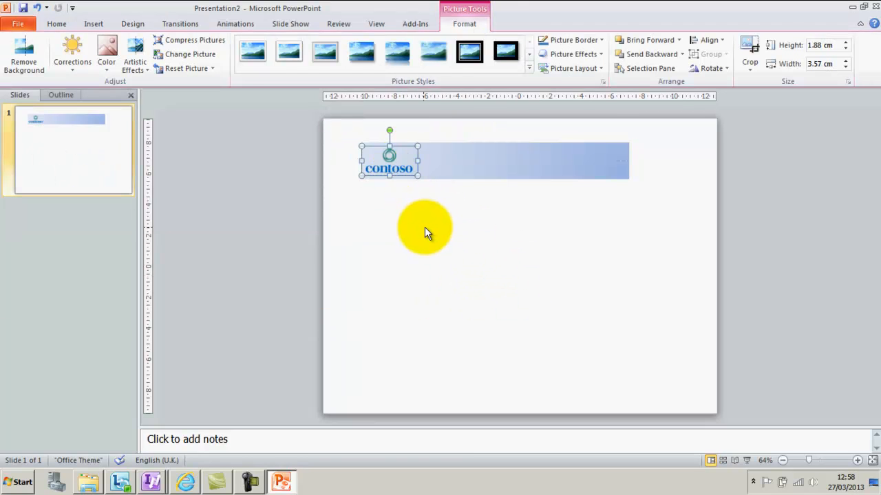
drag(424, 227, 390, 169)
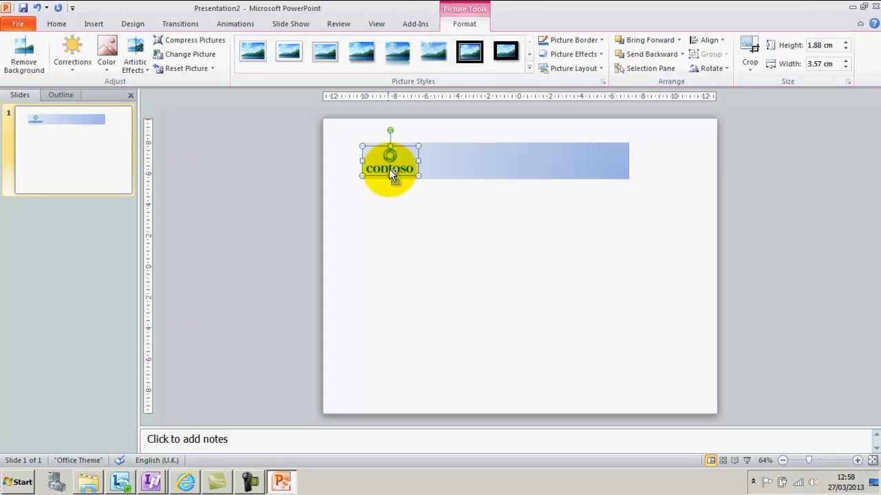
Add the 'Task Details' heading, group it with the banner, and save it as a picture.
right_click(393, 167)
text(Task )
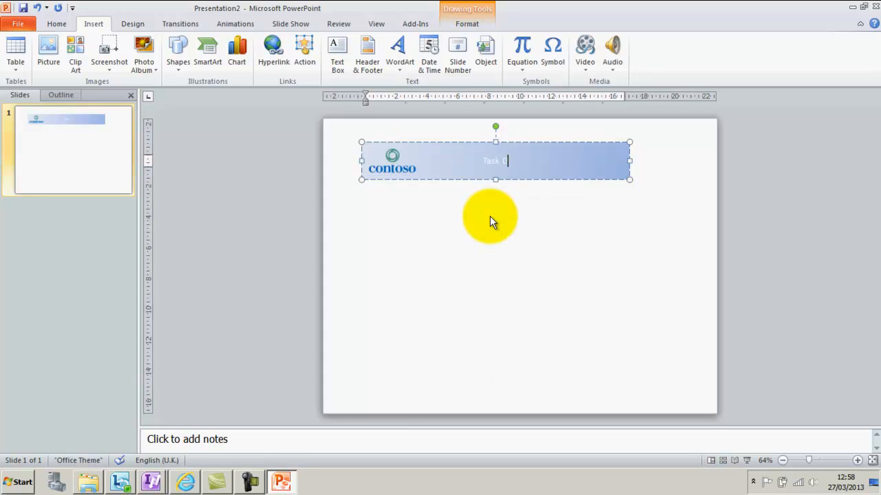
text(Details)
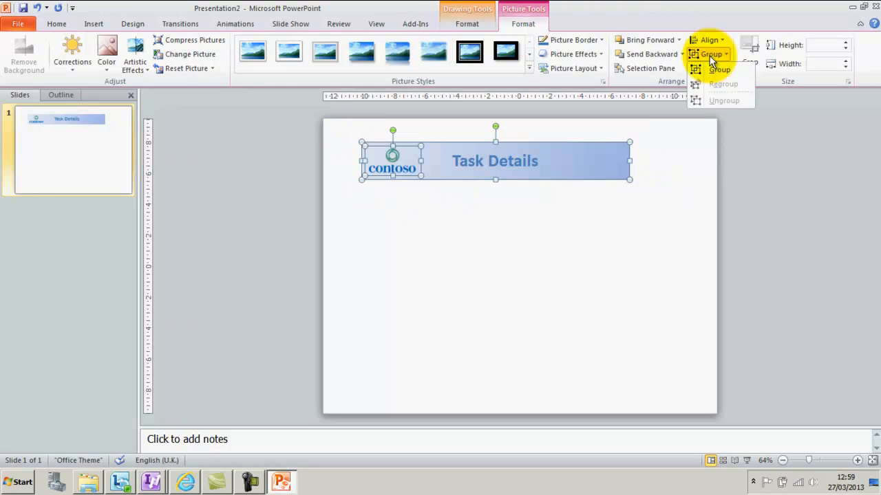
right_click(494, 161)
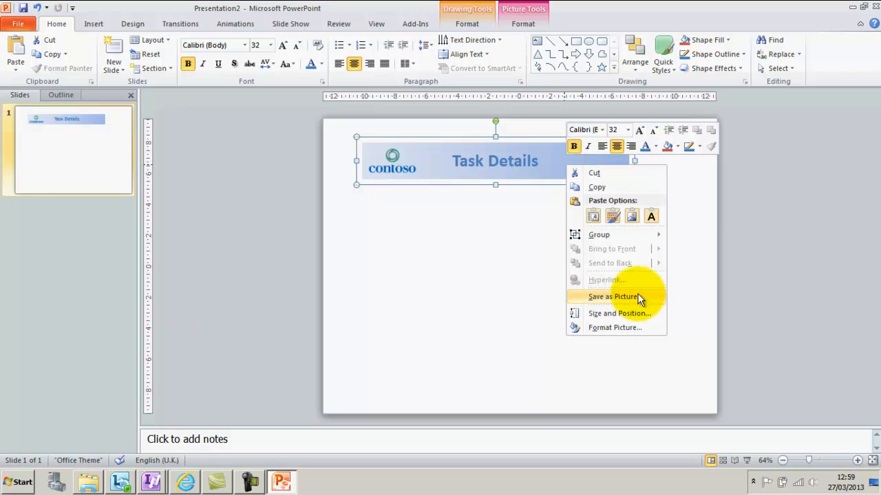
click(612, 297)
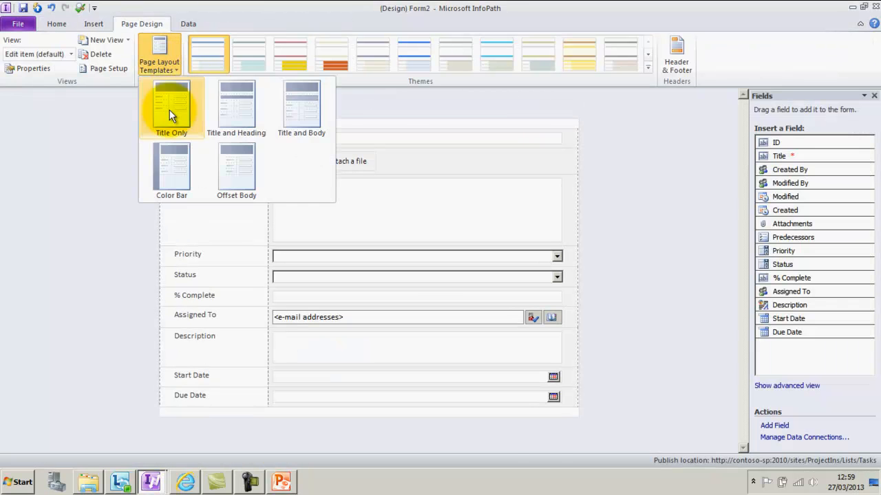
Select and clear the 'Click to add title' placeholder in the form header.
click(172, 107)
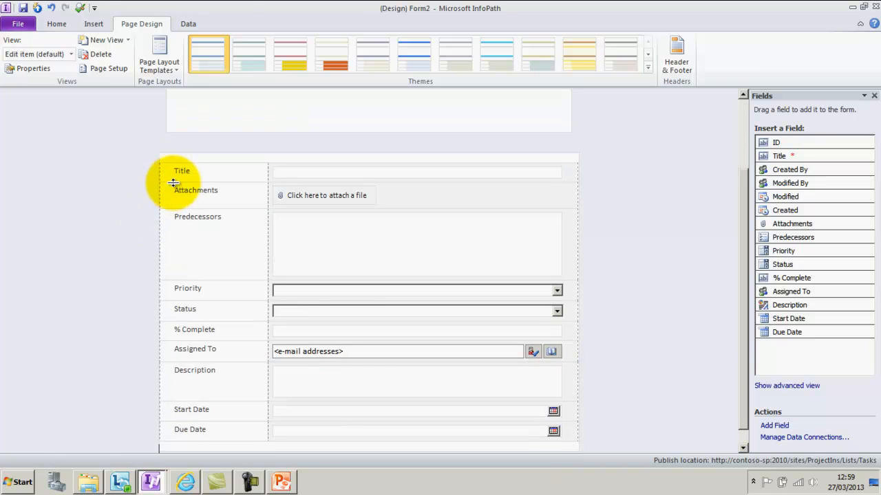
click(156, 158)
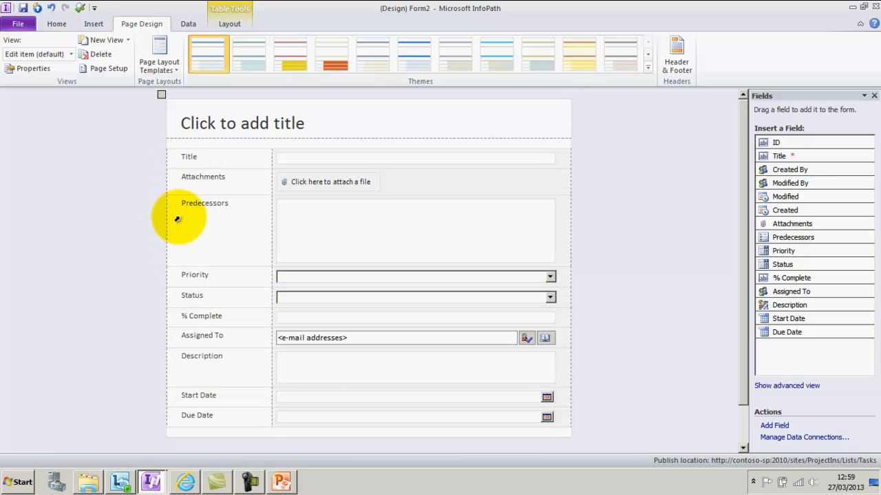
scroll(down, 3)
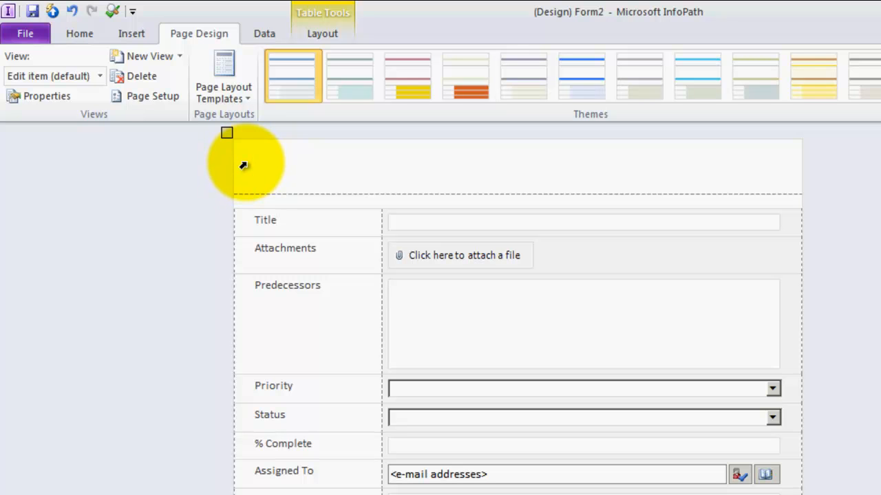
Adjust the header table's properties and insert the Contoso Banner.png picture into the header cell.
right_click(244, 165)
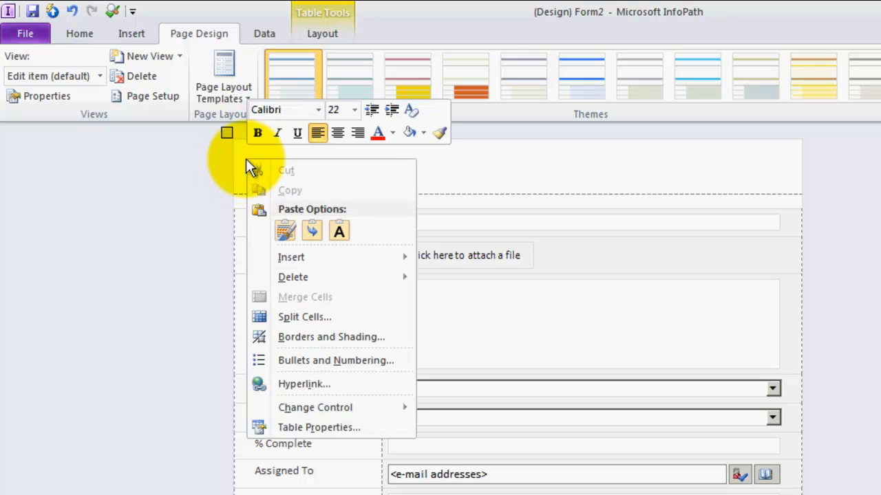
click(318, 427)
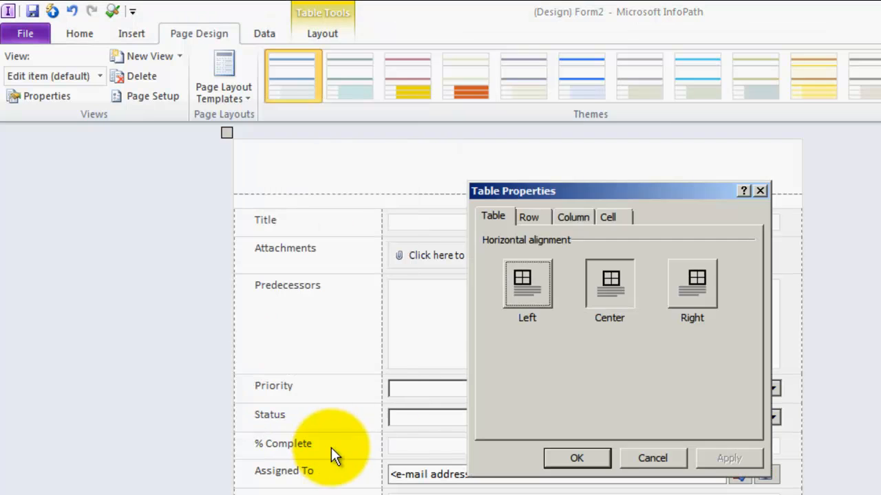
click(607, 216)
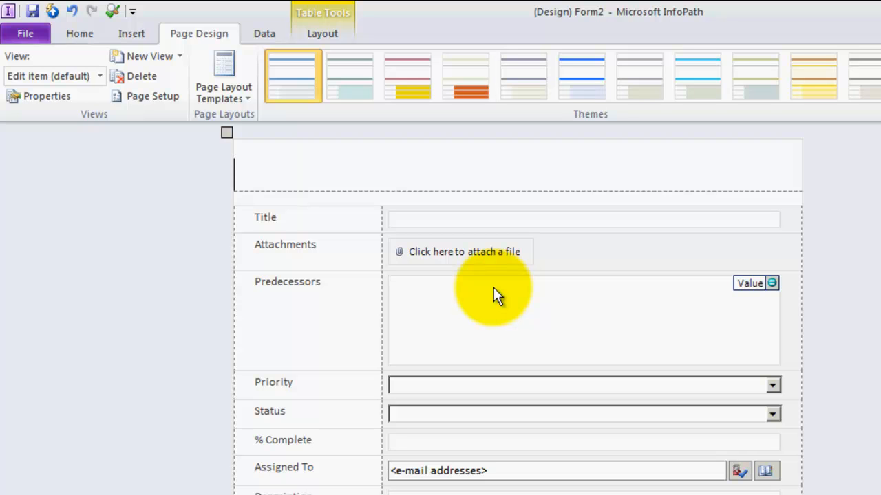
mouse_move(158, 41)
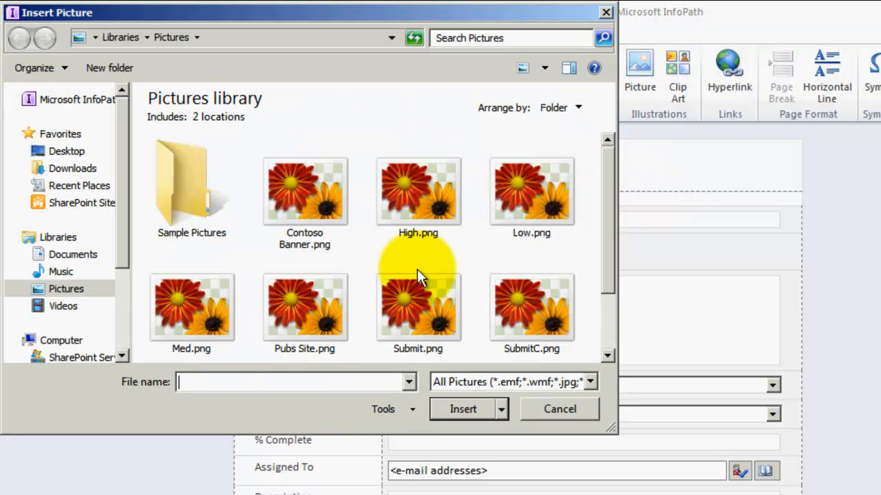
click(560, 409)
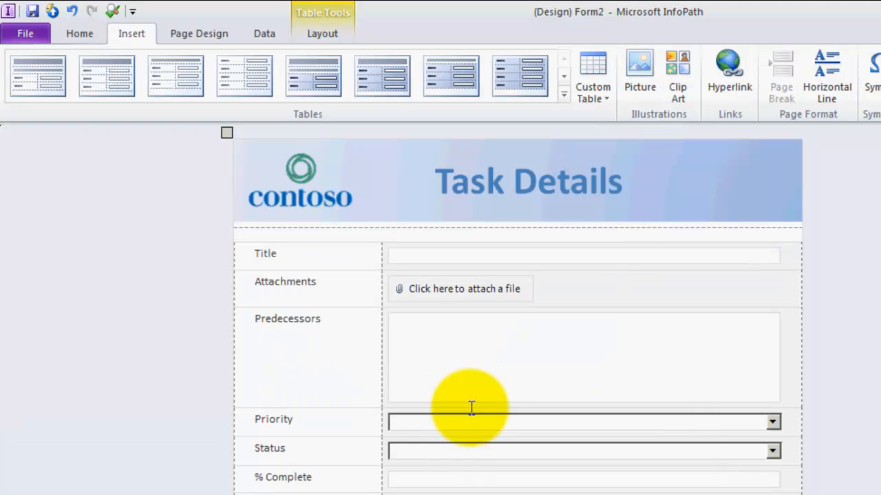
mouse_move(602, 227)
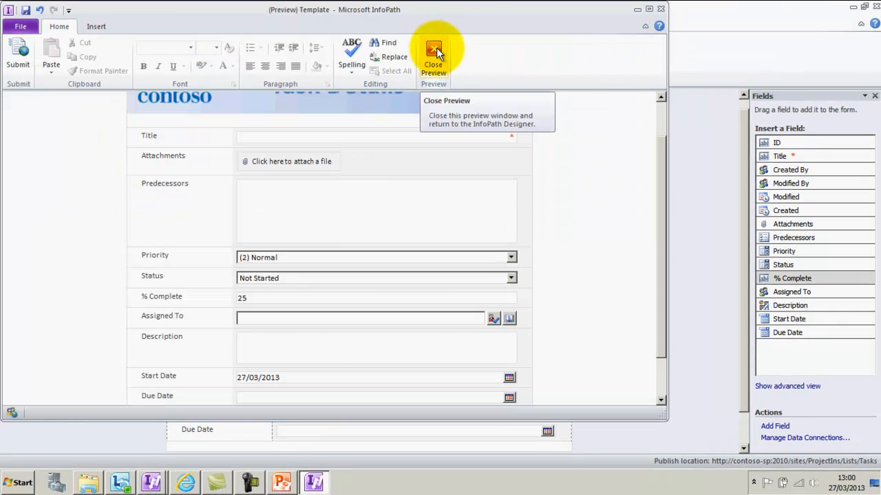
Return to design view and select the % Complete box to resize it.
click(434, 59)
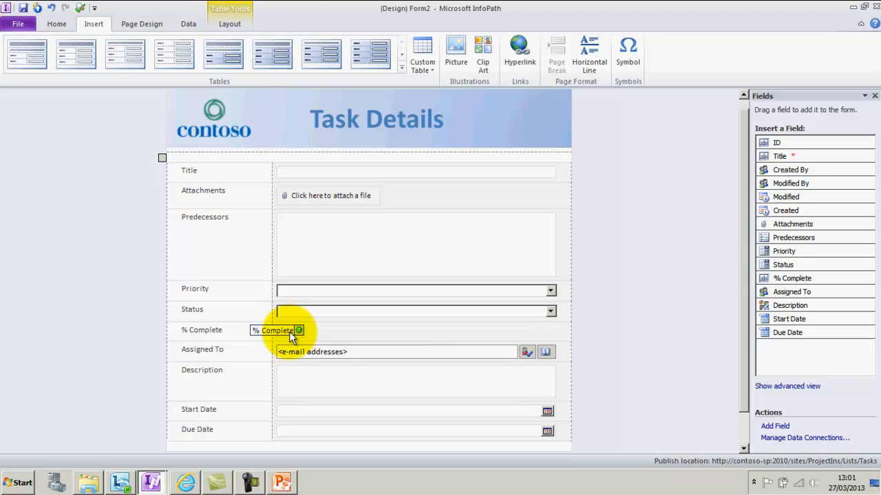
click(275, 330)
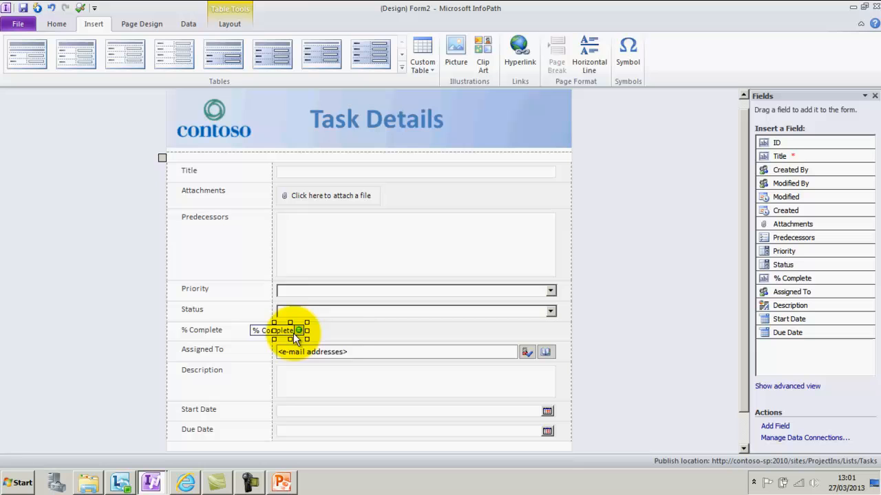
click(275, 330)
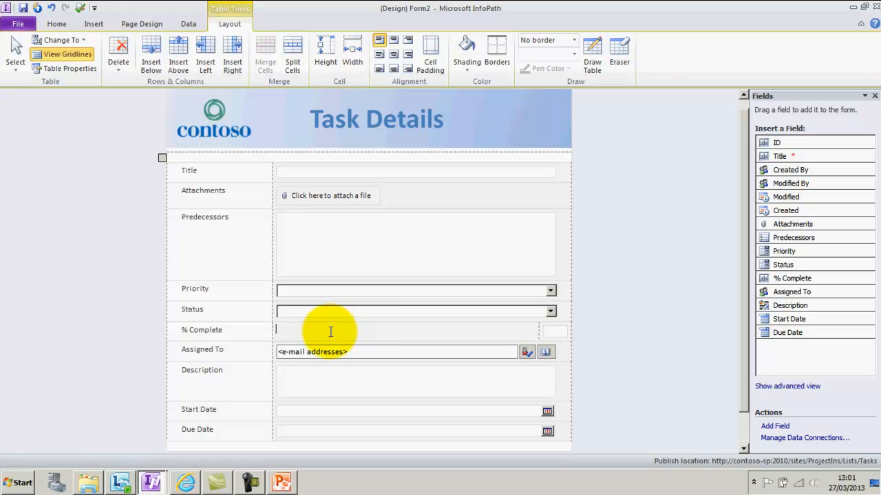
mouse_move(112, 88)
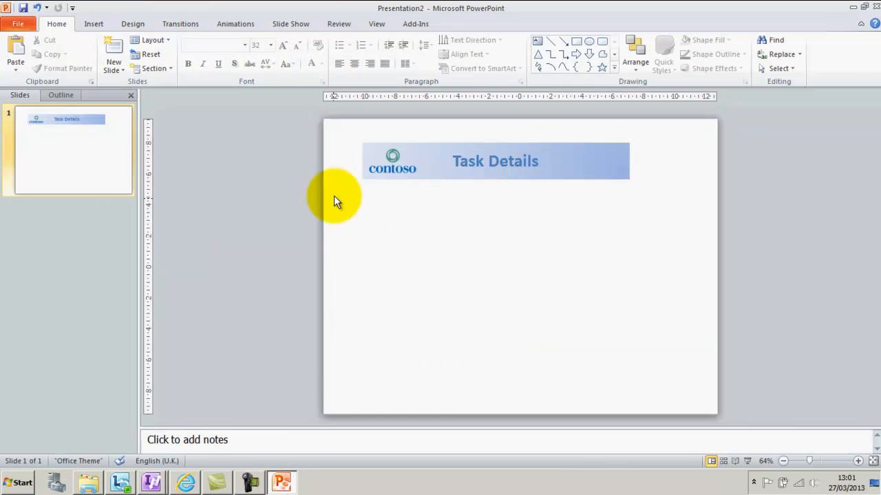
mouse_move(392, 256)
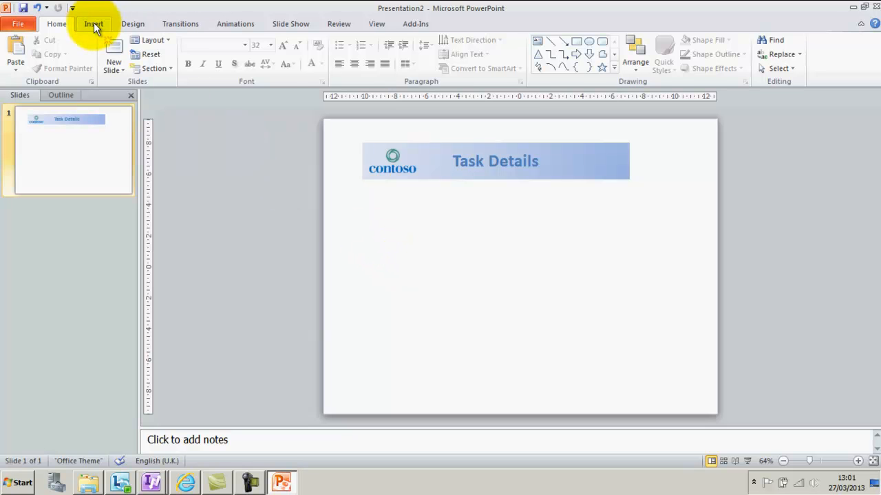
Draw a rounded rectangle and size it to 1.06 cm by 0.53 cm.
click(93, 24)
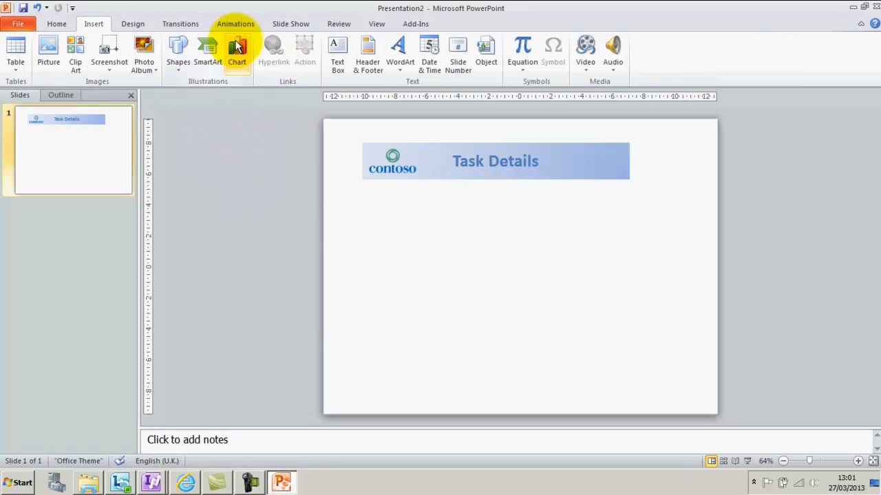
click(177, 52)
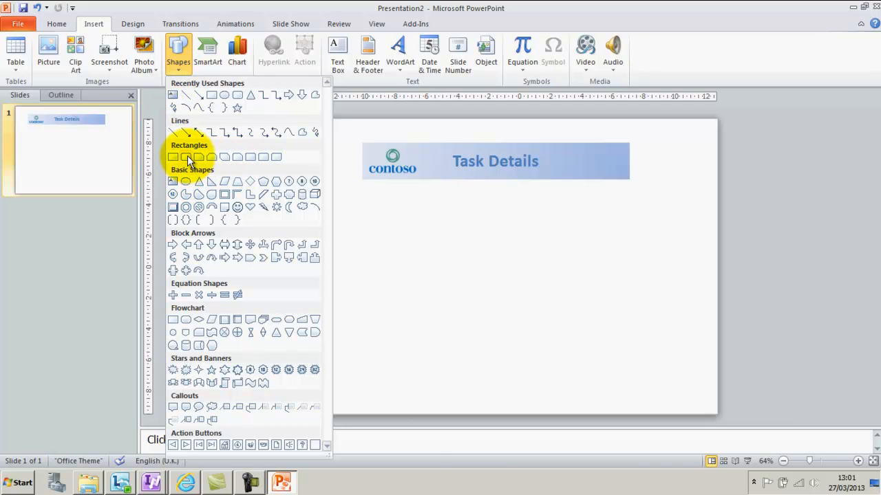
click(183, 157)
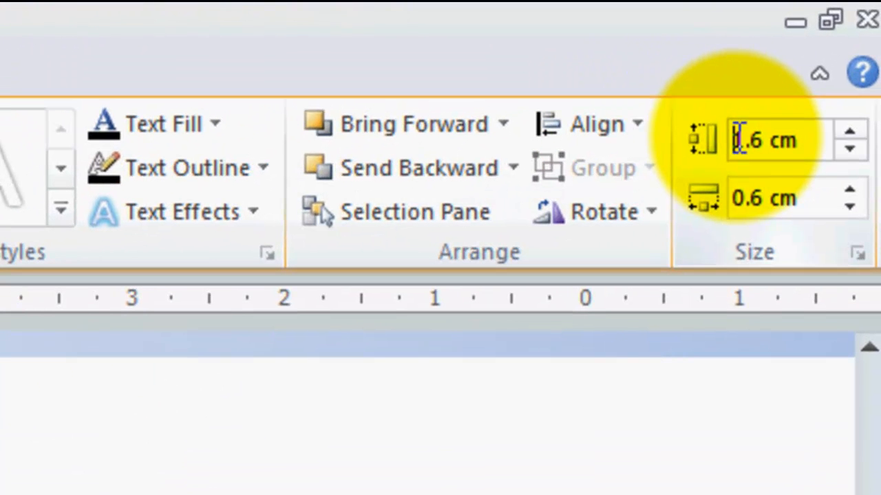
text(1.06 cm)
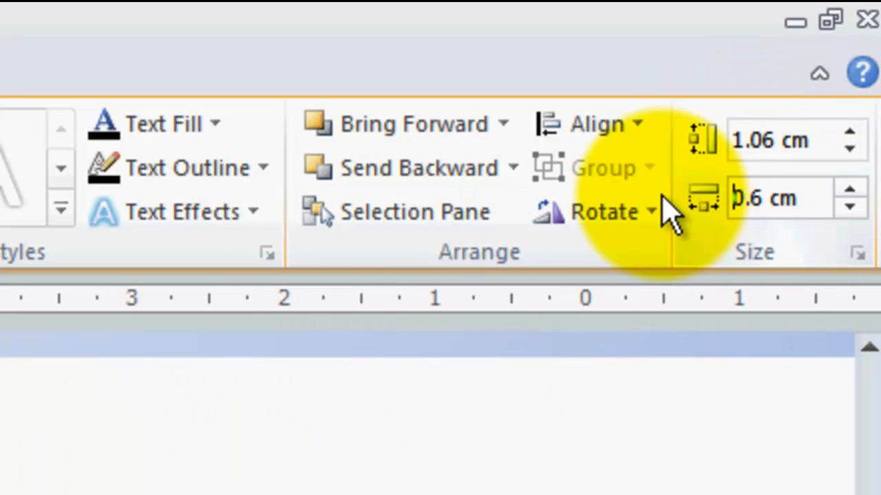
text(20p)
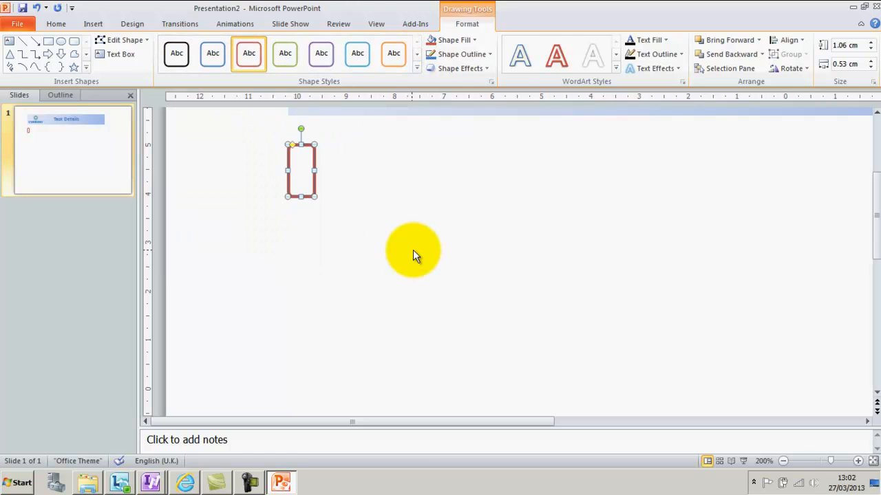
Copy the rounded rectangle into a 3x3 grid with outlined, filled and glossy red, orange and green styles.
drag(413, 252, 302, 251)
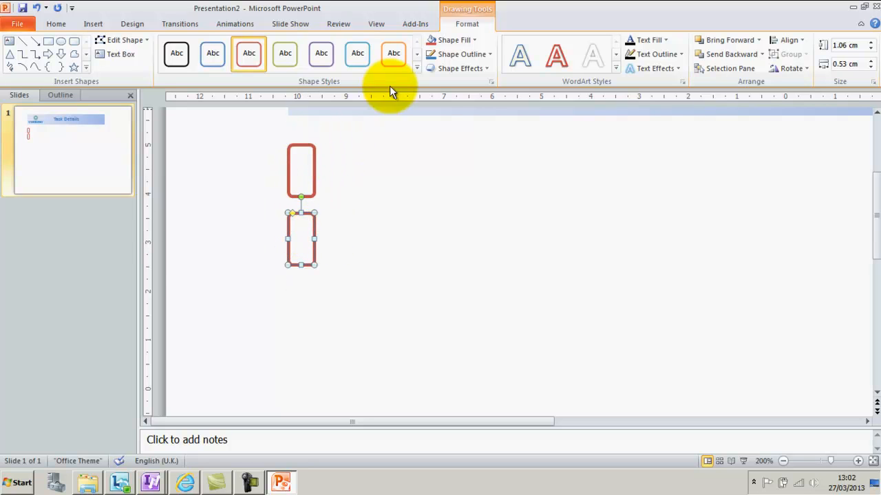
click(415, 68)
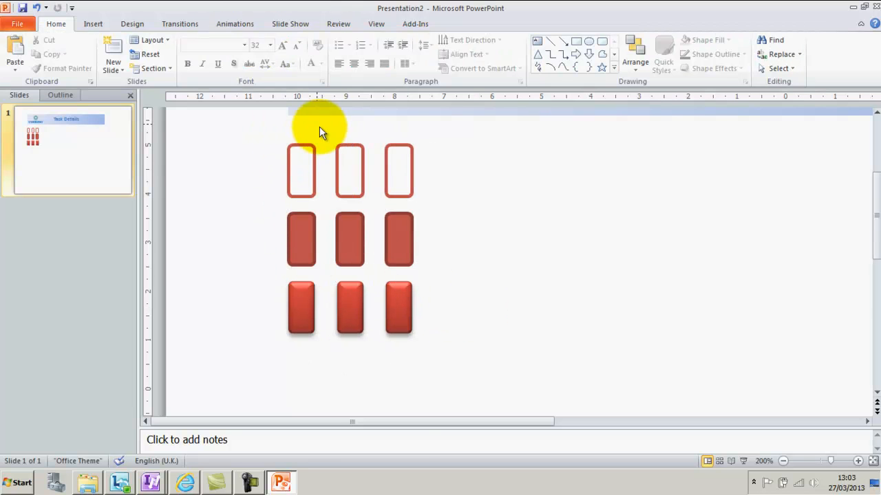
click(349, 170)
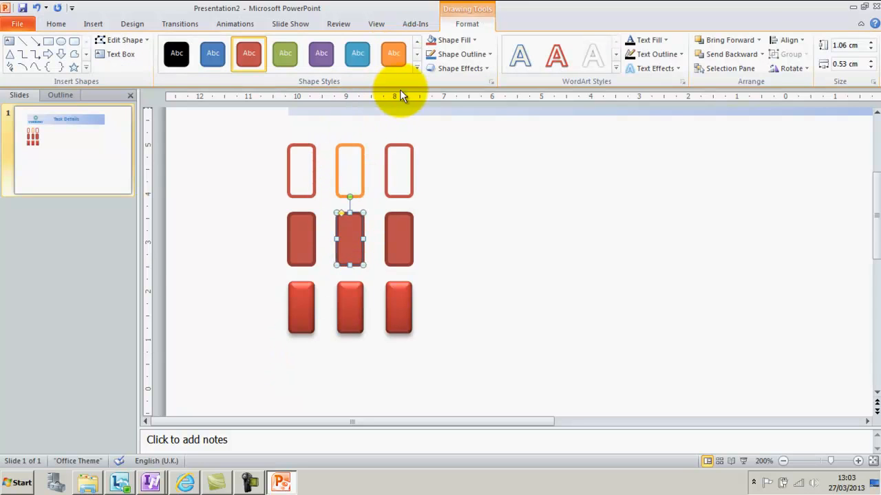
click(393, 53)
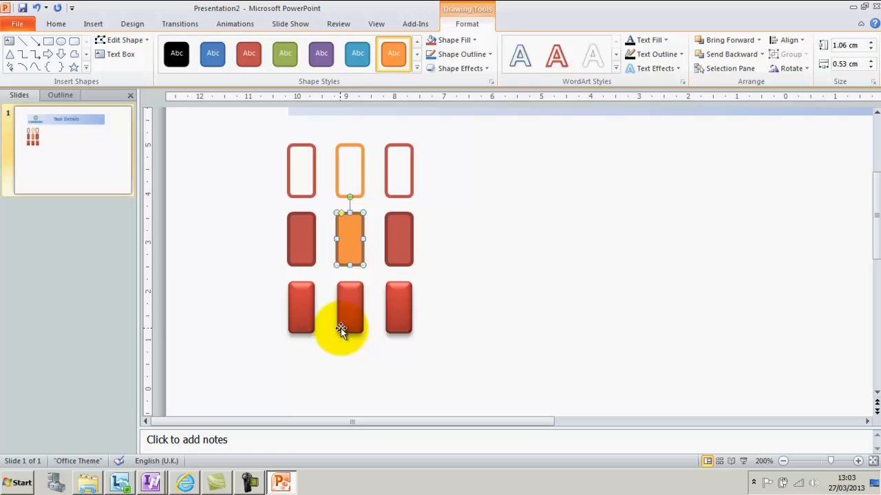
click(416, 68)
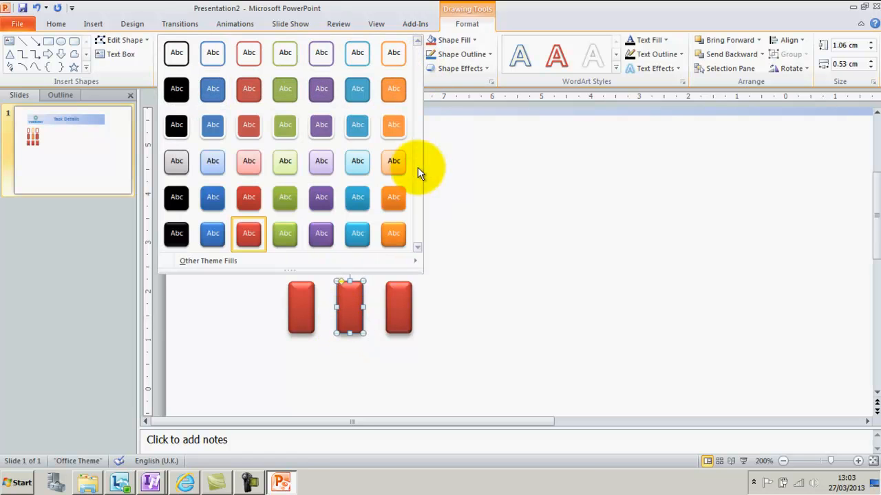
click(285, 52)
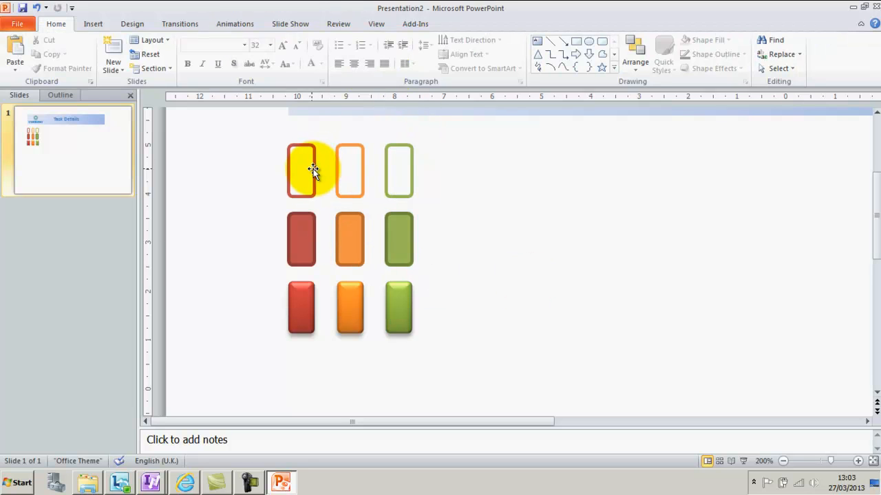
Save the red outlined and orange button shapes as picture files, then select the green shape.
right_click(313, 170)
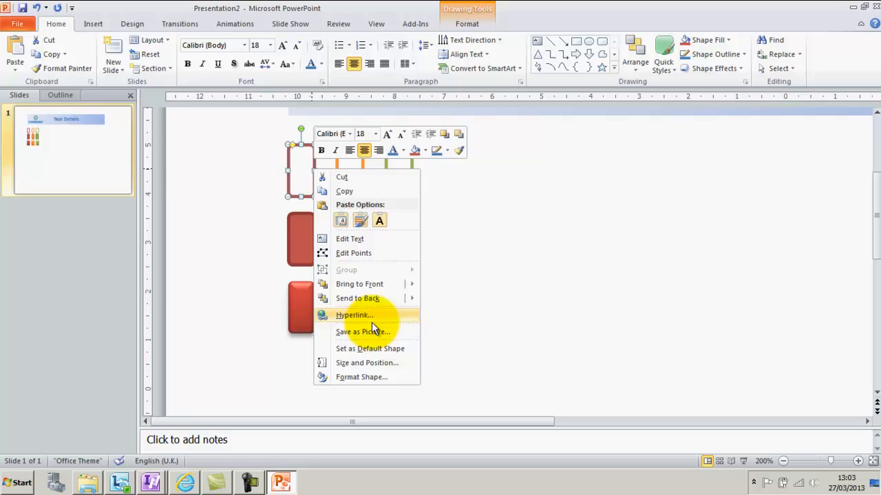
click(363, 331)
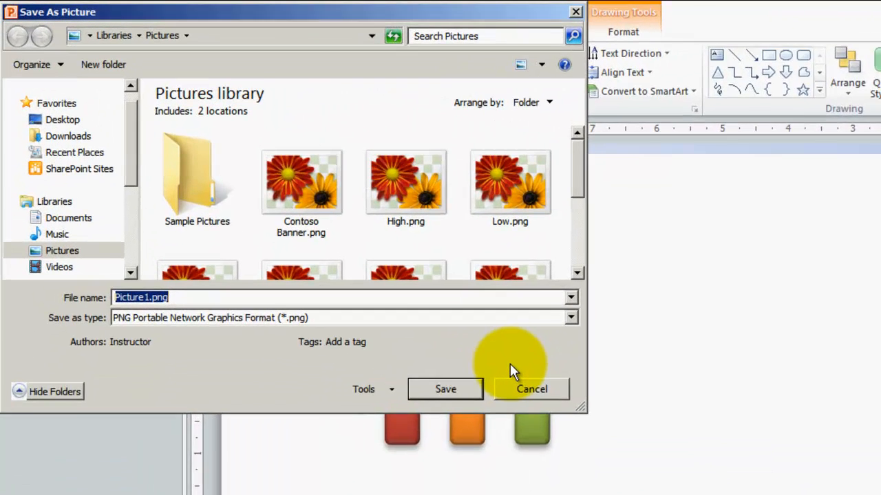
text(L)
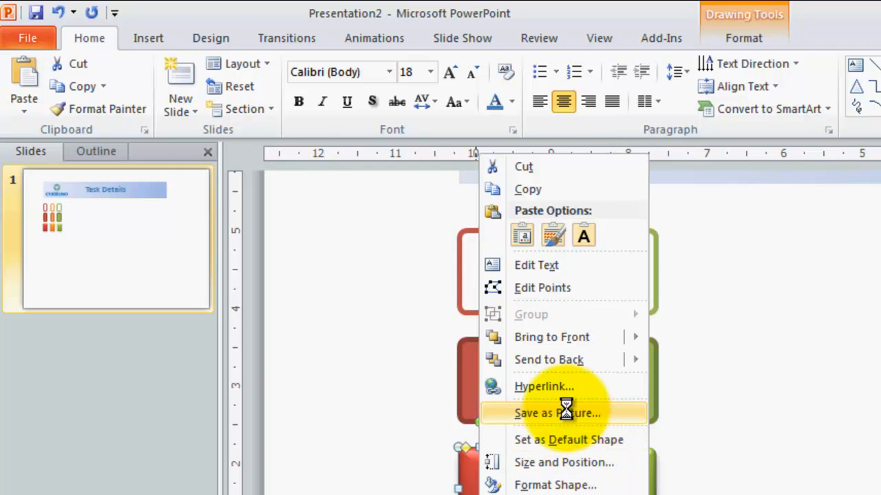
click(556, 412)
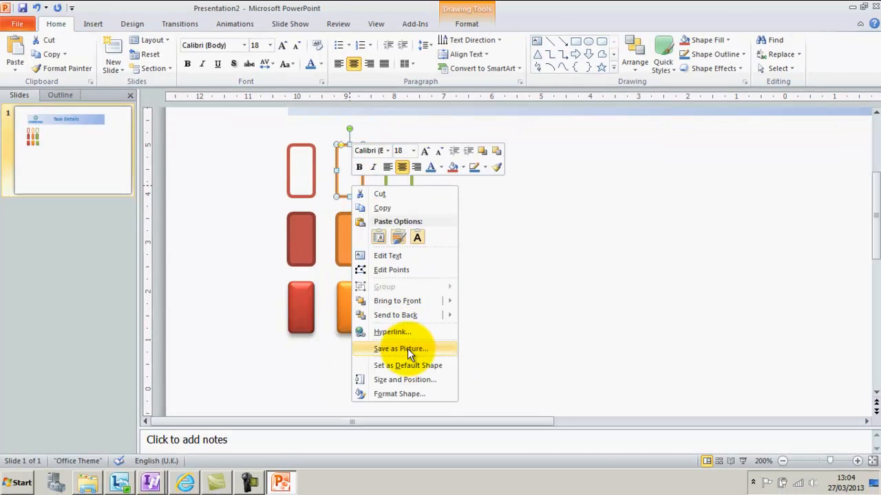
click(426, 354)
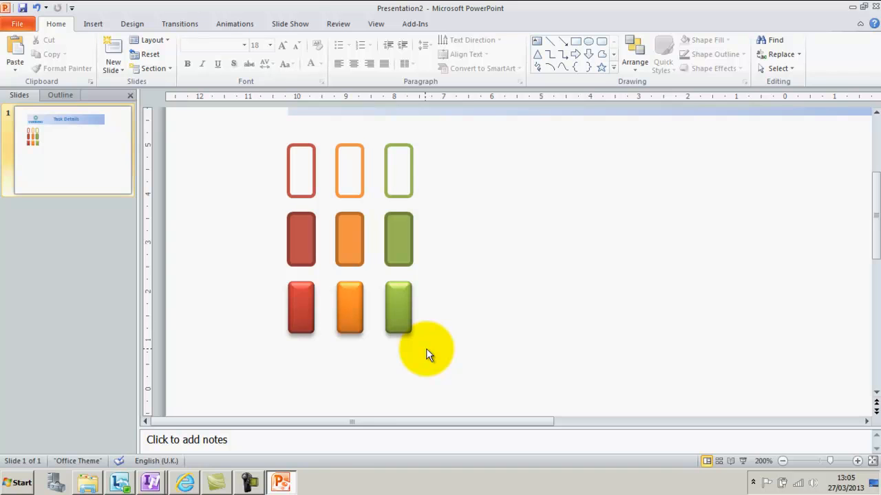
right_click(397, 308)
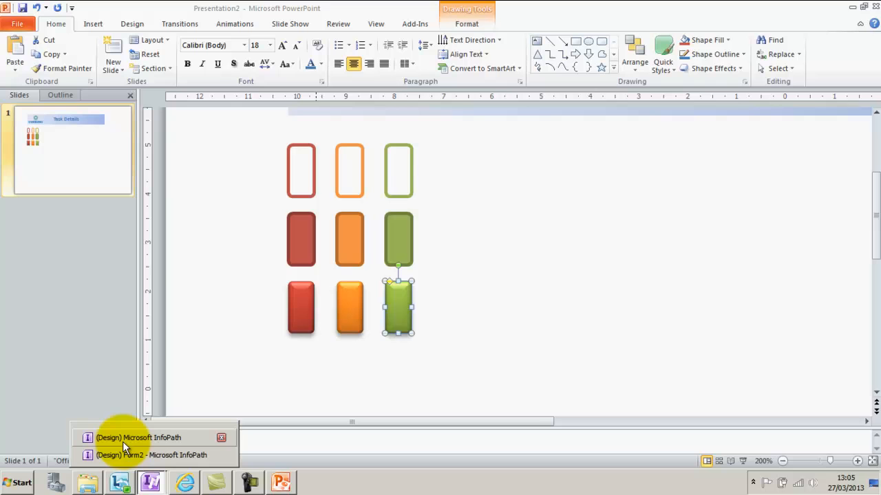
Add the button PNGs (LHov.png, LOff.png and the rest) from Pictures as template resource files.
click(151, 455)
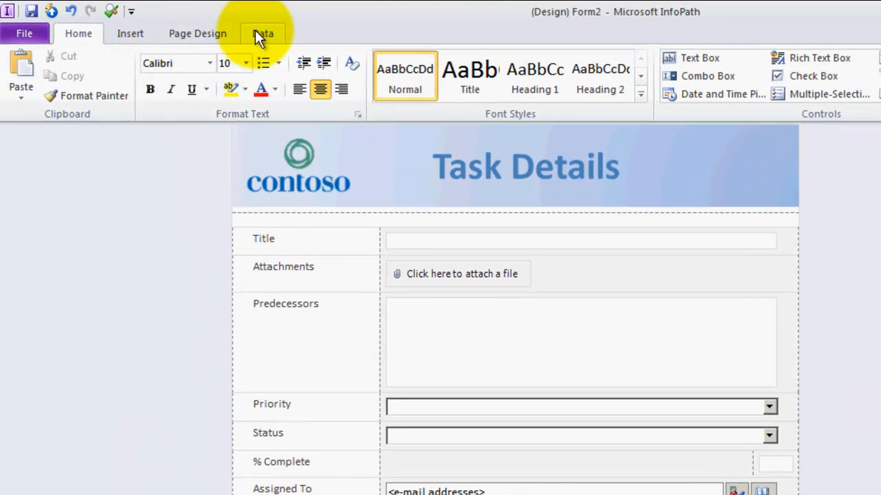
click(263, 33)
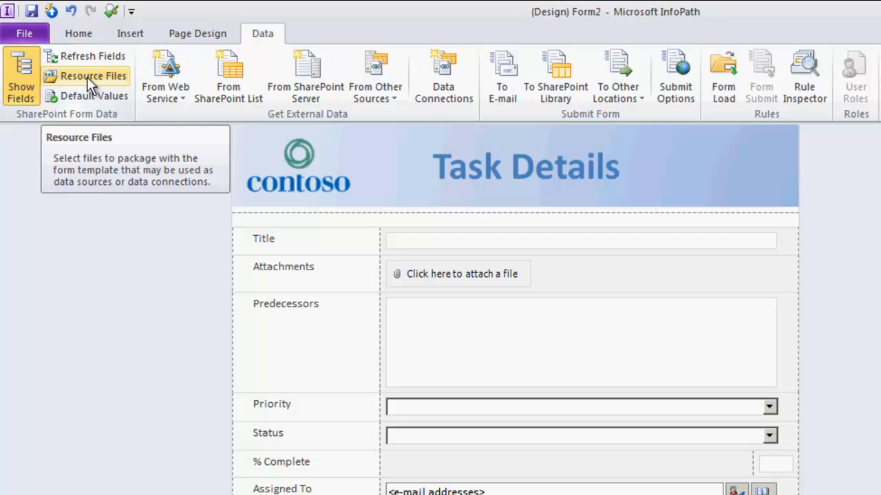
click(93, 76)
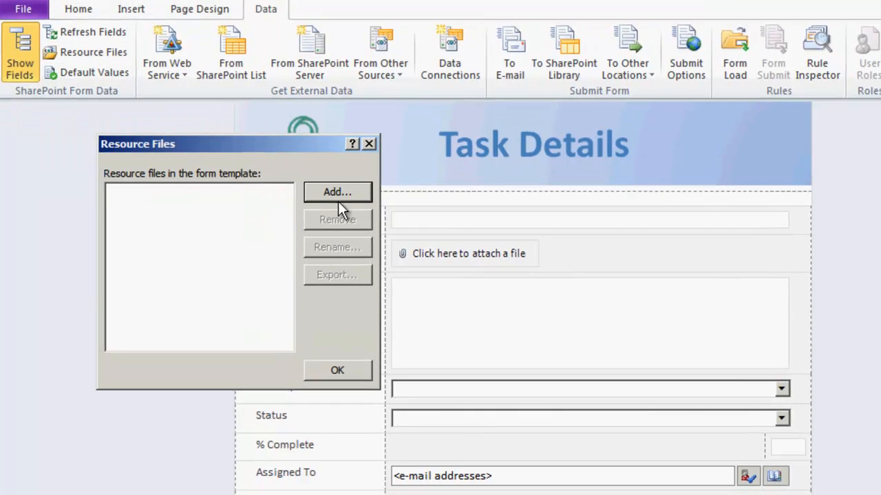
click(337, 192)
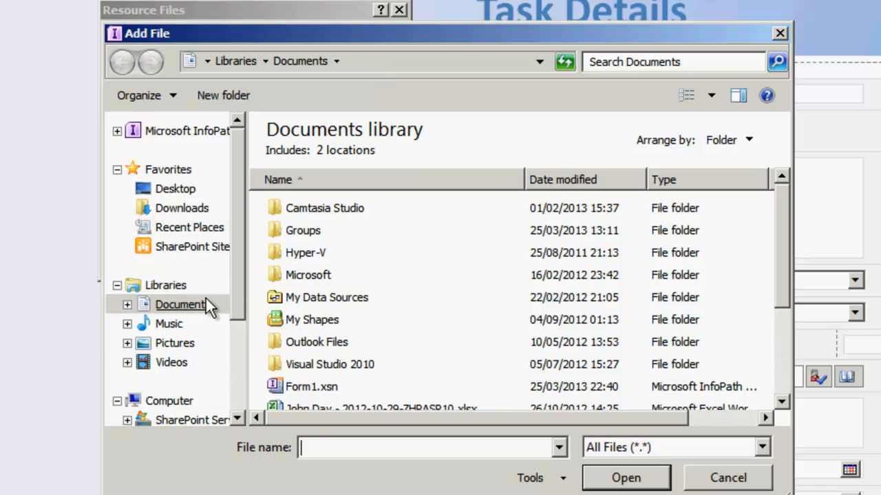
click(174, 342)
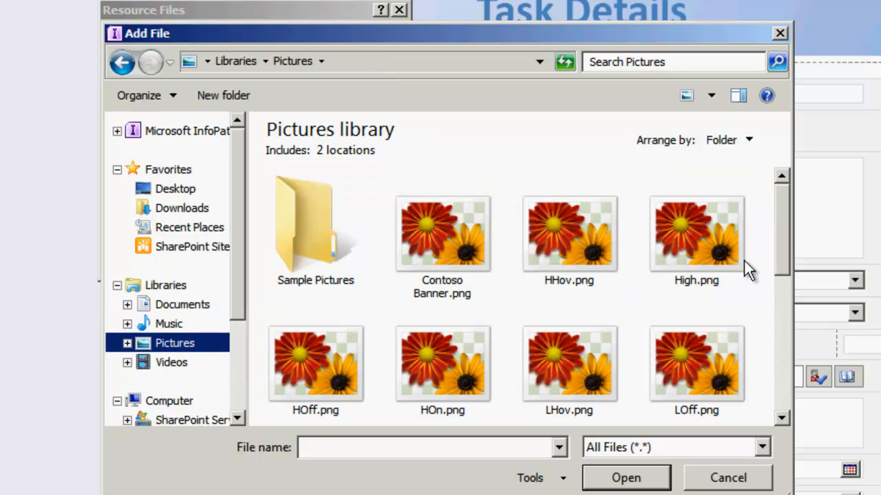
click(569, 361)
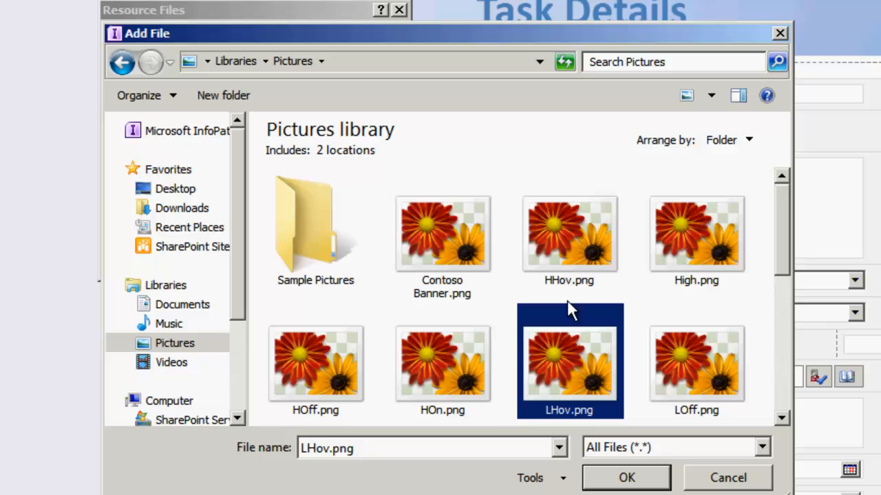
click(696, 363)
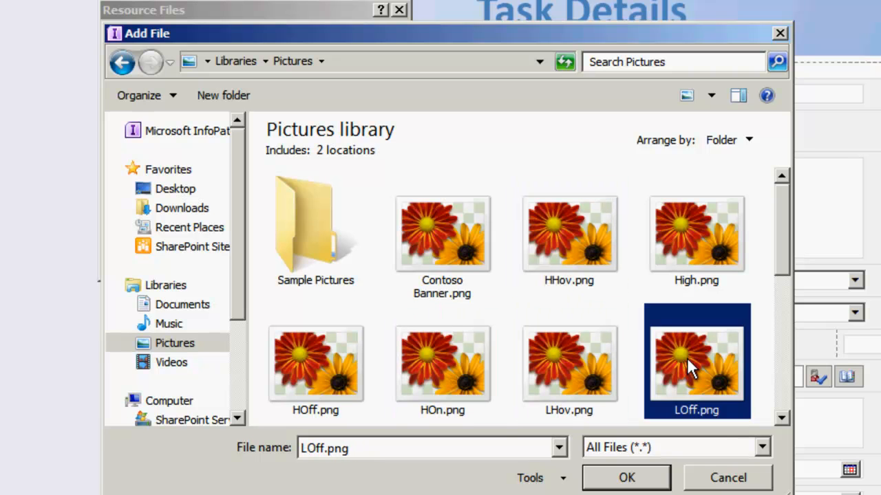
click(569, 234)
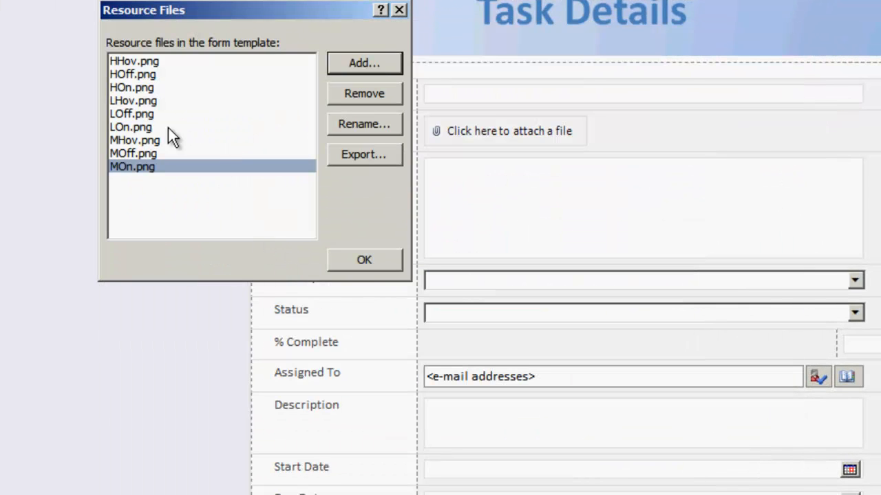
mouse_move(141, 113)
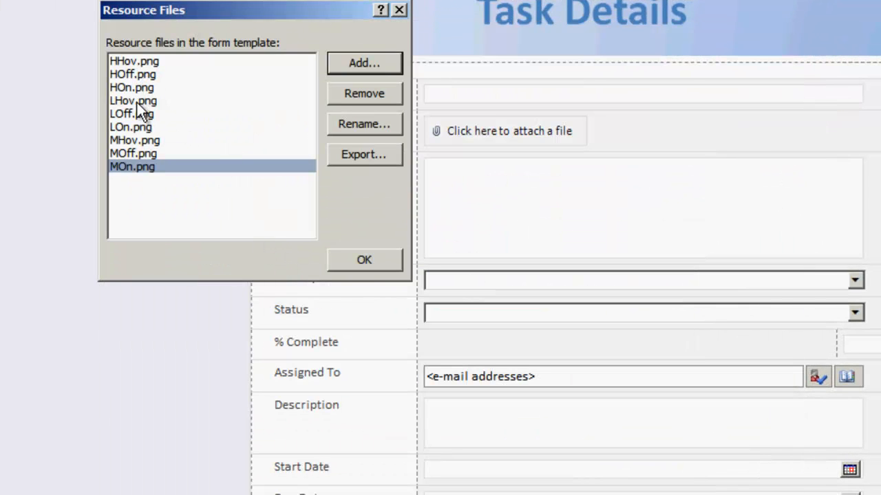
mouse_move(117, 185)
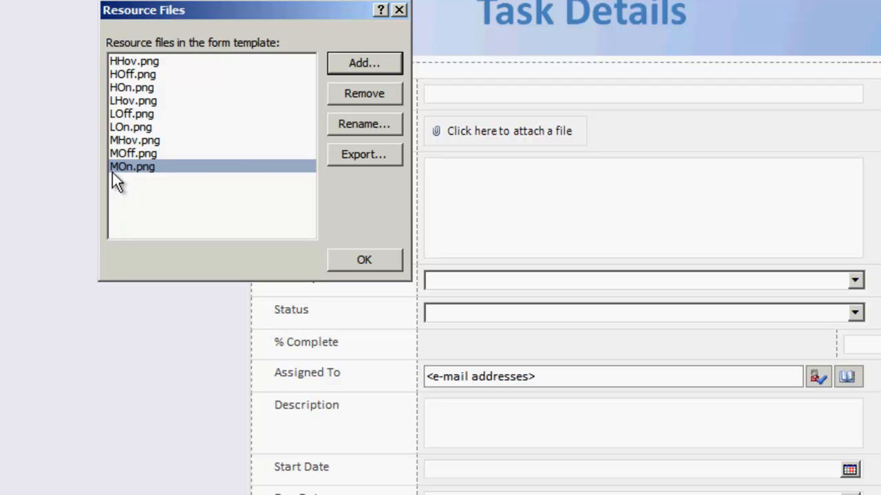
click(364, 260)
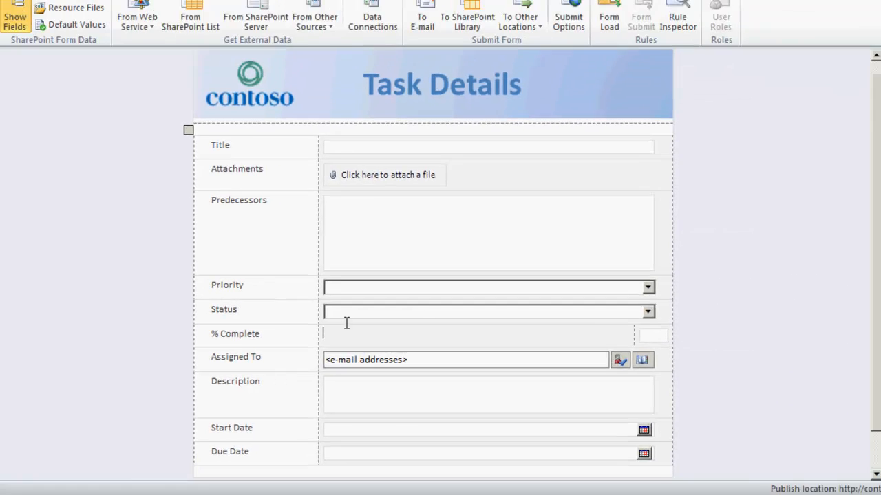
Insert a picture button in the % Complete cell using LOff.png, with LHov.png on hover.
click(57, 23)
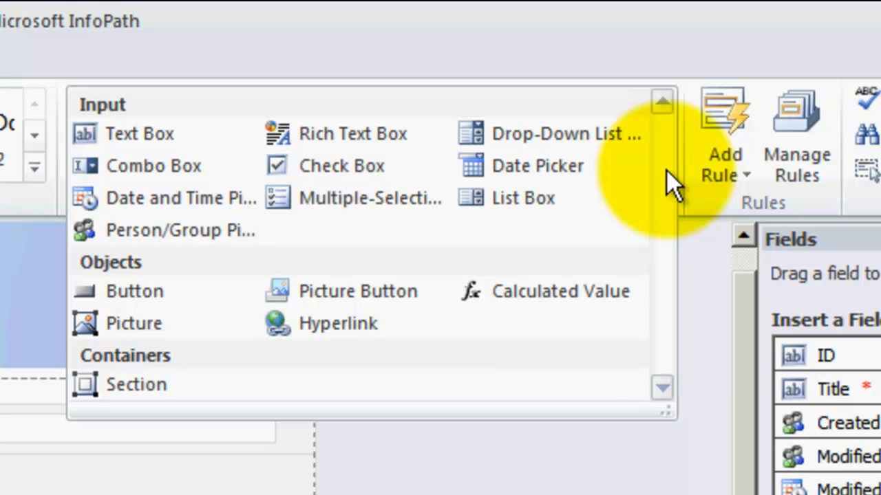
mouse_move(351, 324)
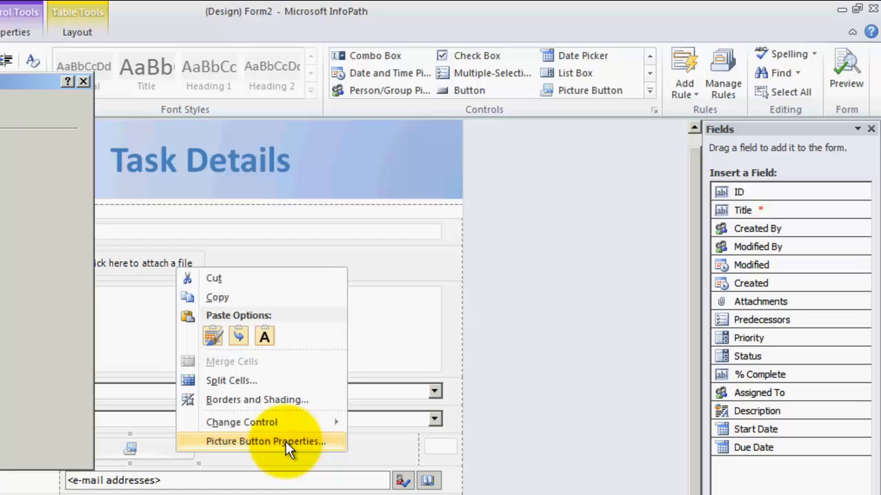
click(265, 441)
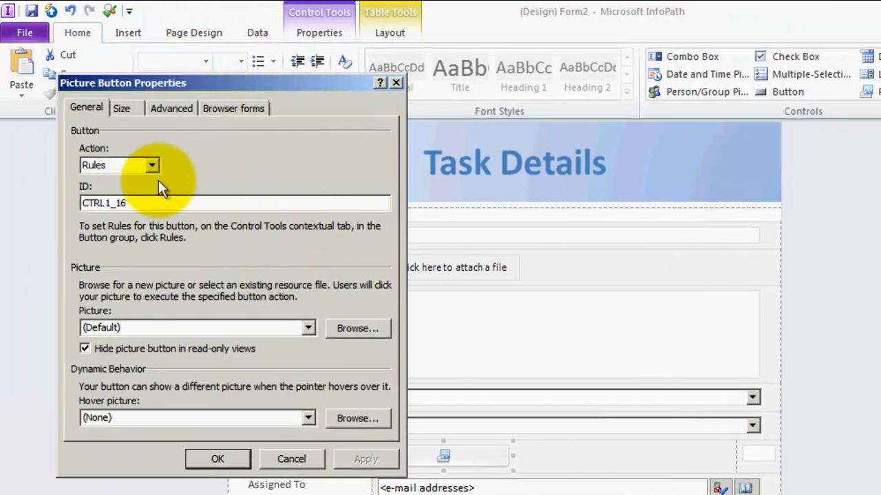
mouse_move(305, 332)
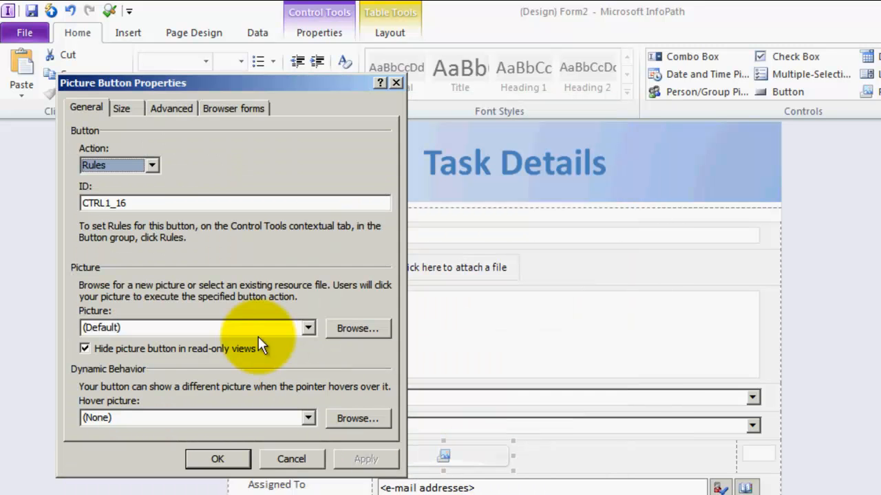
click(307, 327)
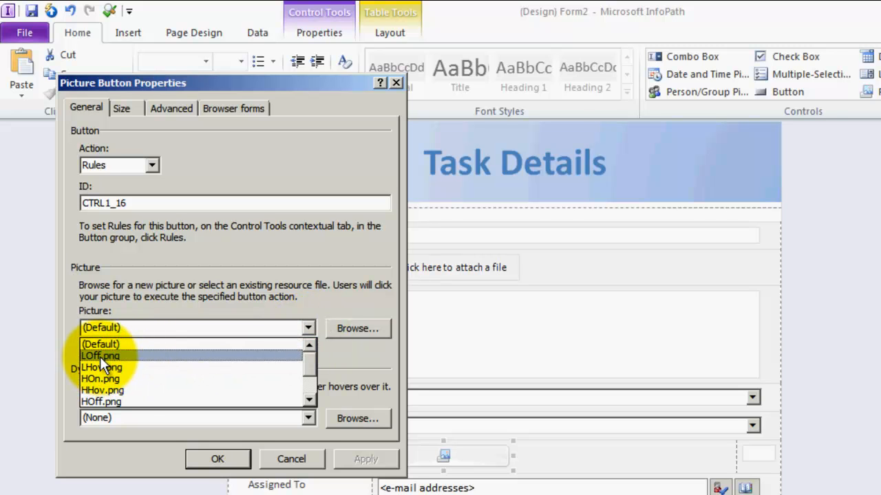
click(100, 356)
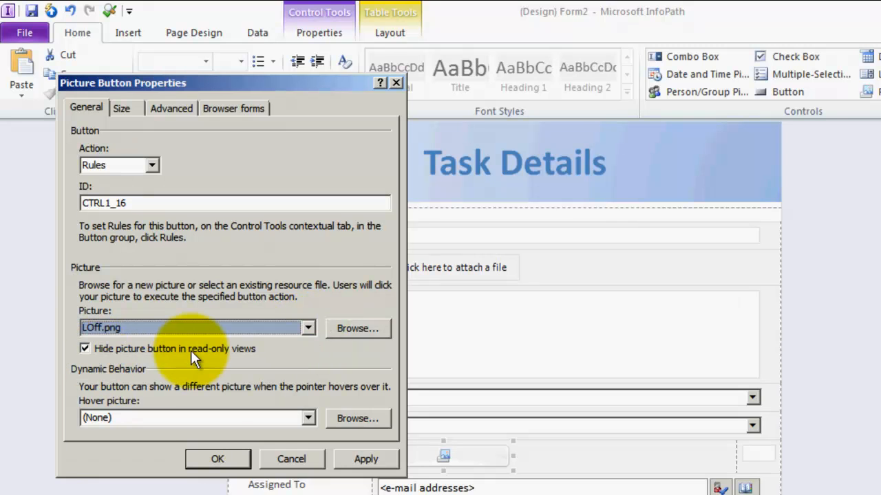
click(308, 418)
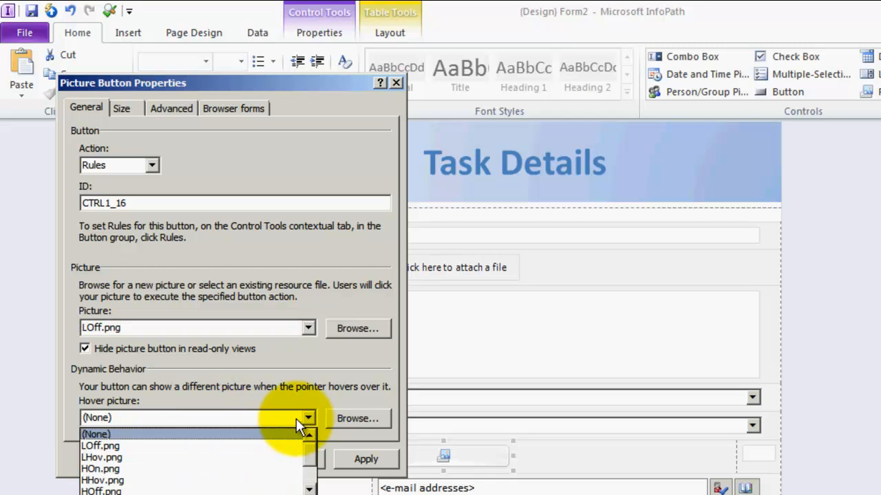
click(102, 457)
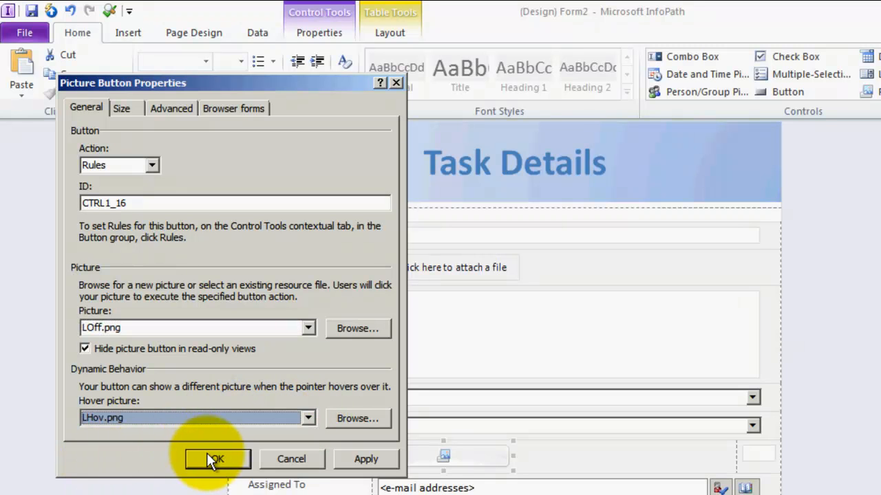
click(216, 459)
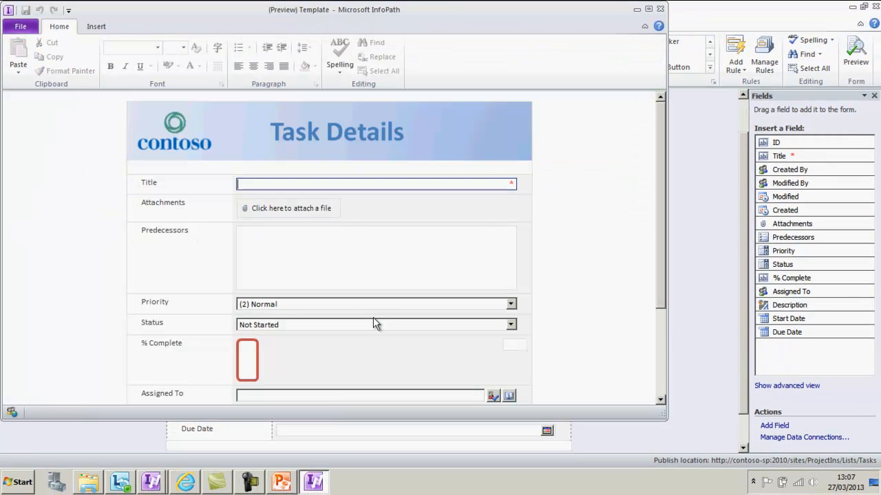
click(856, 52)
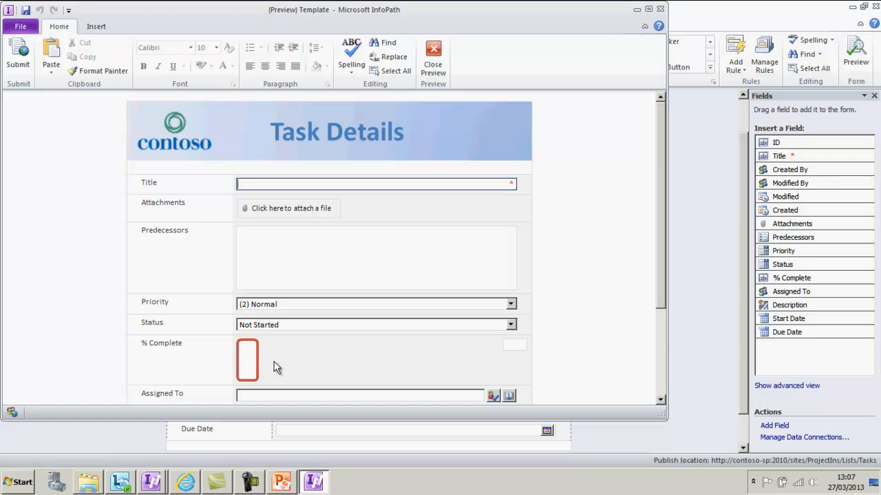
mouse_move(313, 369)
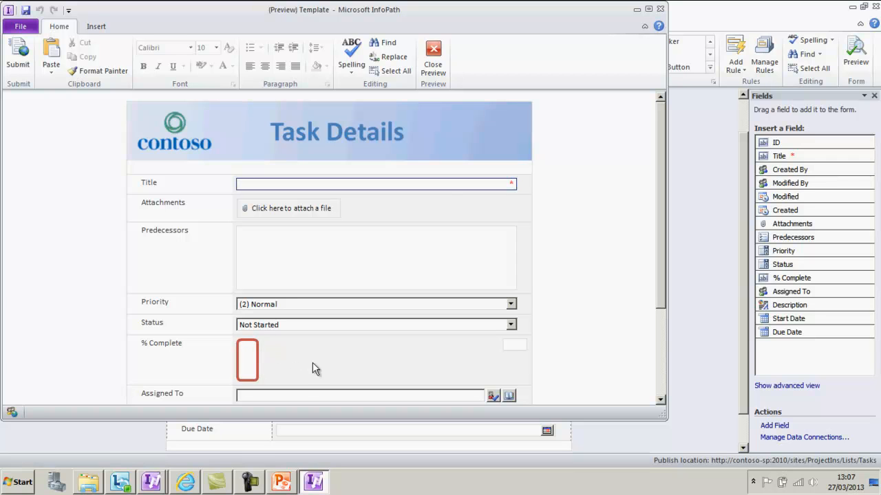
click(433, 55)
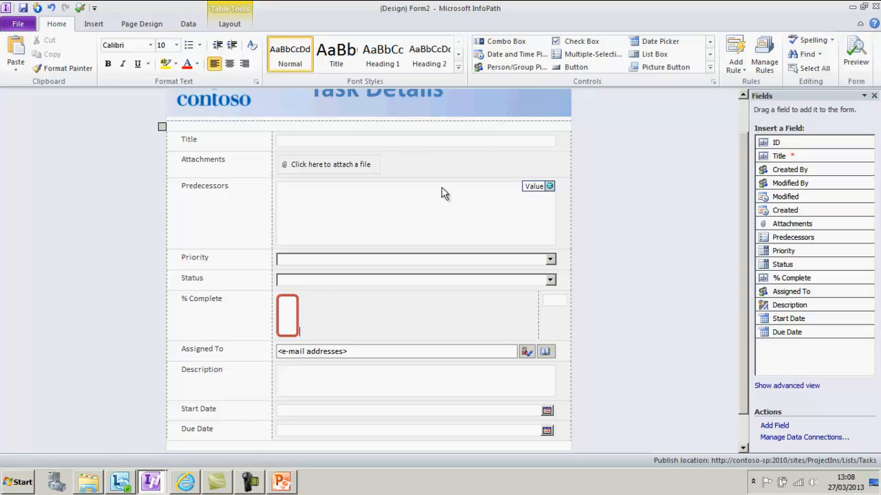
Set the second picture button's picture to LOn.png in Picture Button Properties.
click(711, 67)
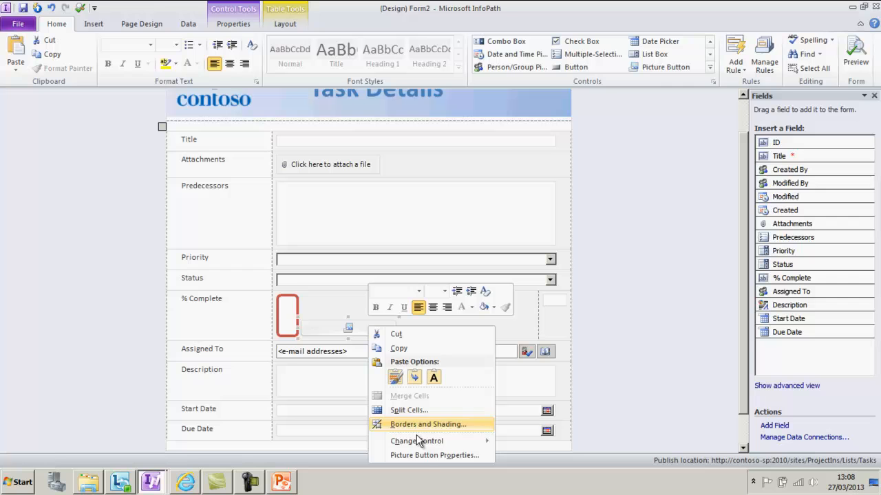
click(434, 456)
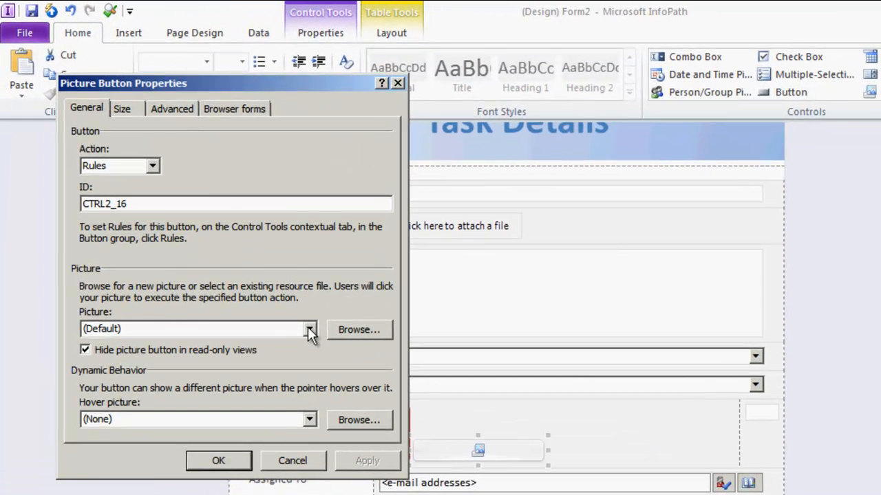
click(309, 329)
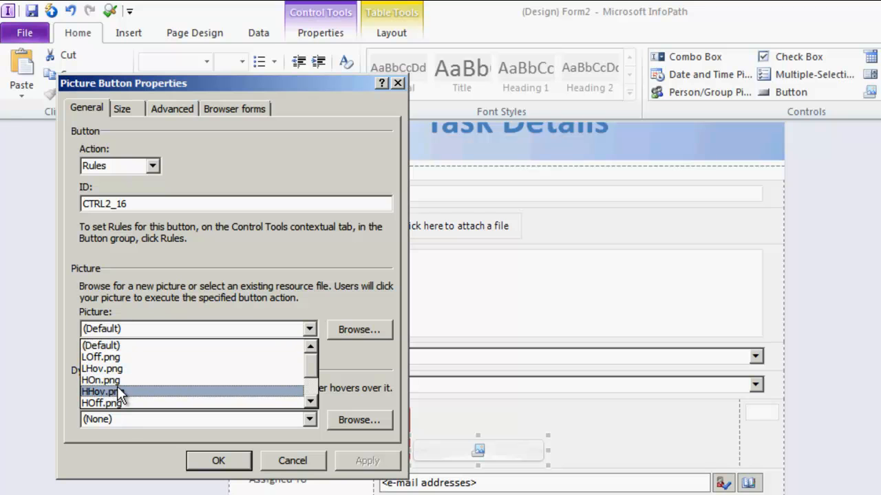
click(100, 380)
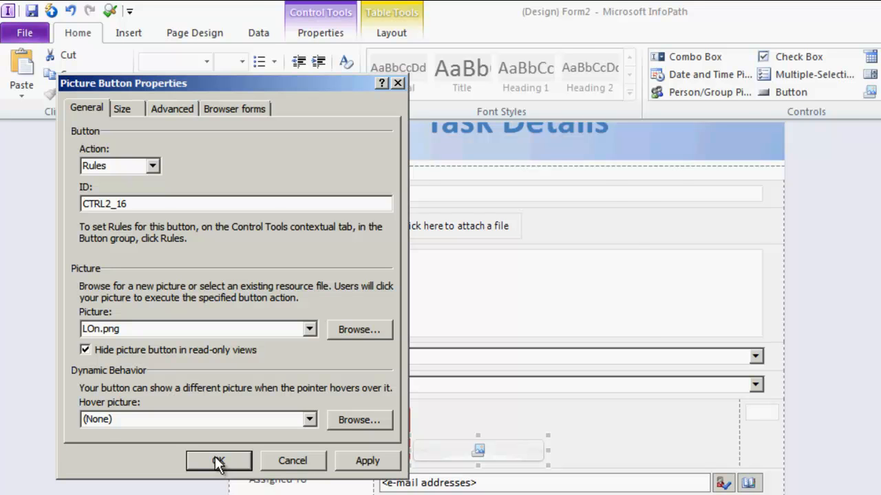
click(219, 461)
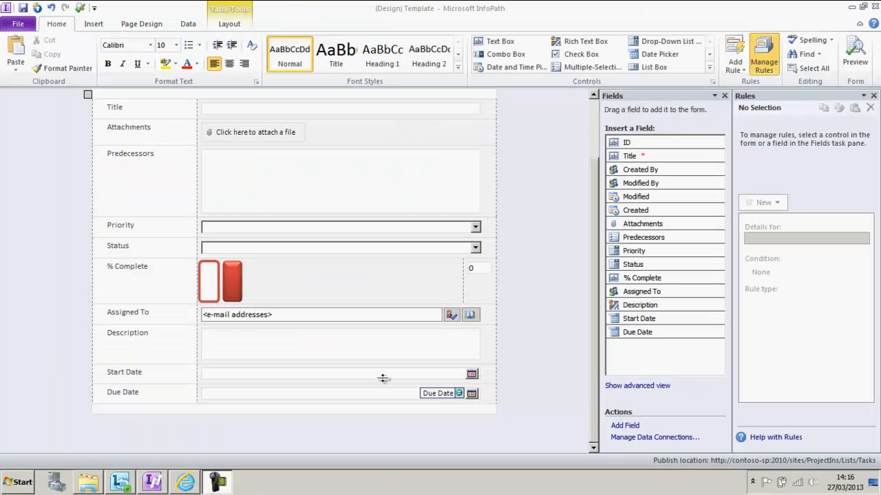
Select a picture button in the % Complete row and duplicate it into a third button.
click(208, 280)
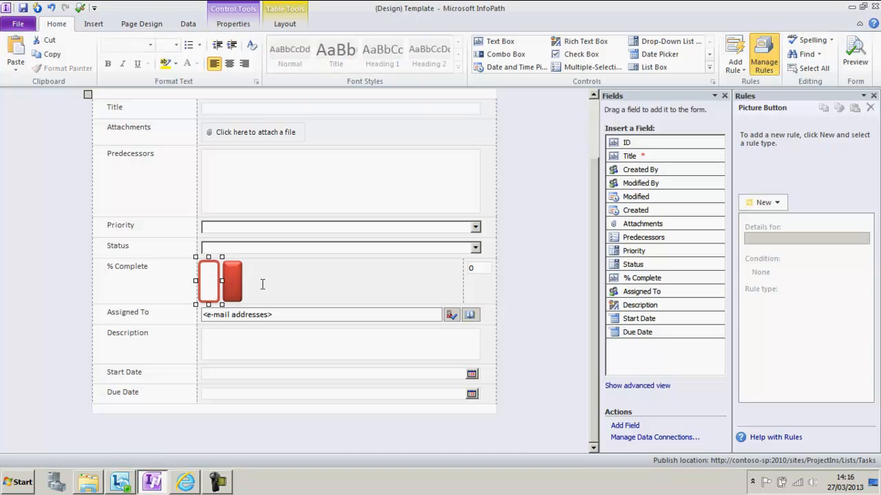
mouse_move(300, 280)
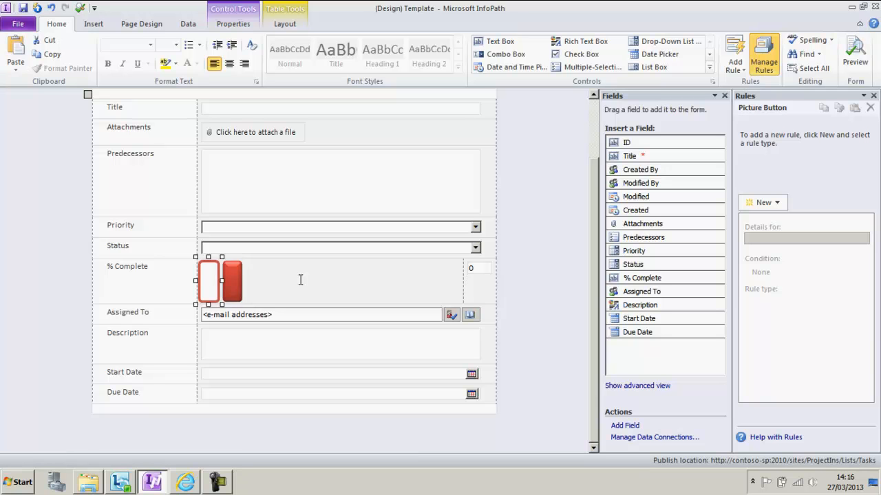
mouse_move(236, 289)
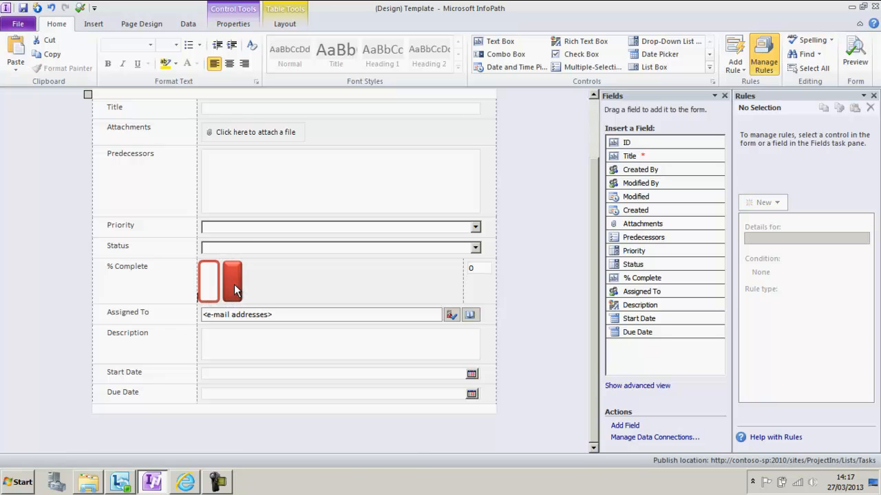
click(209, 280)
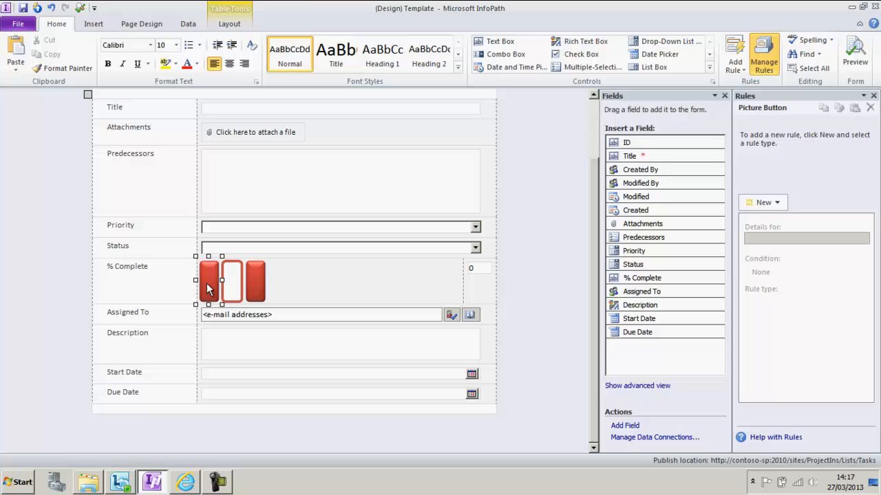
click(210, 285)
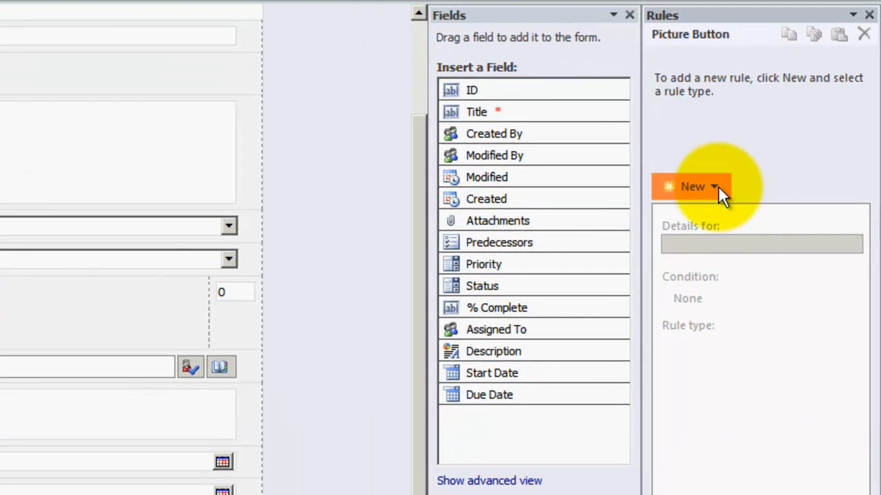
Add an action rule named 'Set Value' that sets % Complete to 0.
click(691, 186)
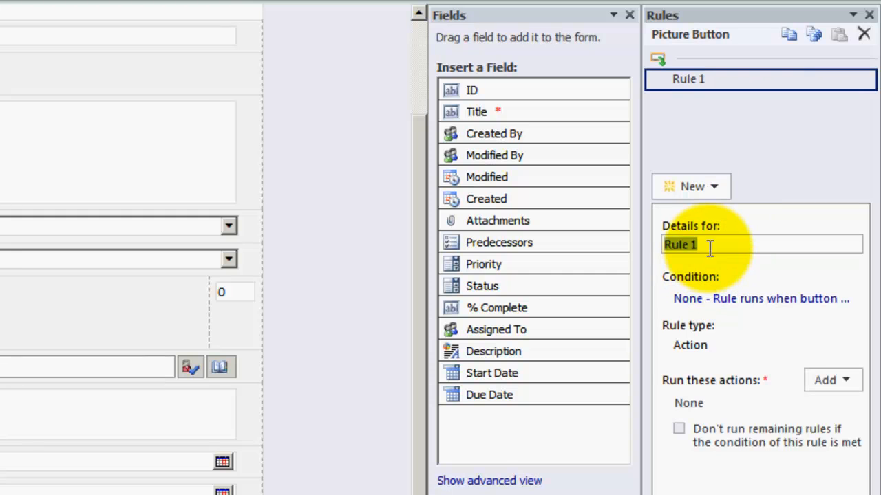
text(Set Value)
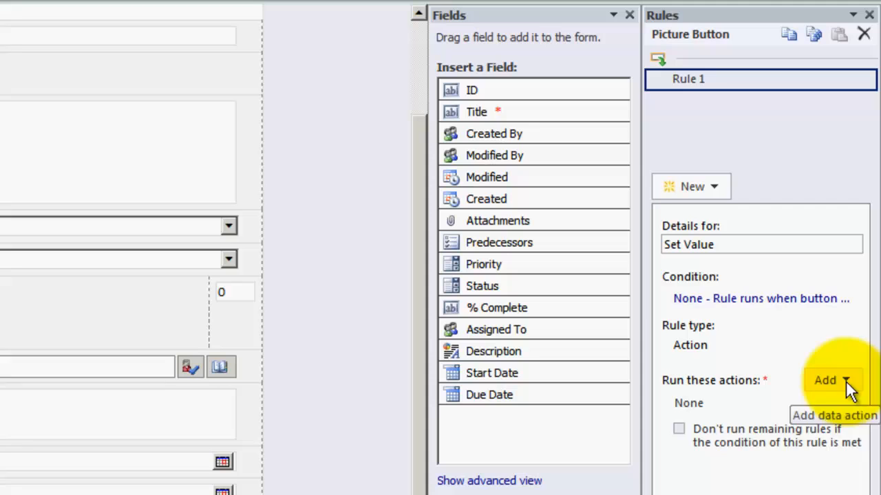
click(825, 380)
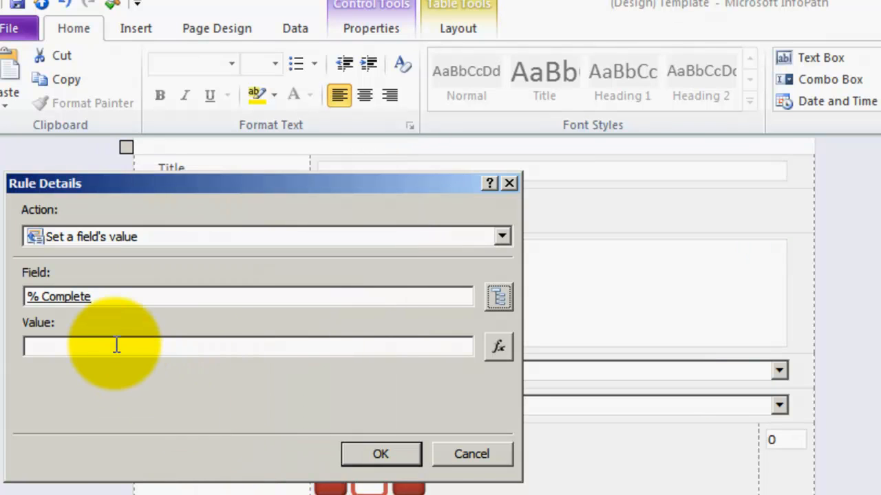
text(0)
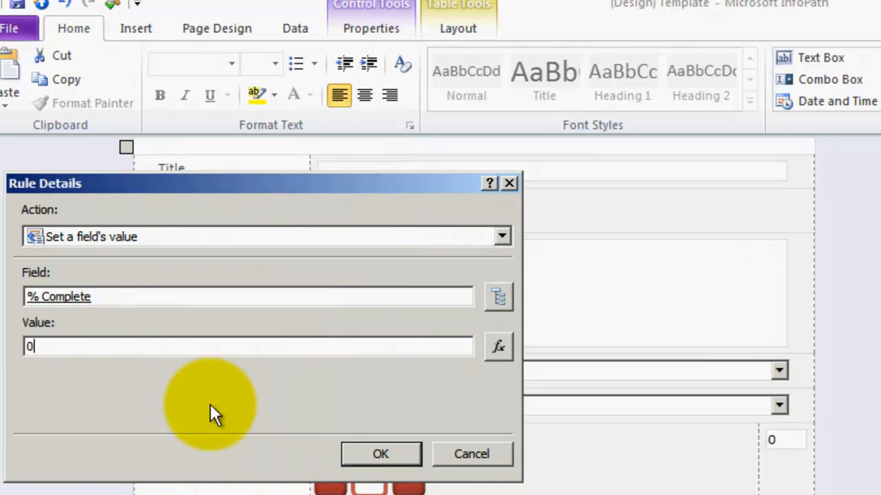
click(381, 454)
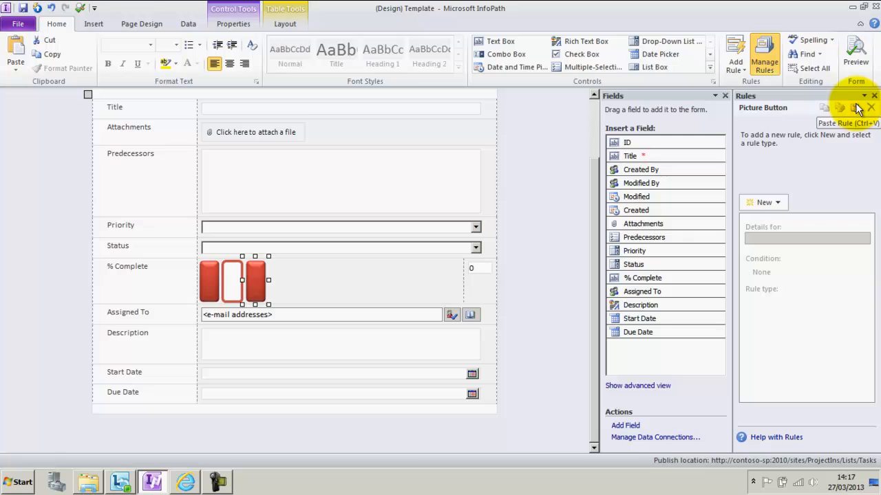
Paste the Set Value rule onto the middle button and edit its % Complete value.
click(855, 107)
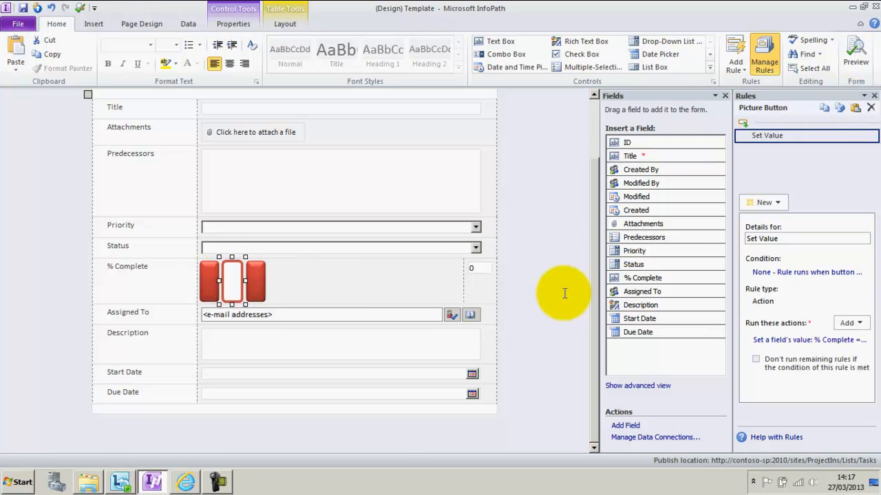
mouse_move(848, 322)
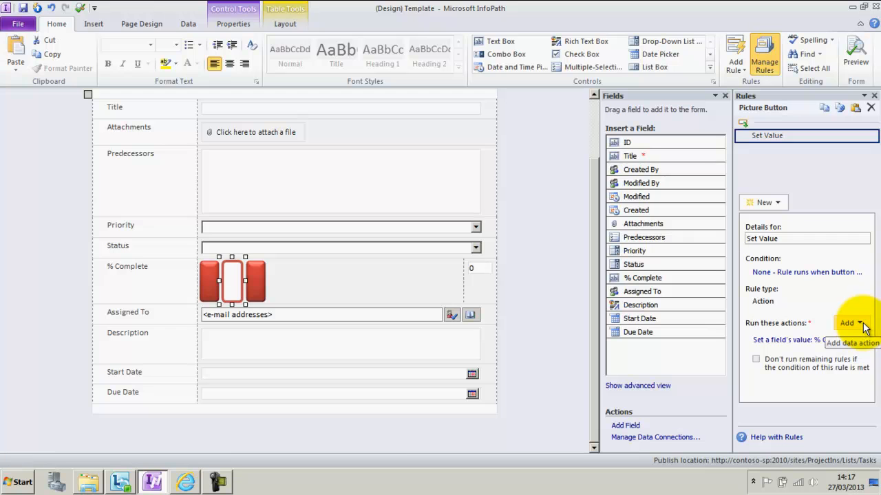
click(846, 323)
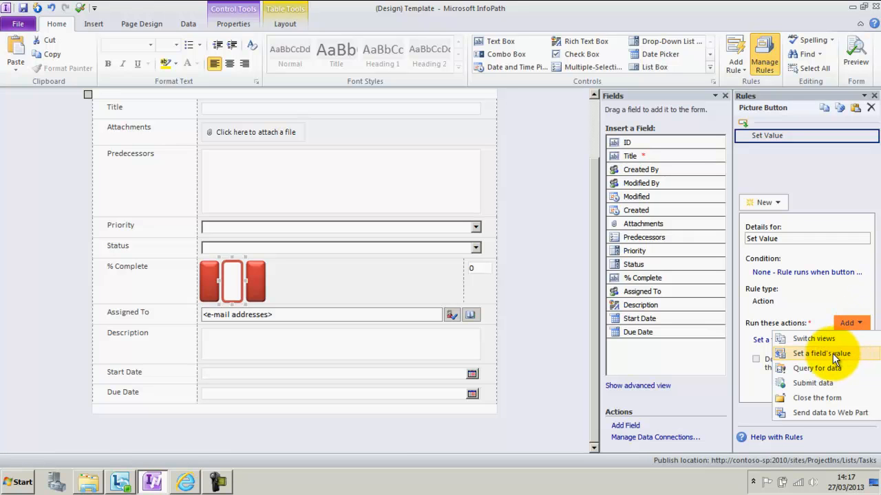
click(820, 353)
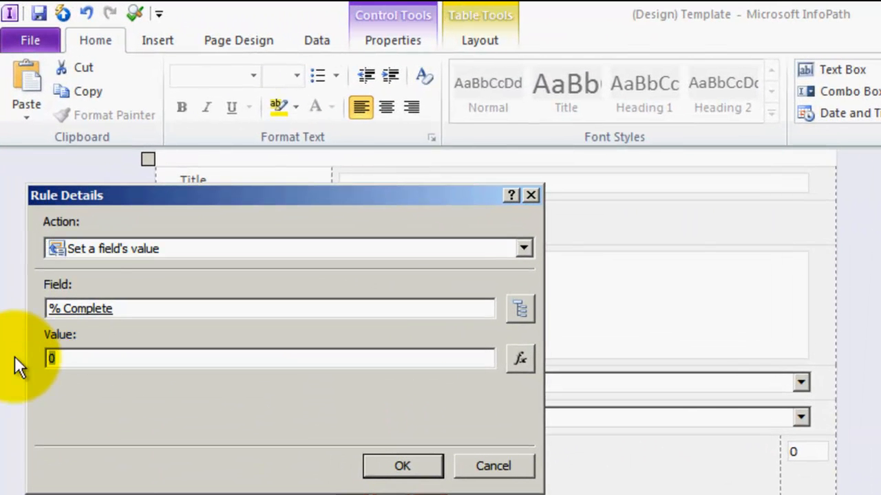
text(.)
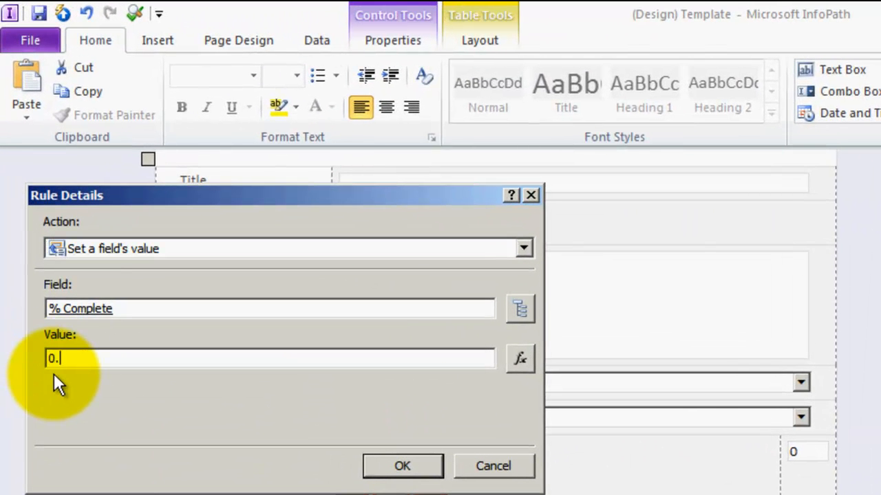
click(402, 466)
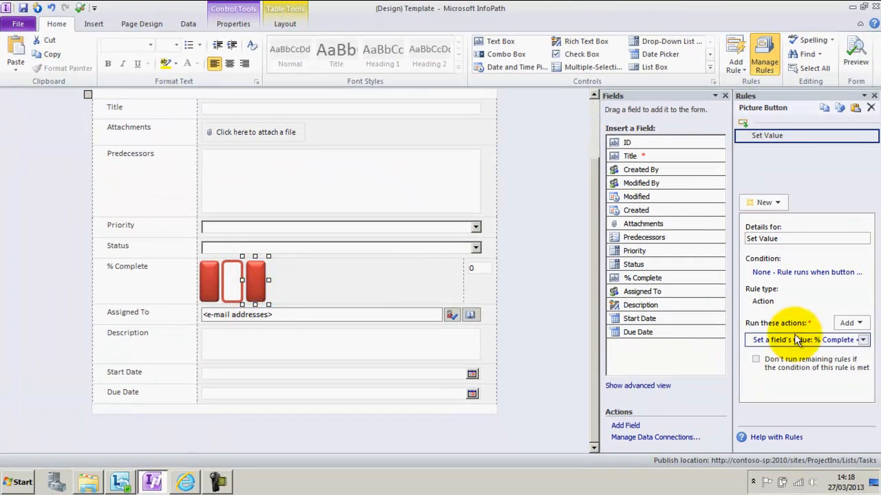
click(801, 339)
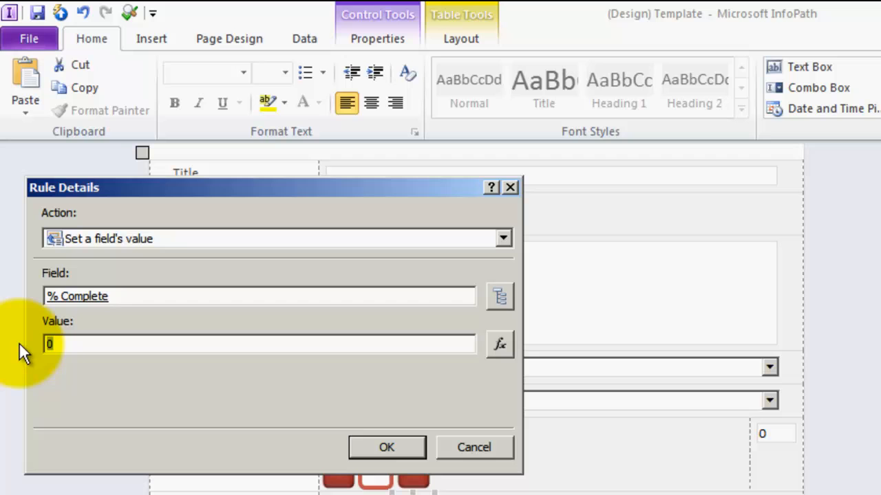
click(387, 448)
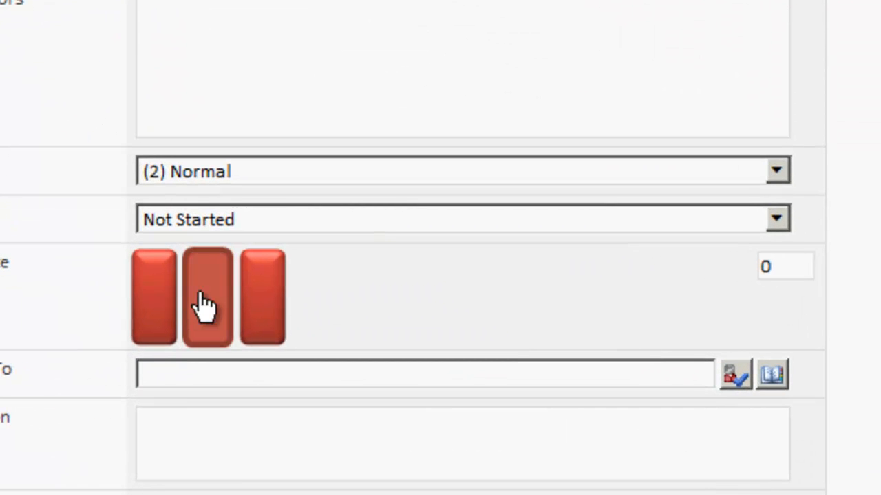
Select the middle picture button to check its Set Value rule for % Complete.
click(207, 296)
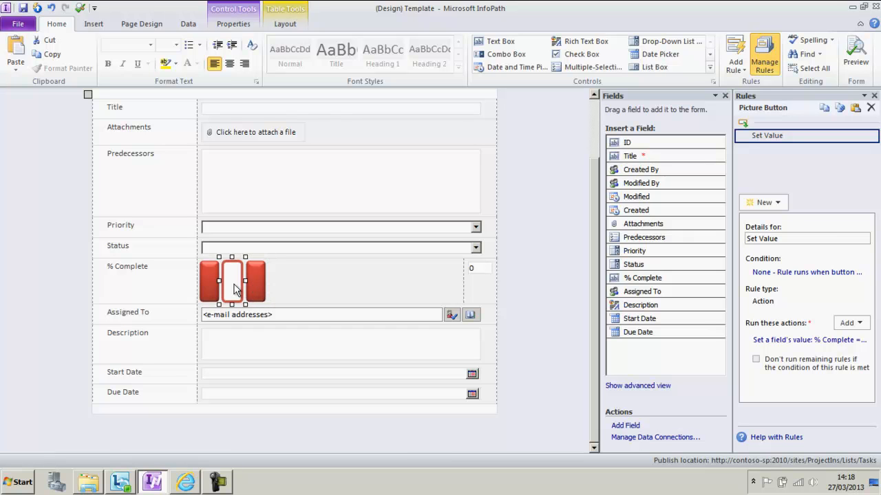
mouse_move(234, 282)
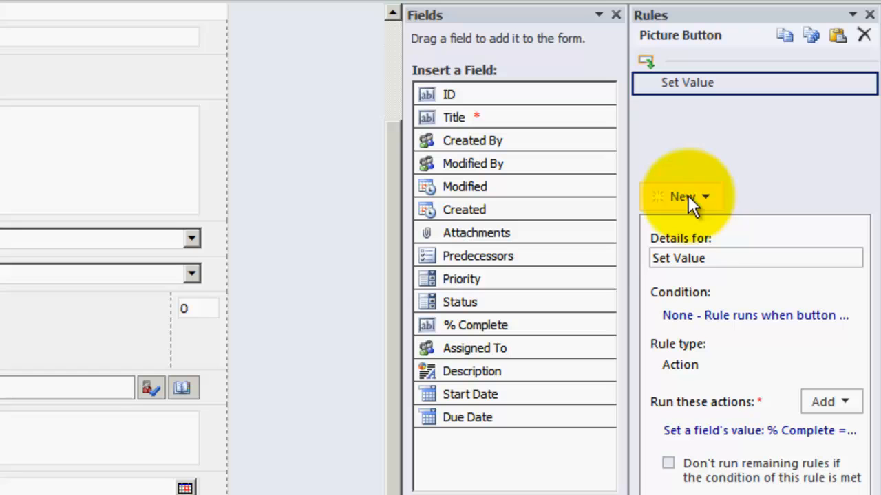
Add a formatting rule named 'Hide when above value' to the middle button.
click(681, 196)
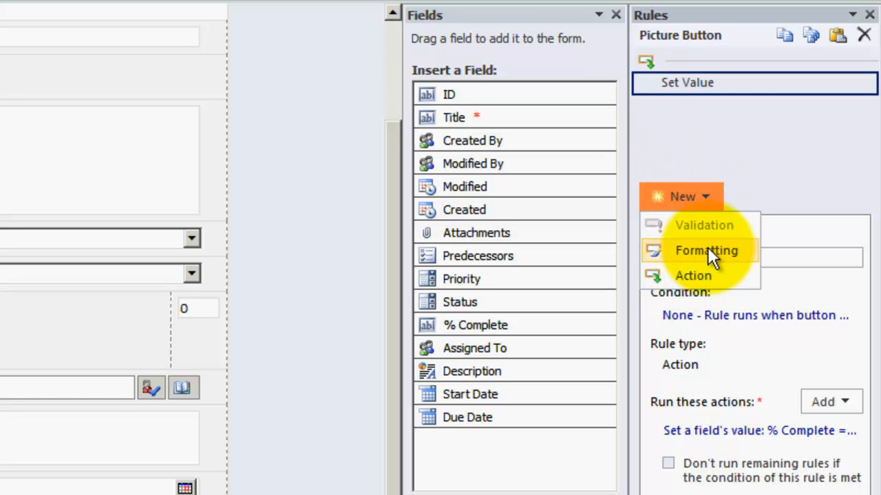
click(705, 250)
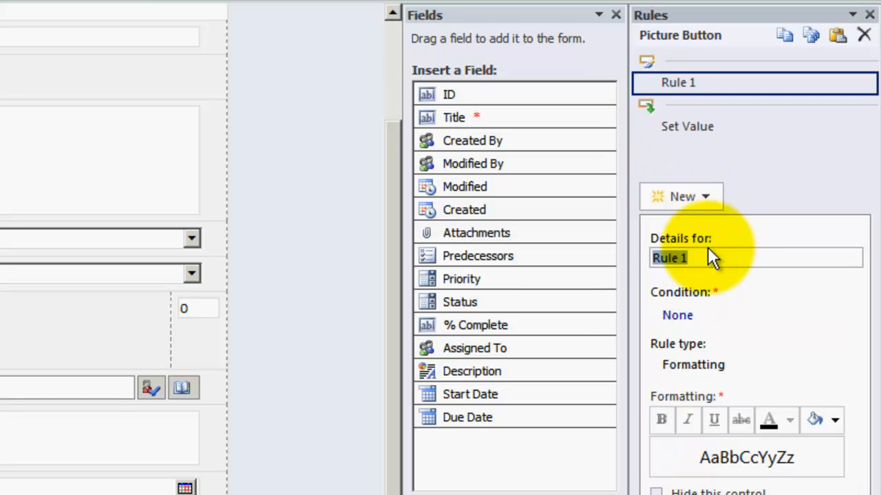
text(Hide when bel)
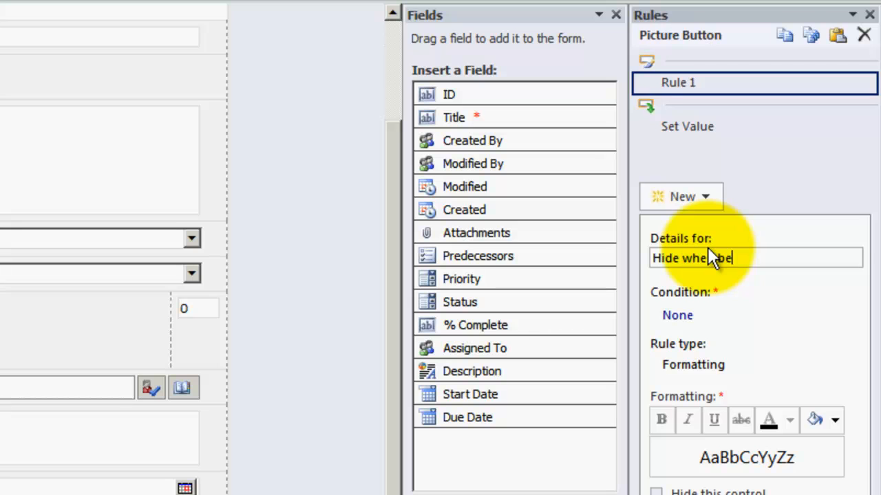
text(above)
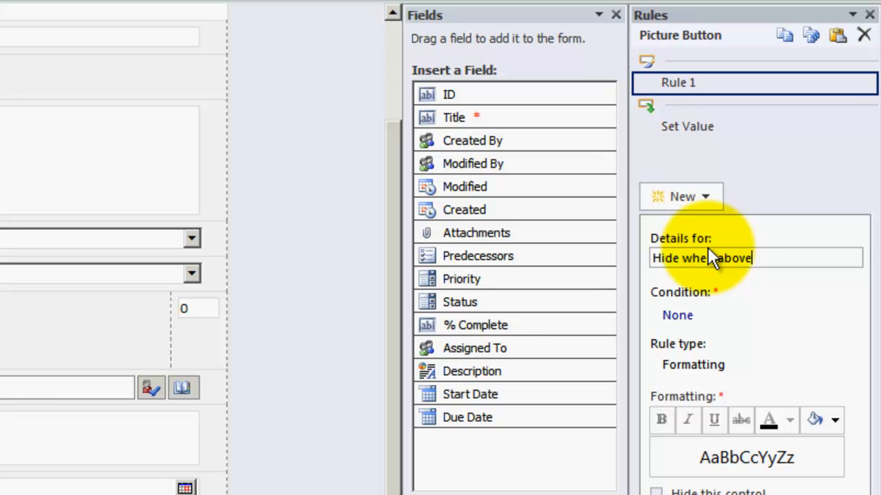
text(value)
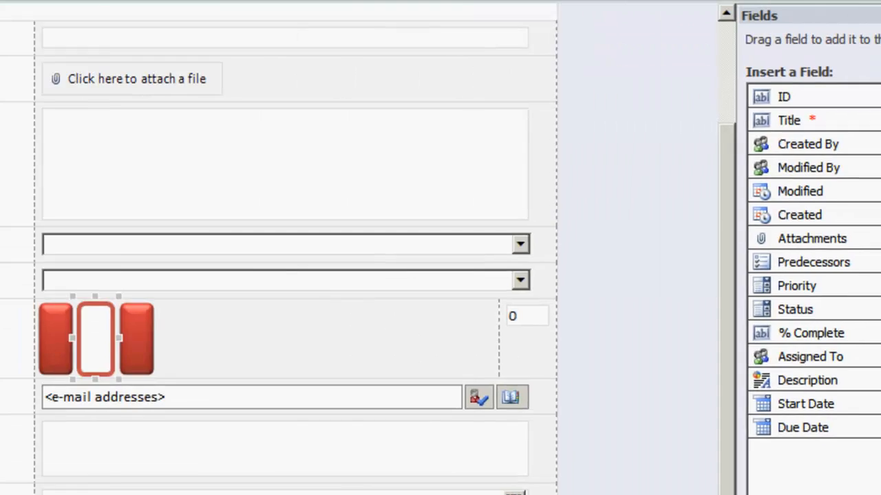
Set the rule's condition to % Complete is greater than or equal to 0.1.
click(180, 209)
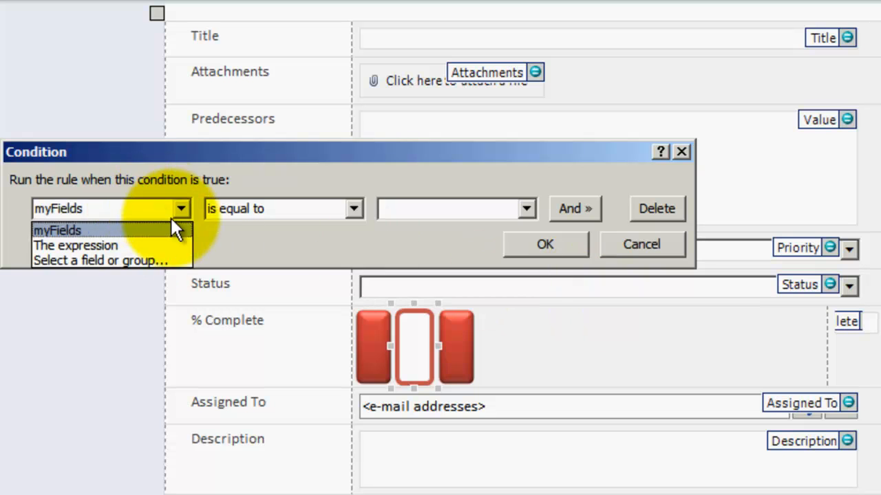
click(99, 260)
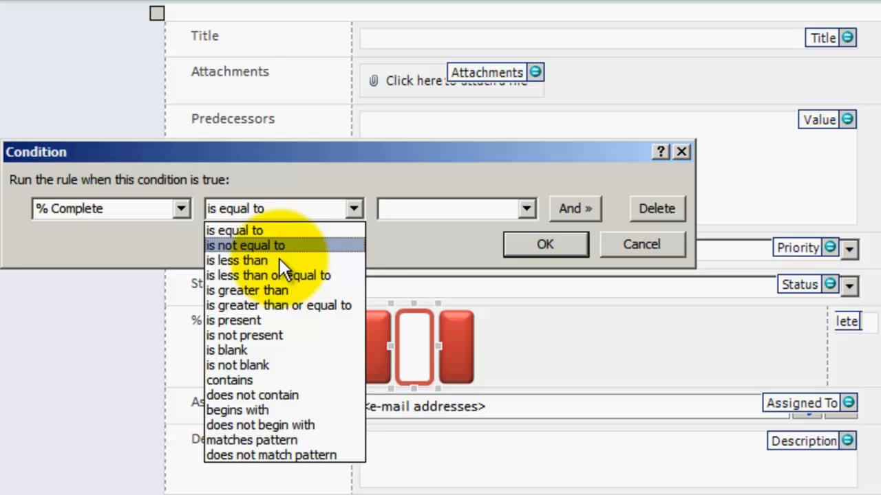
click(278, 305)
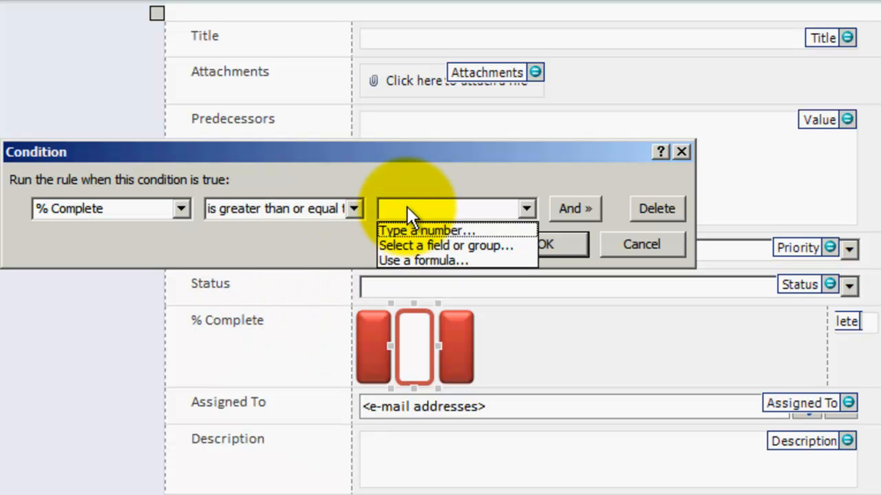
click(423, 241)
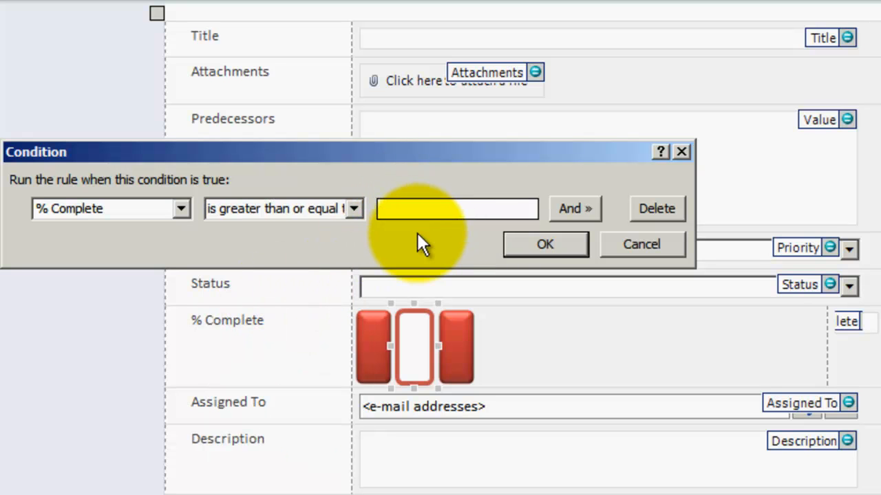
text(0.1)
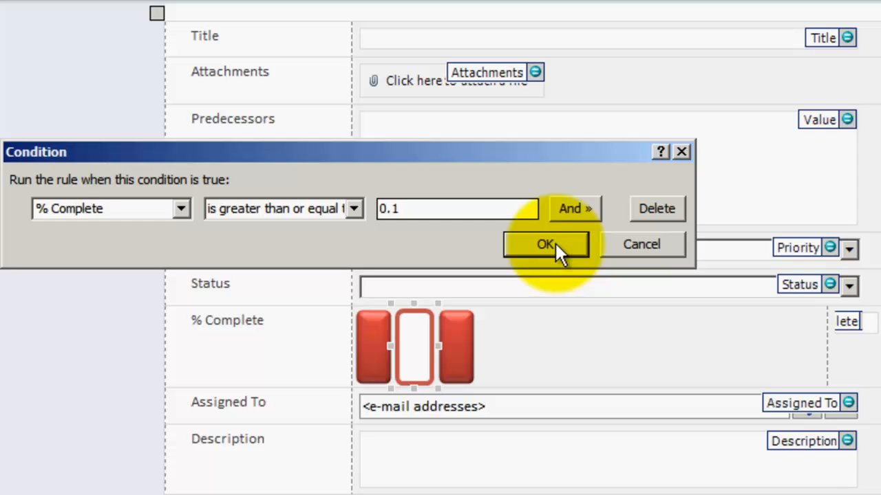
click(545, 244)
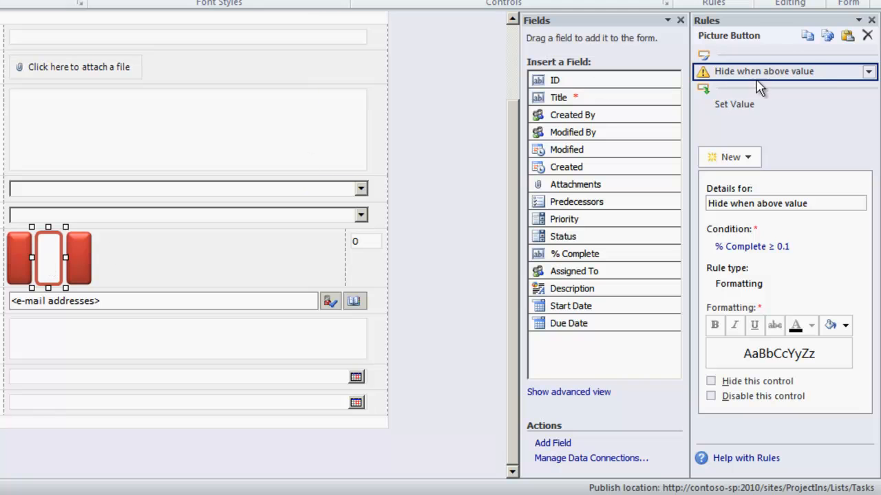
mouse_move(763, 71)
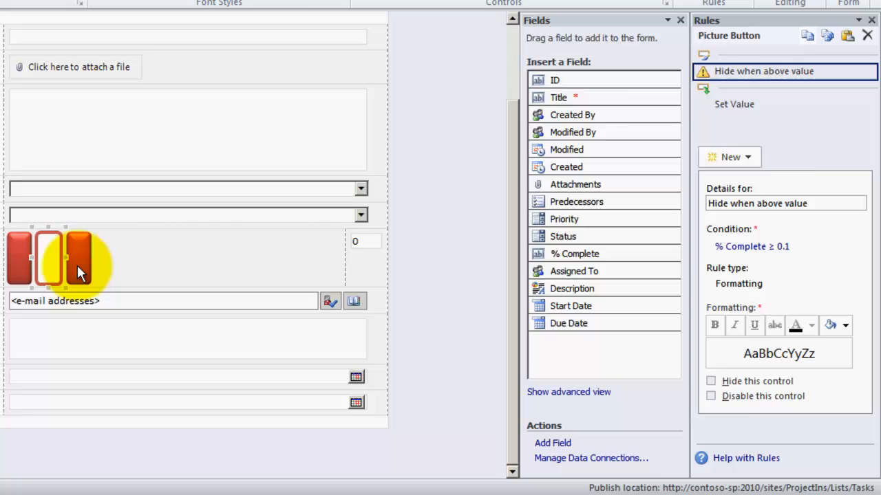
Paste the hide rule onto the right red button with condition % Complete less than 0.1, hiding the control.
click(734, 104)
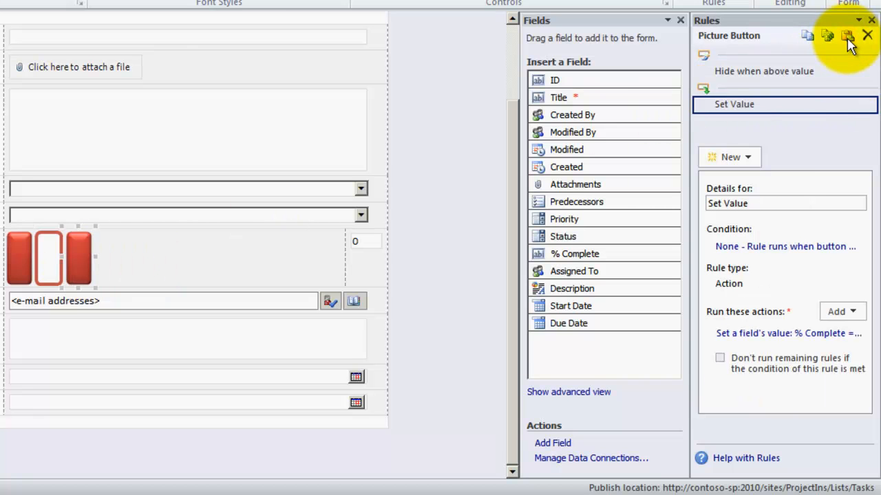
click(764, 71)
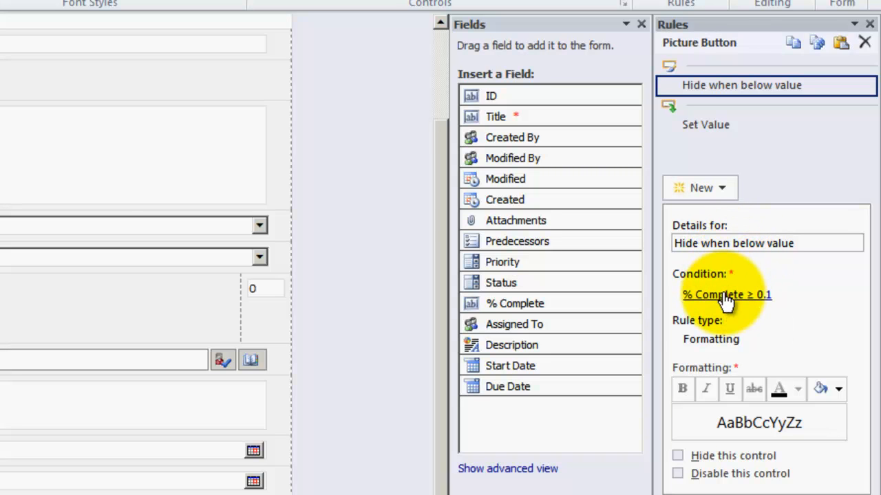
click(725, 294)
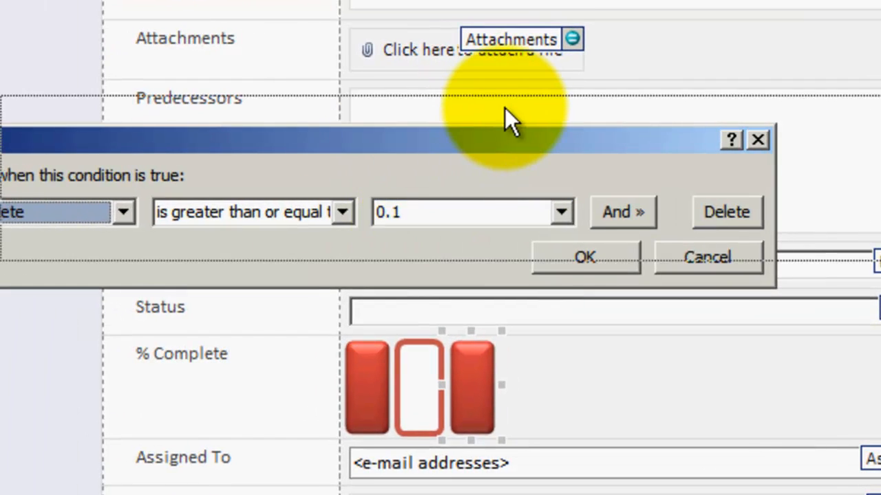
click(450, 184)
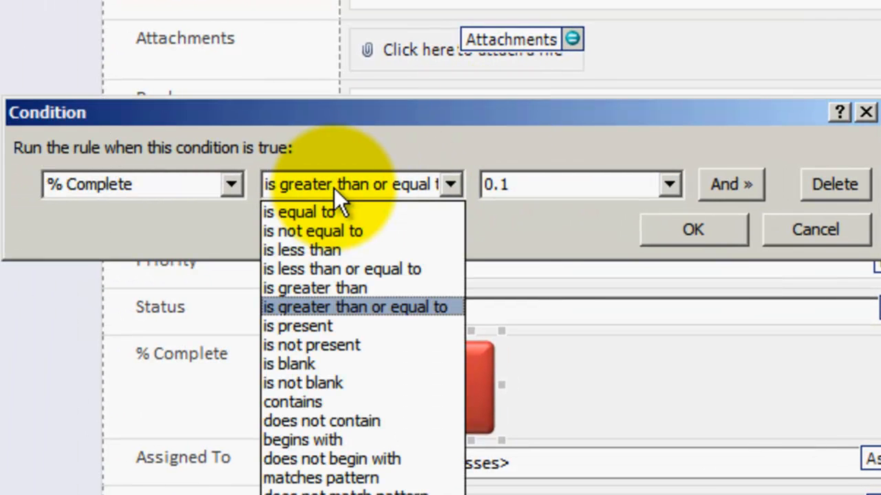
mouse_move(316, 250)
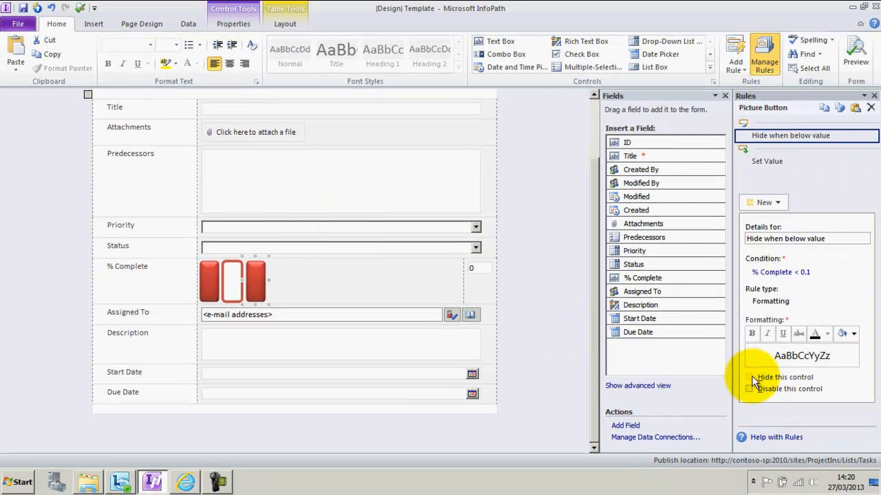
click(750, 377)
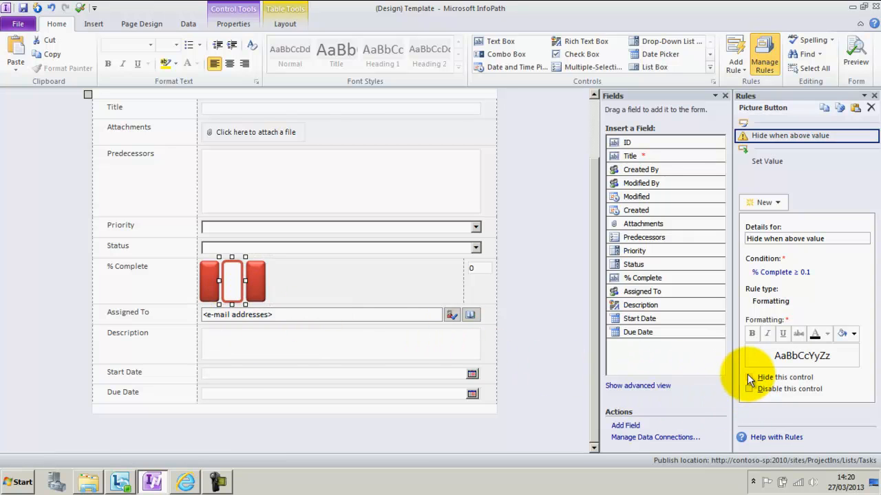
Enable 'Hide this control' on the middle button's rule and test a button in preview.
click(749, 377)
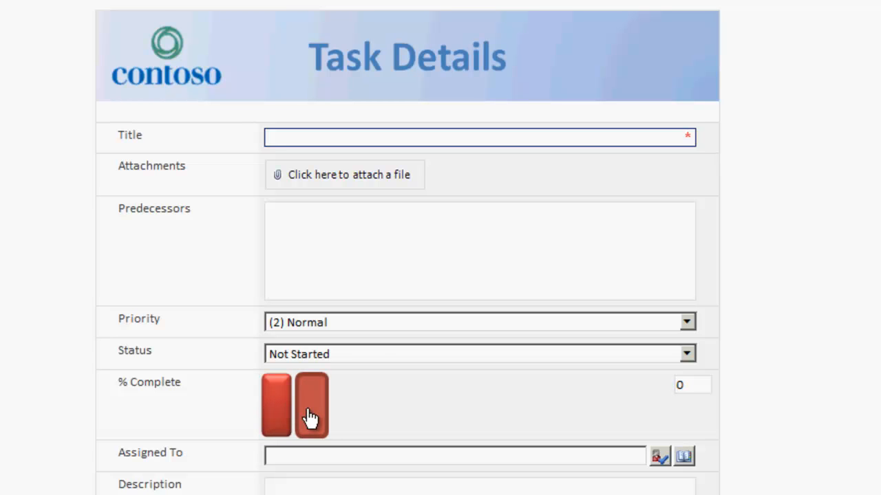
click(311, 404)
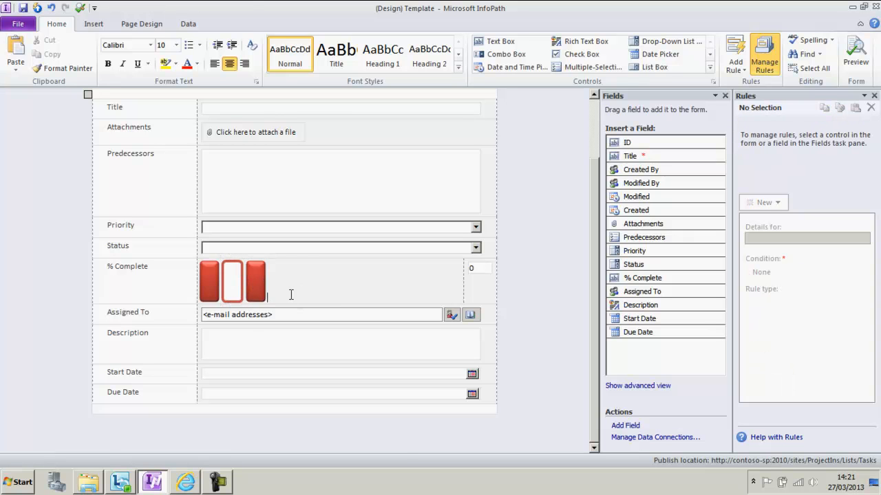
Paste more button copies and set the fourth outlined button's % Complete value to 0.2.
click(279, 280)
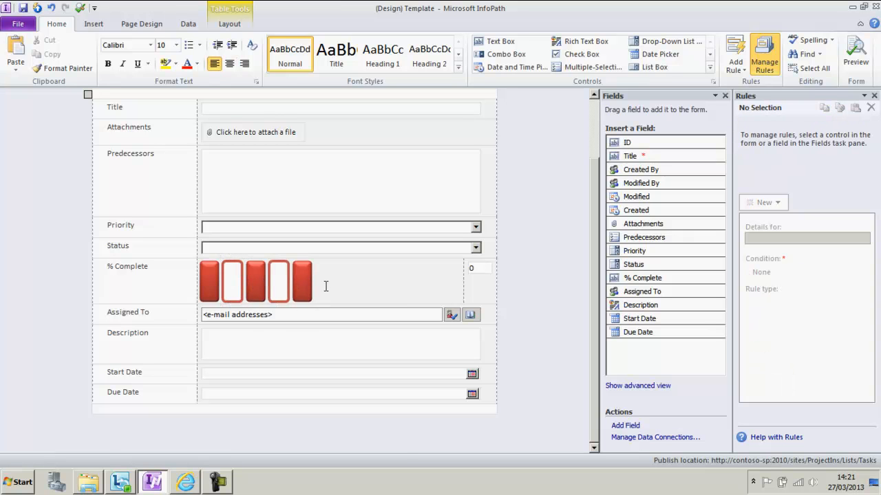
click(278, 281)
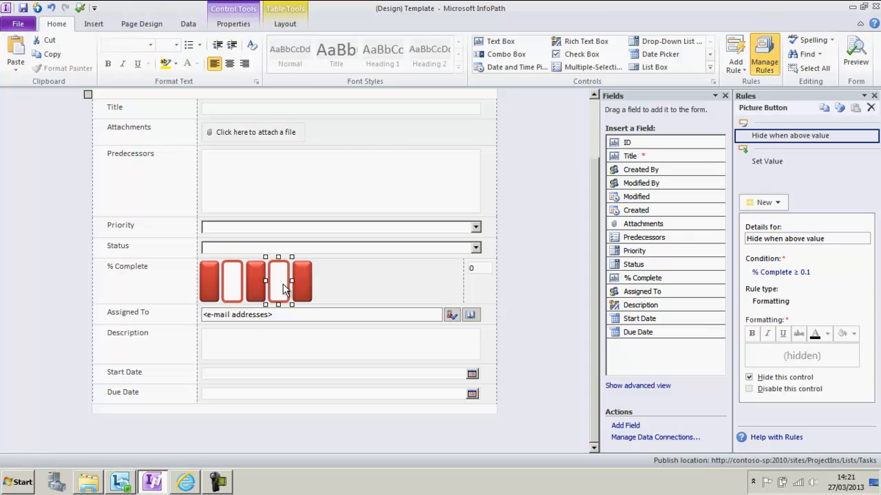
mouse_move(289, 276)
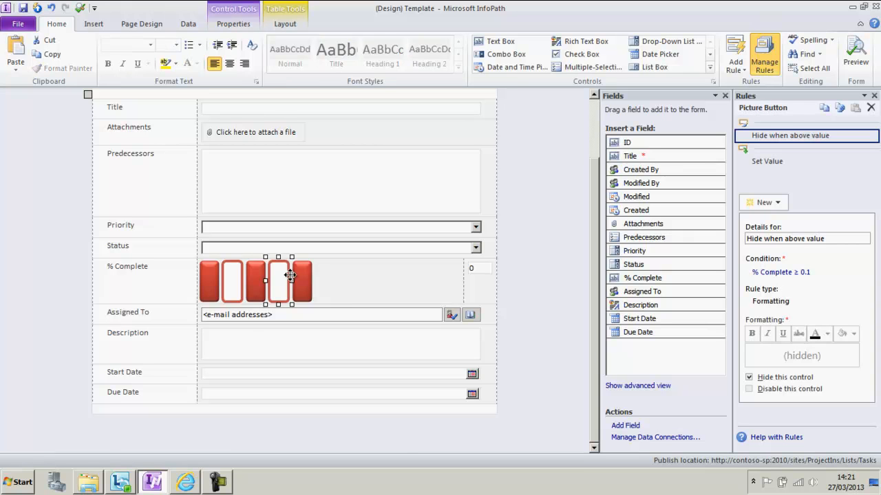
mouse_move(778, 272)
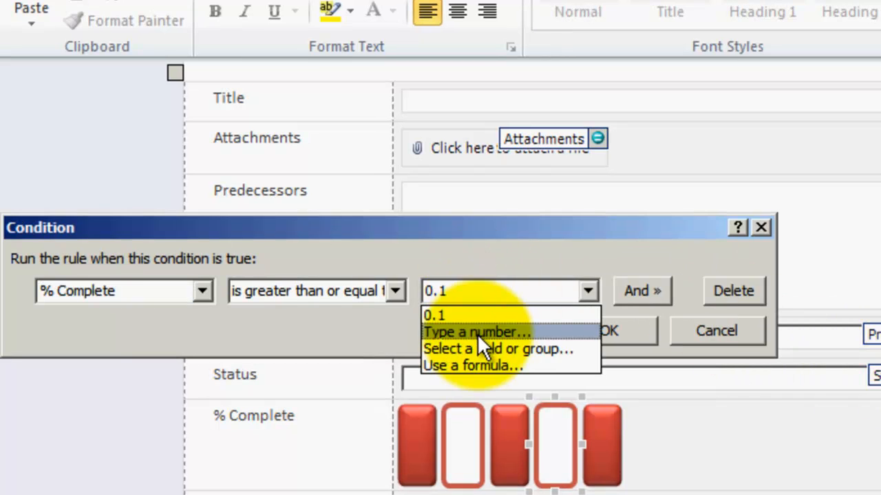
text(0.2)
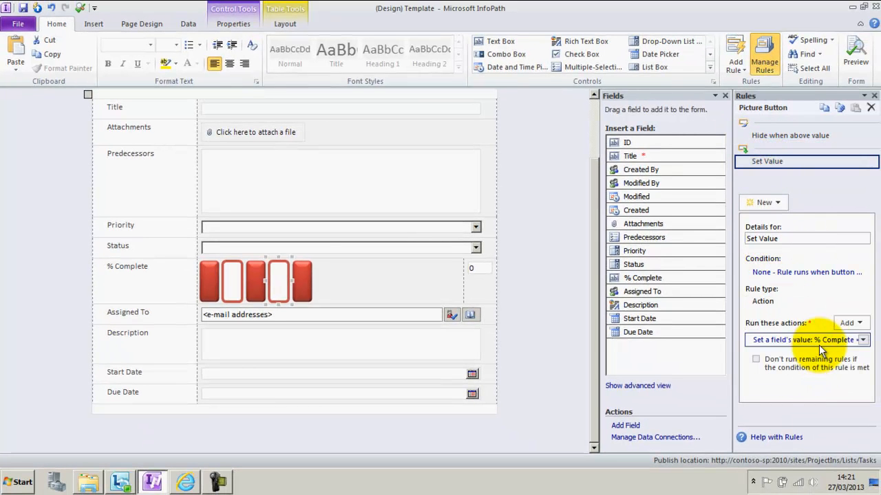
text(0.1)
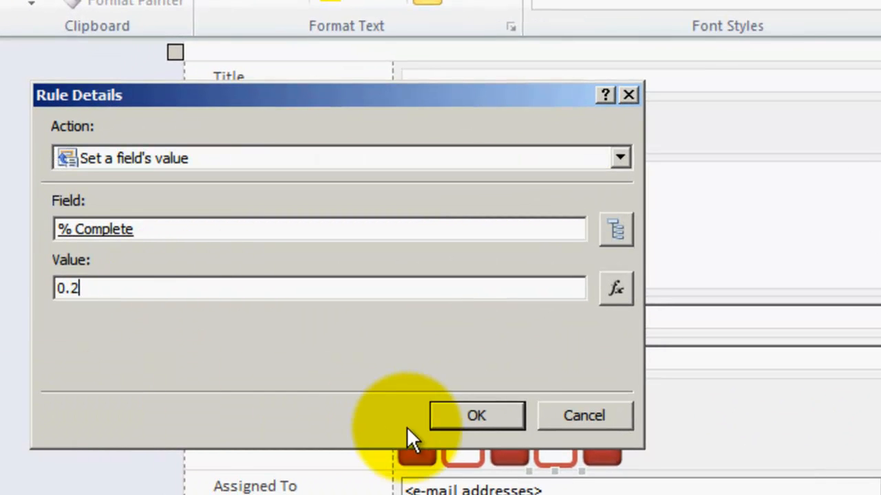
click(476, 415)
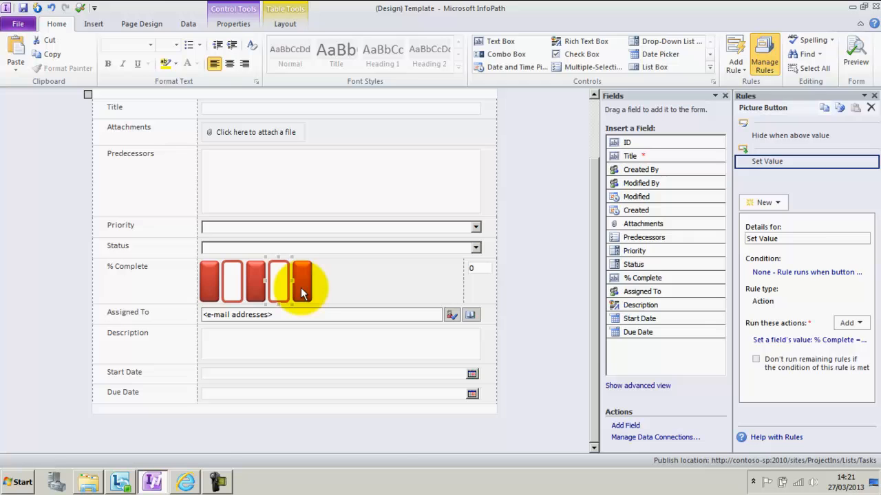
Edit the fifth red button's Set Value rule so % Complete becomes 0.1.
click(790, 135)
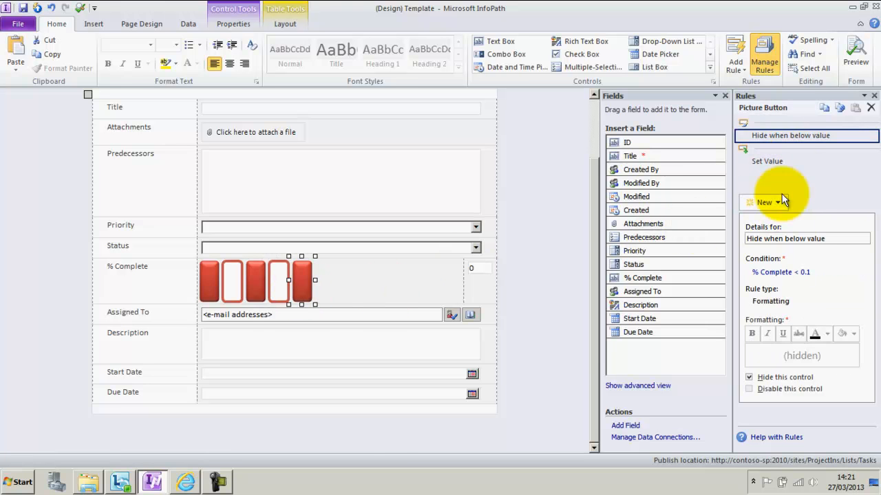
click(780, 272)
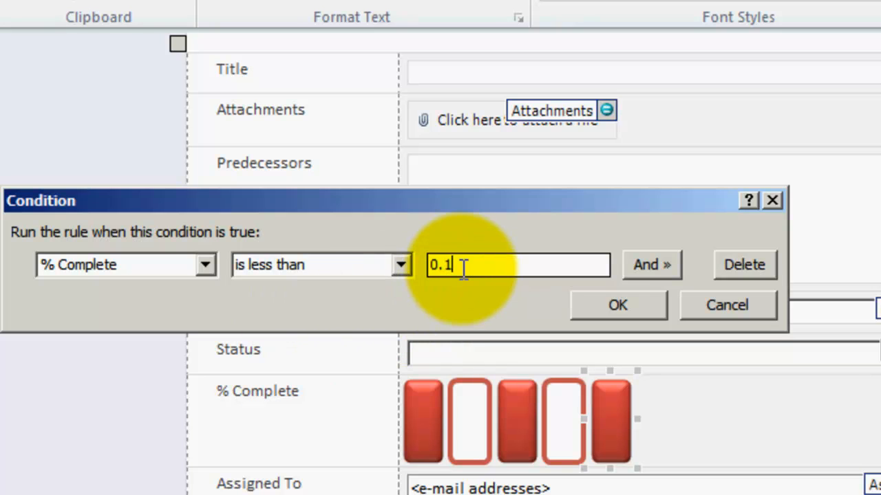
click(616, 305)
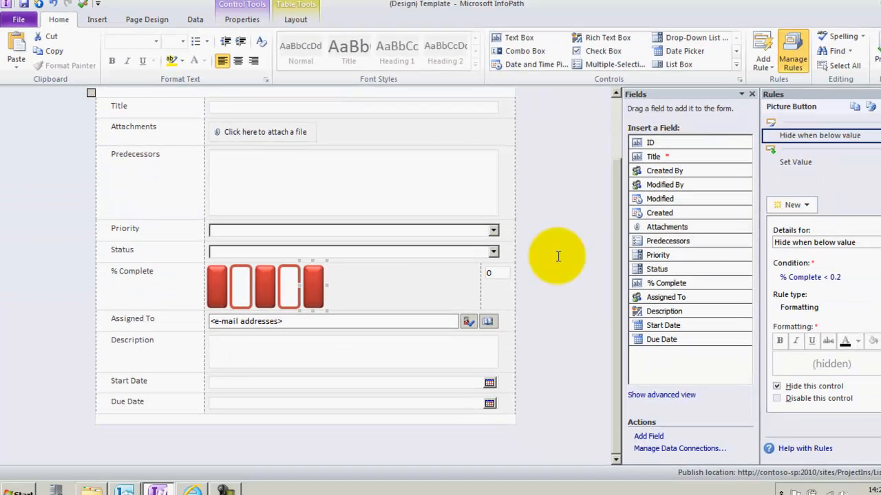
click(795, 162)
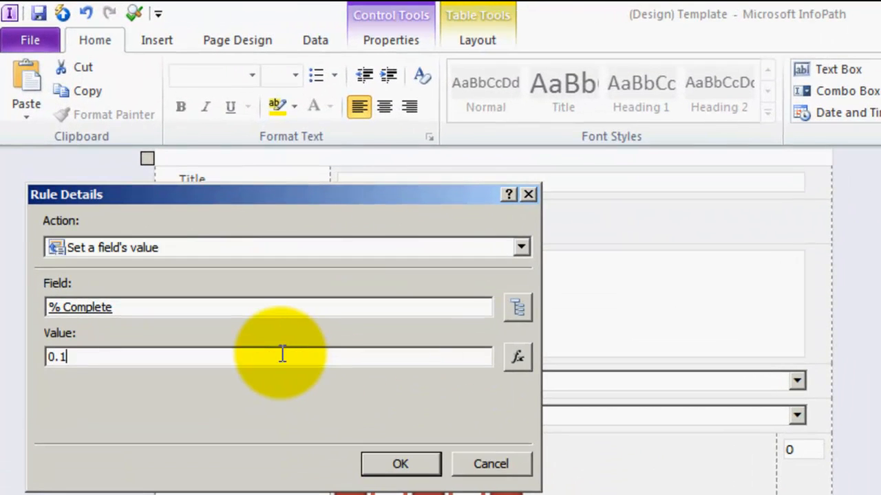
click(399, 464)
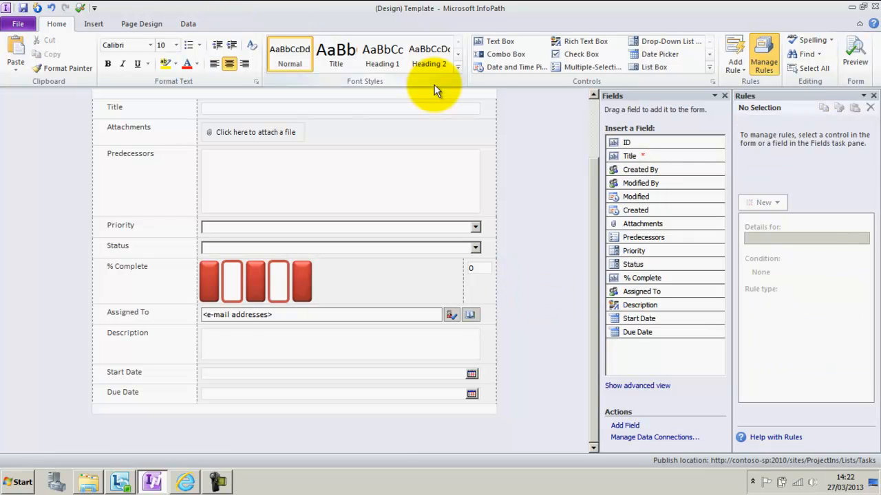
Paste the outlined/filled red button pair twice at the end of the row.
click(278, 281)
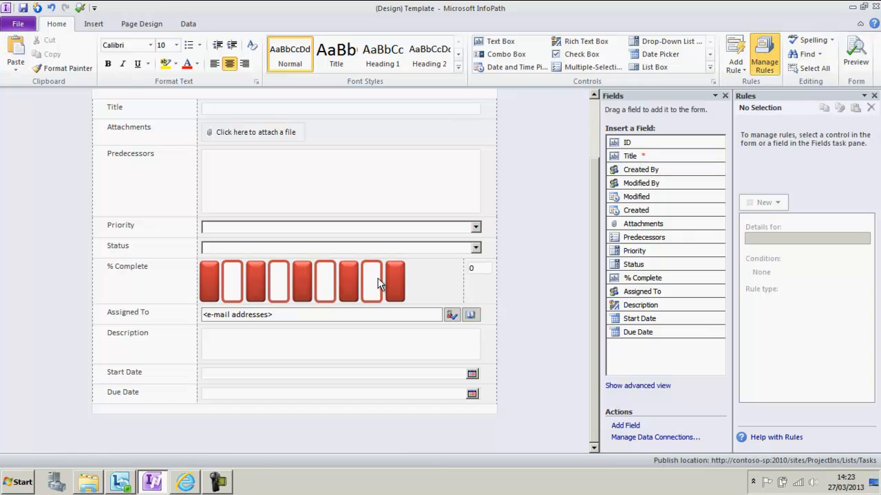
click(855, 54)
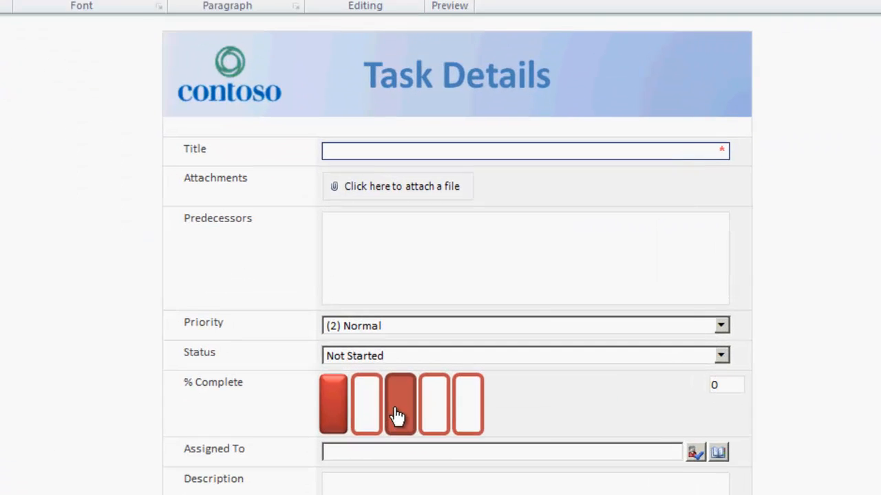
click(434, 404)
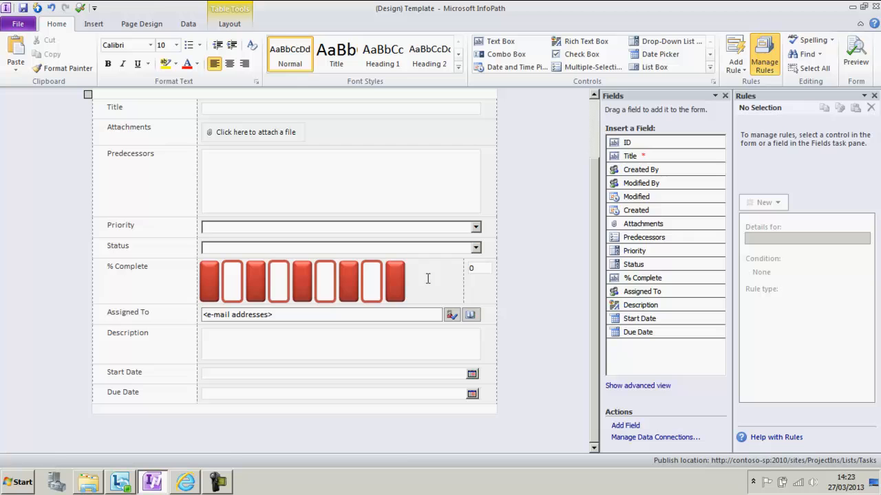
Paste another button pair and give the tenth button the orange MOff.png picture.
click(369, 281)
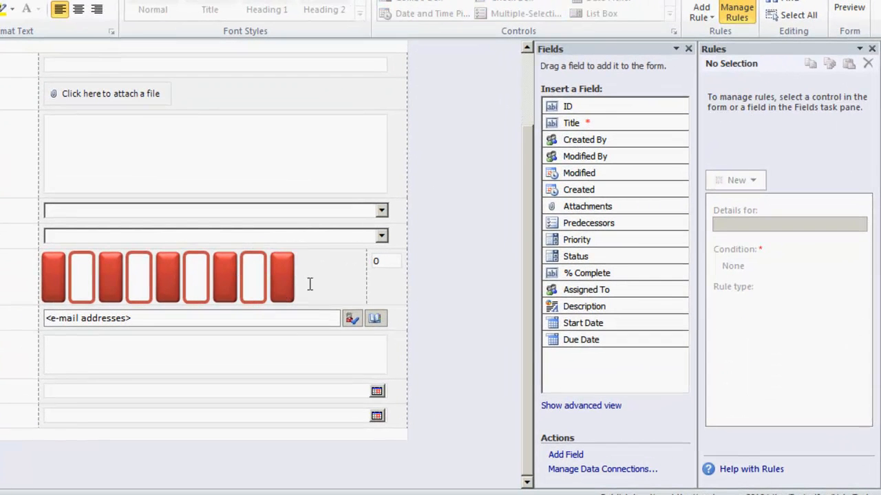
click(310, 278)
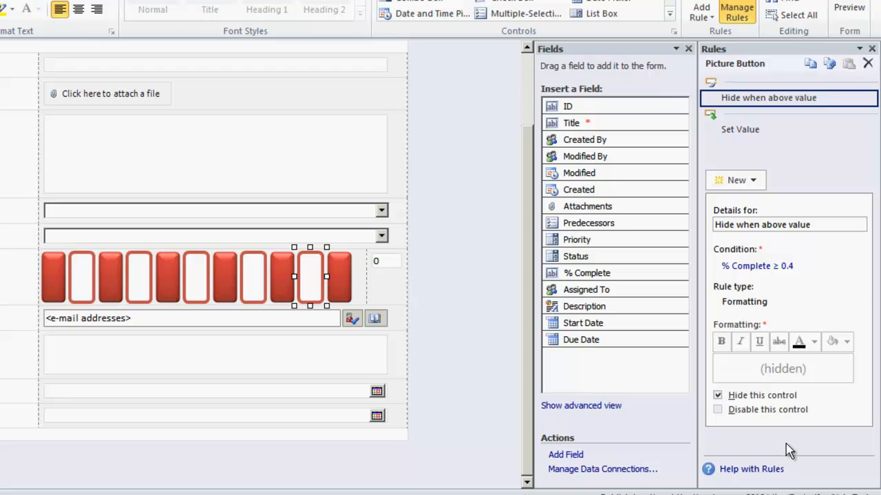
mouse_move(315, 287)
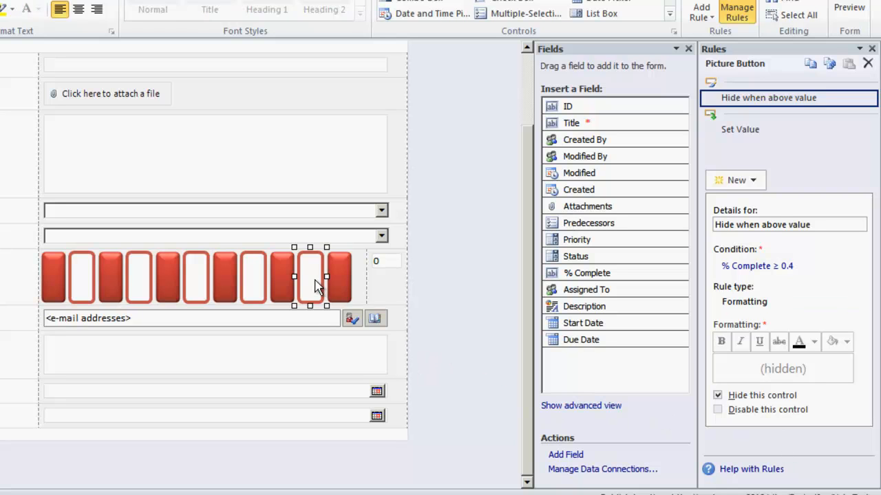
mouse_move(303, 277)
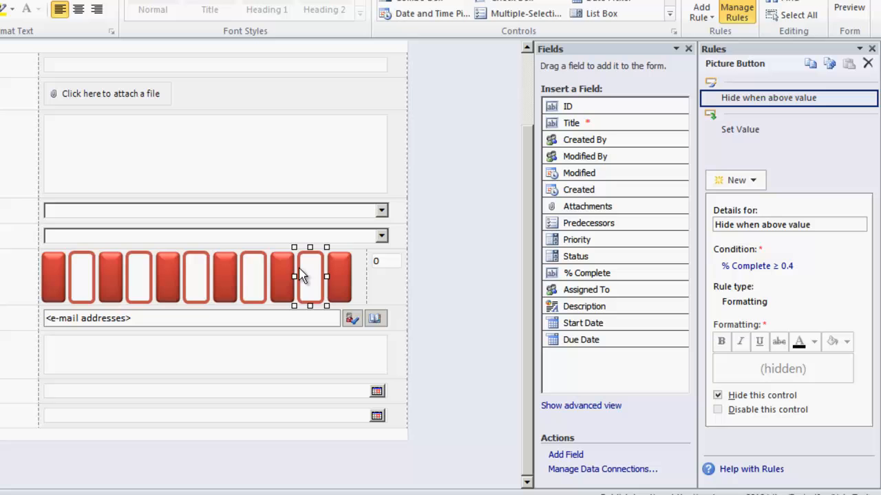
right_click(310, 275)
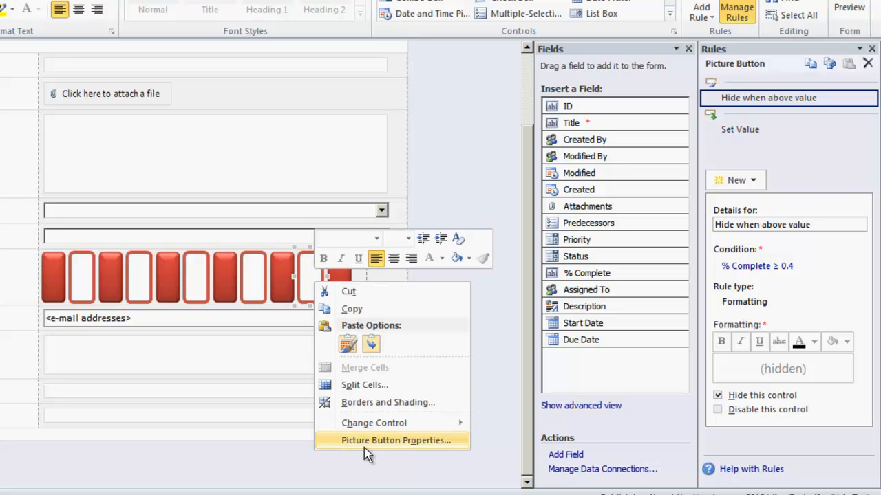
click(394, 440)
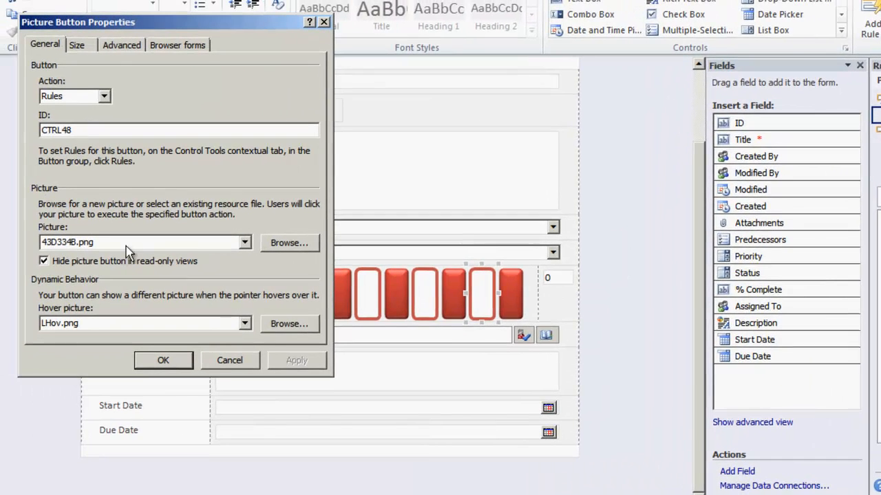
click(245, 243)
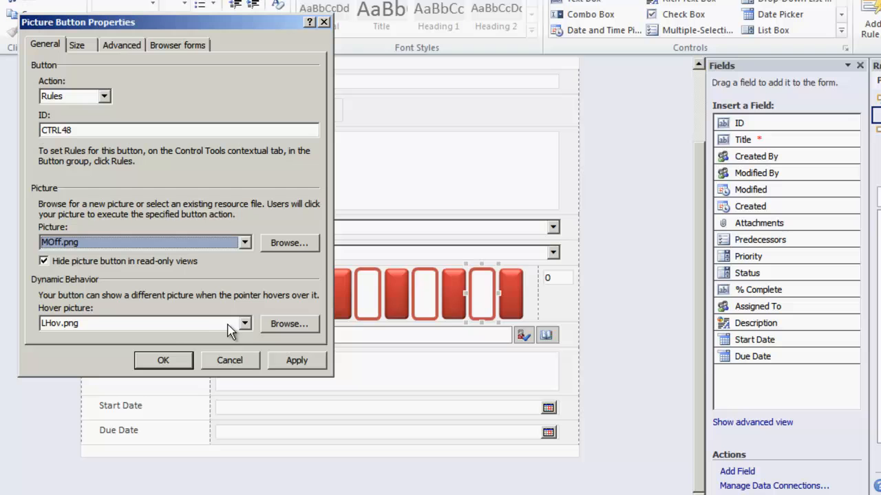
click(244, 323)
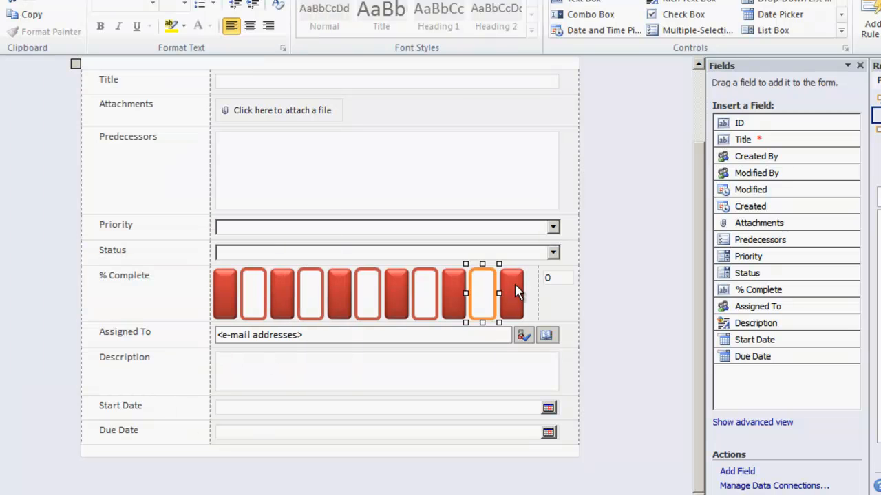
Give the last button the orange filled MOn.png picture.
double_click(482, 293)
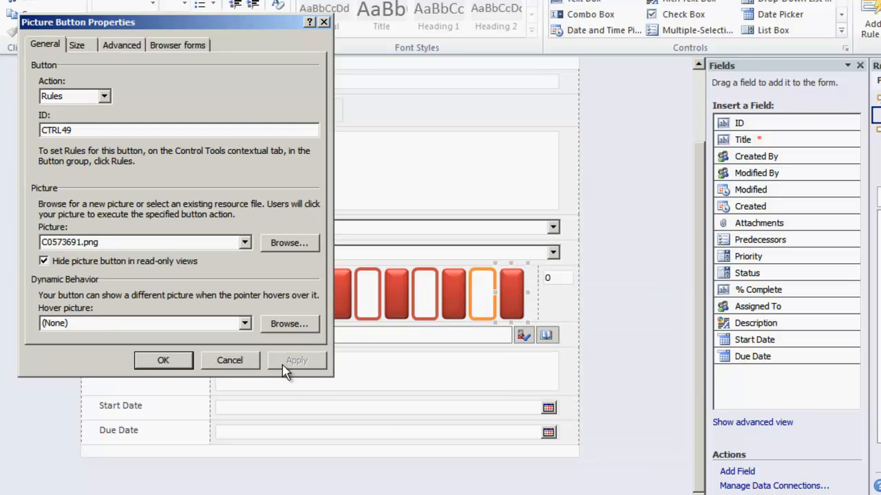
click(245, 241)
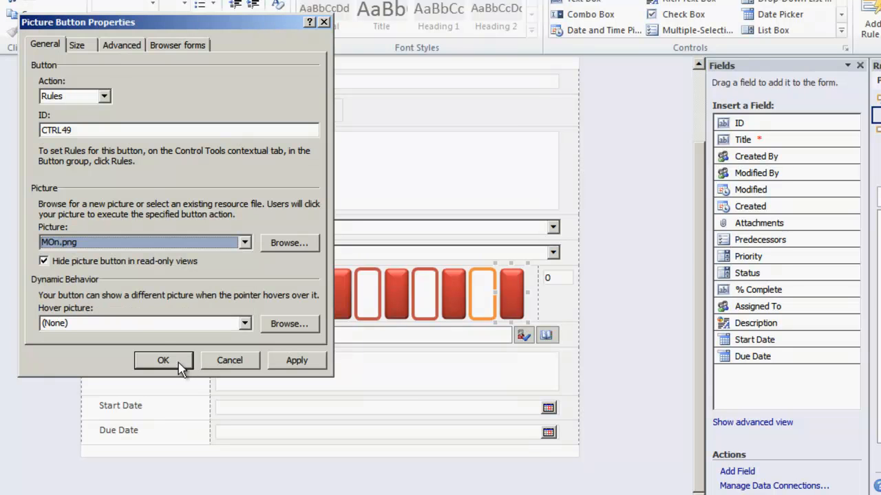
click(164, 360)
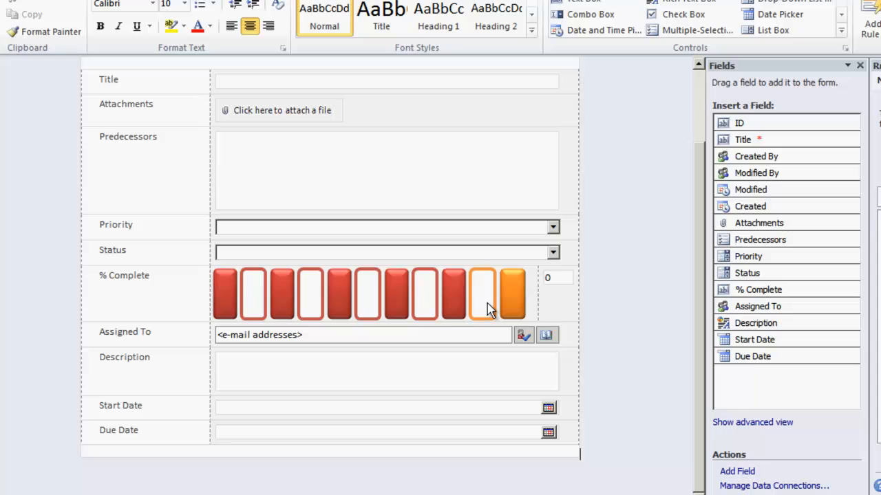
Paste orange button pairs onto a second line of the % Complete row.
click(481, 294)
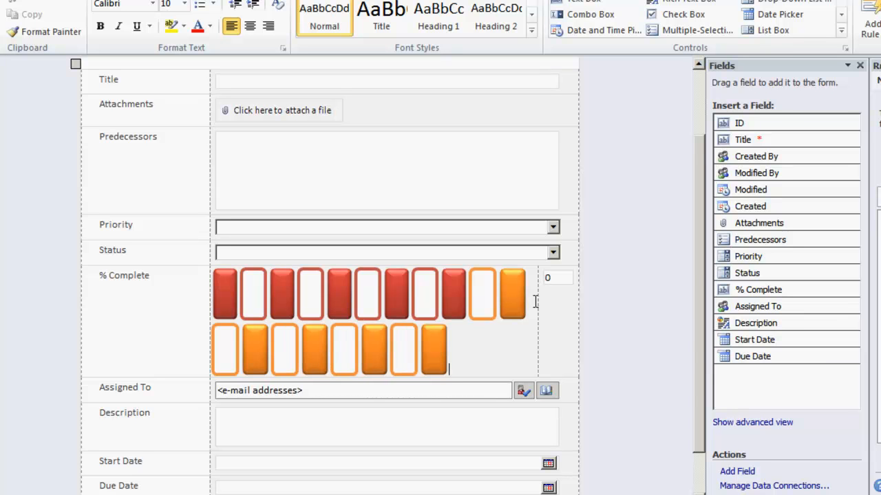
click(511, 294)
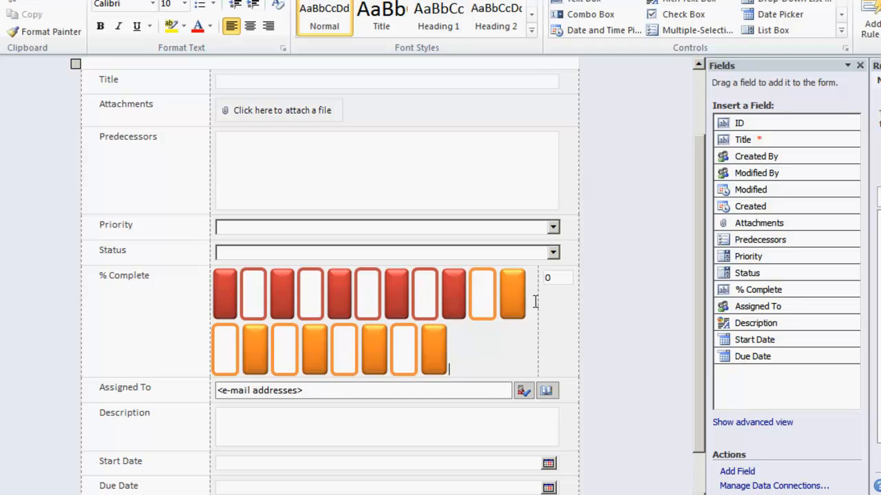
mouse_move(535, 302)
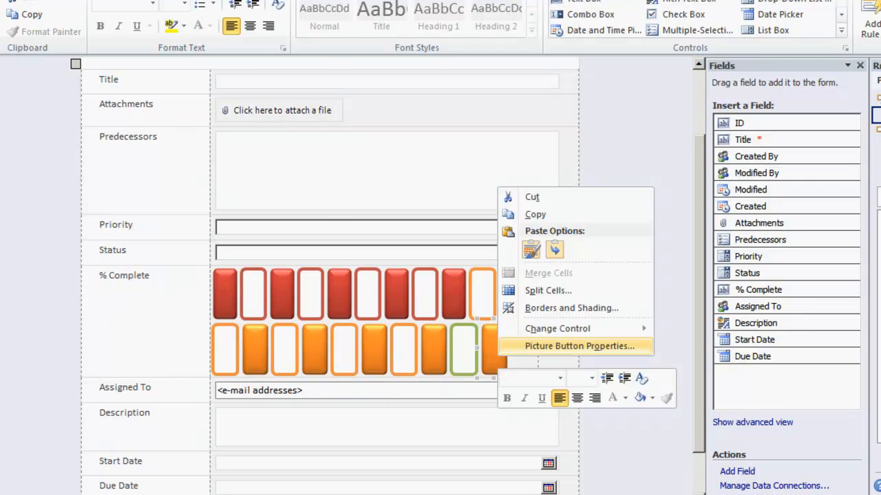
Give the last button the green filled picture and set its condition value to 1.
click(578, 347)
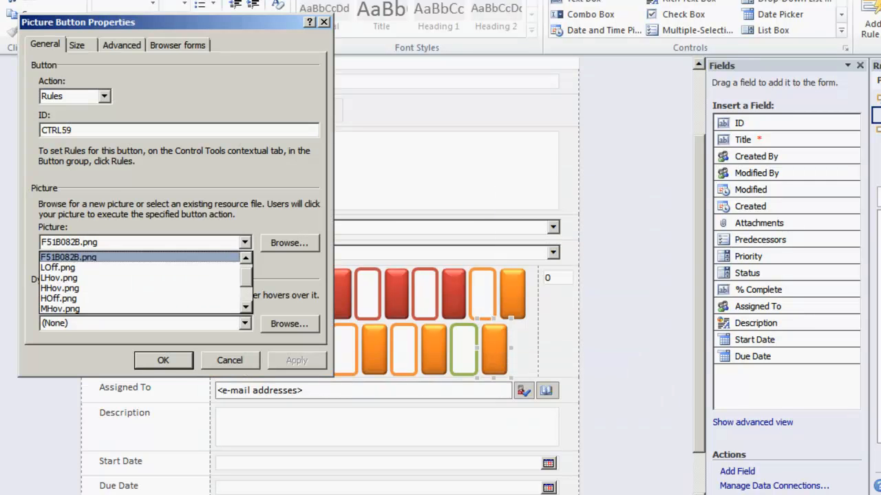
click(59, 298)
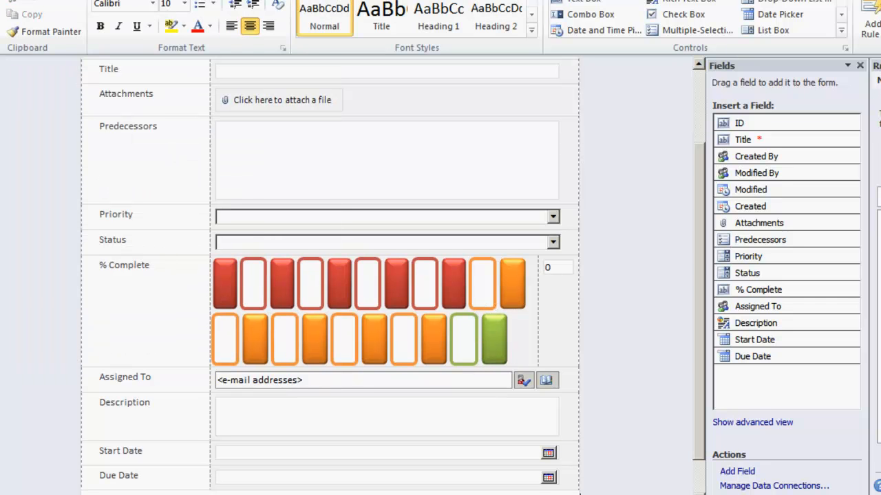
click(314, 337)
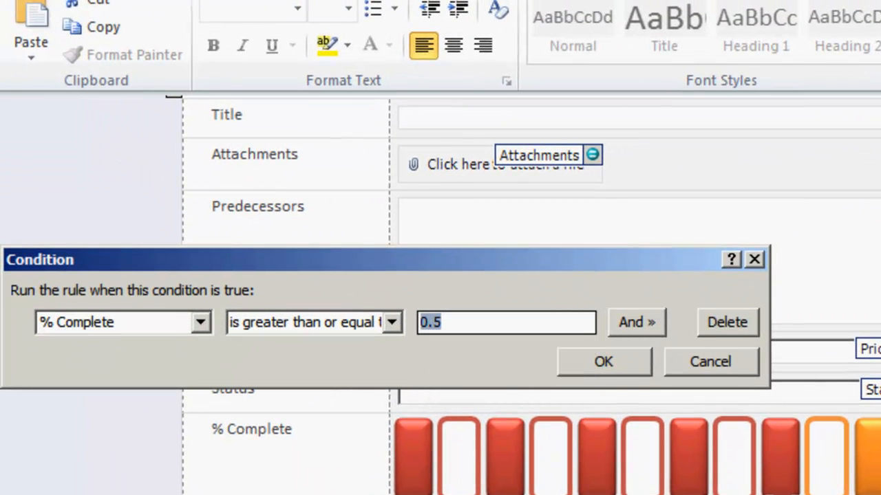
text(1)
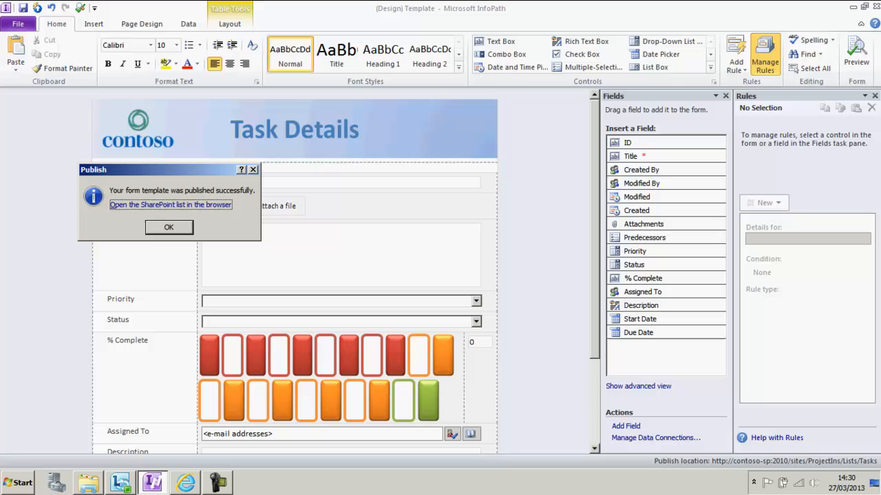
Open the published SharePoint task list in the browser.
click(168, 227)
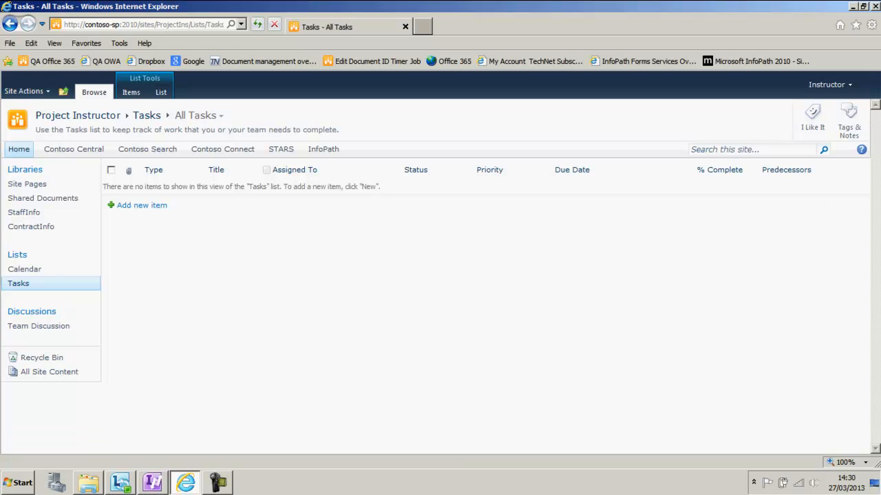
Add a new task item to load the custom Task Details form.
click(141, 205)
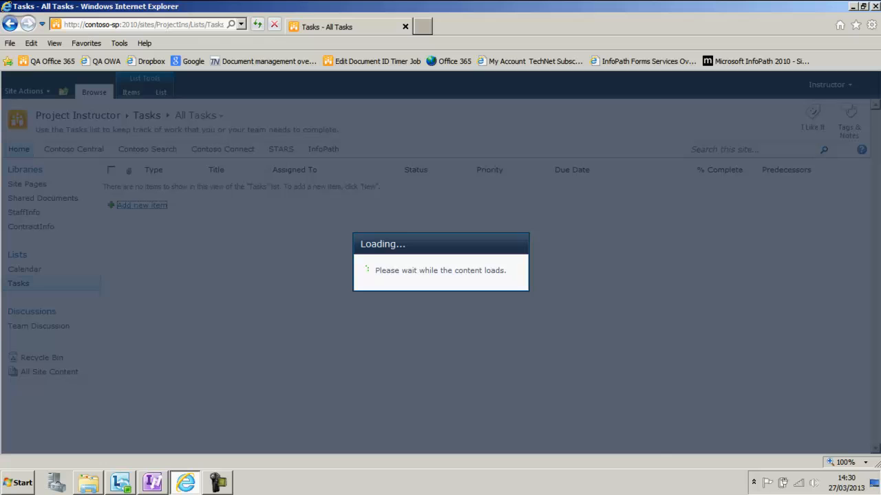
click(142, 205)
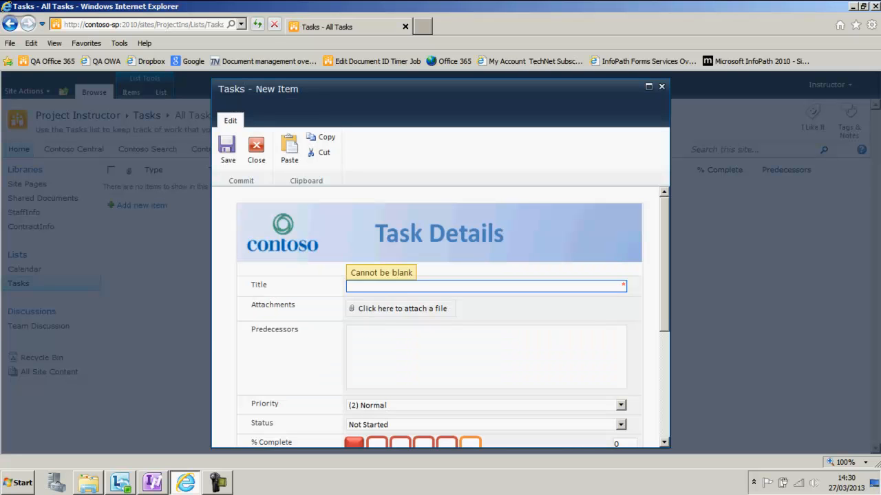